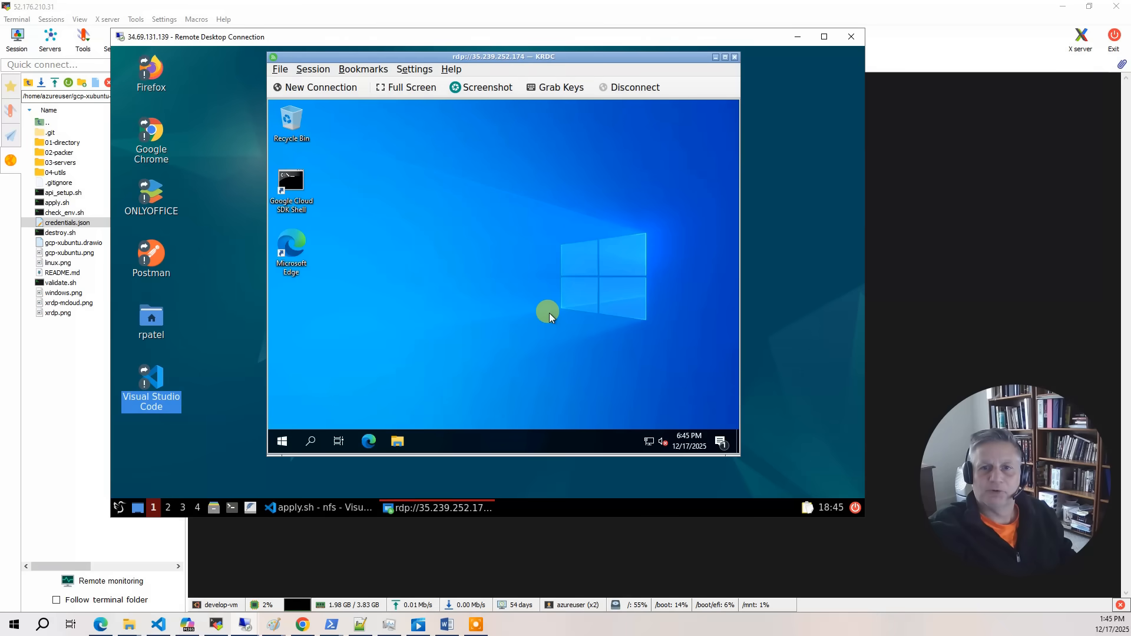
{"action": "mouse_move", "coordinate": [585, 322]}
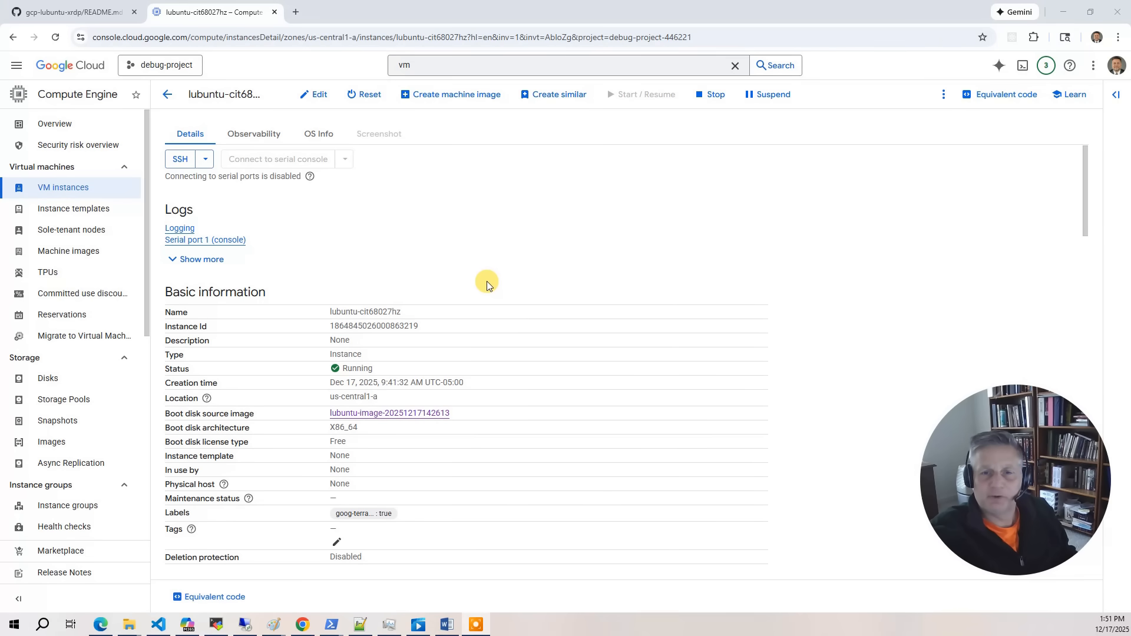
{"action": "mouse_move", "coordinate": [476, 256]}
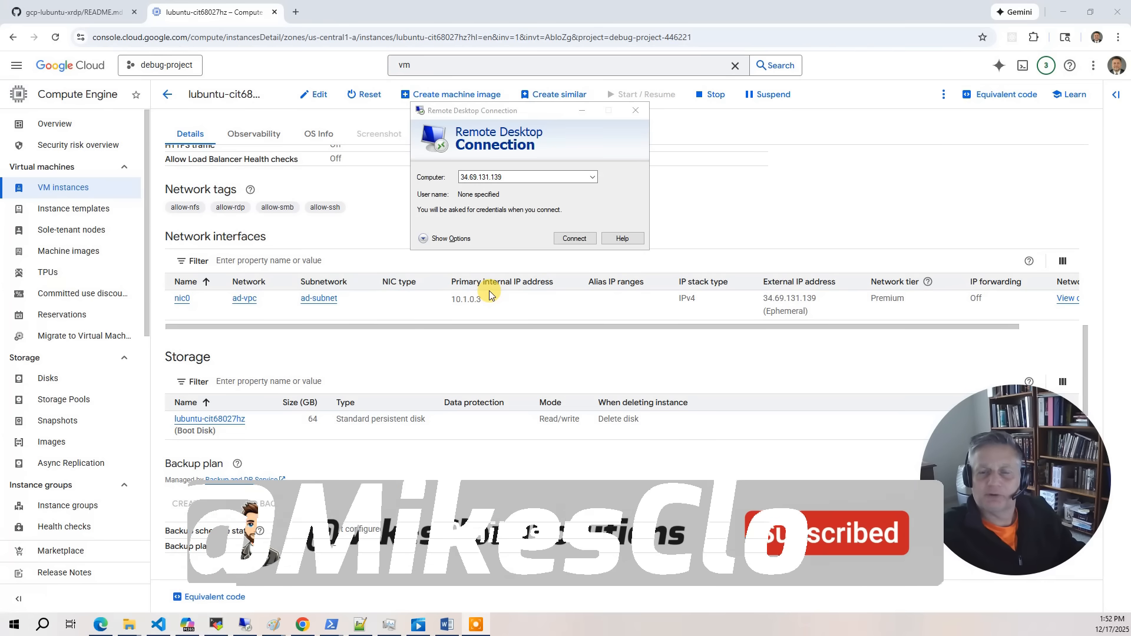
- Connect to the instance's external IP 34.69.131.139 and submit the xrdp login credentials
{"action": "left_click", "coordinate": [573, 238]}
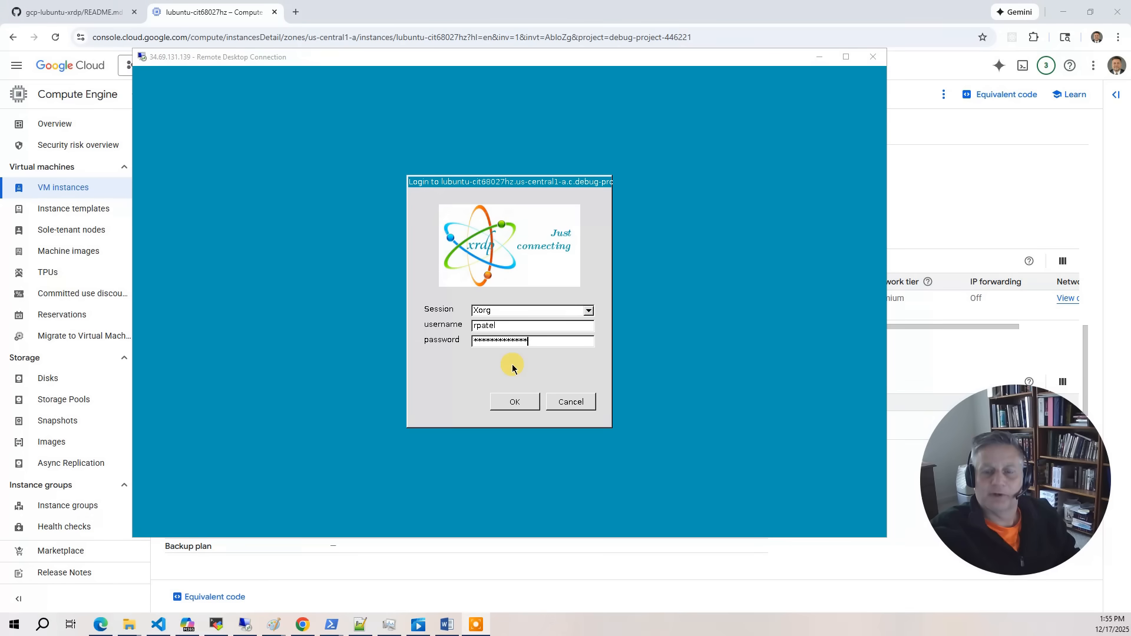
{"action": "left_click", "coordinate": [513, 402]}
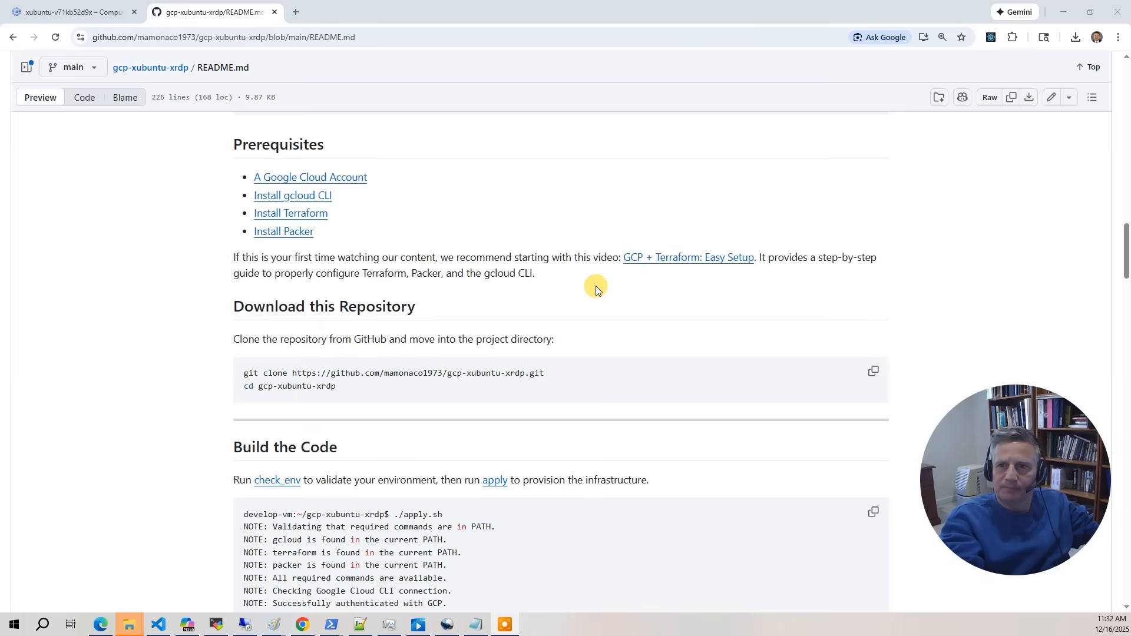
{"action": "mouse_move", "coordinate": [664, 260]}
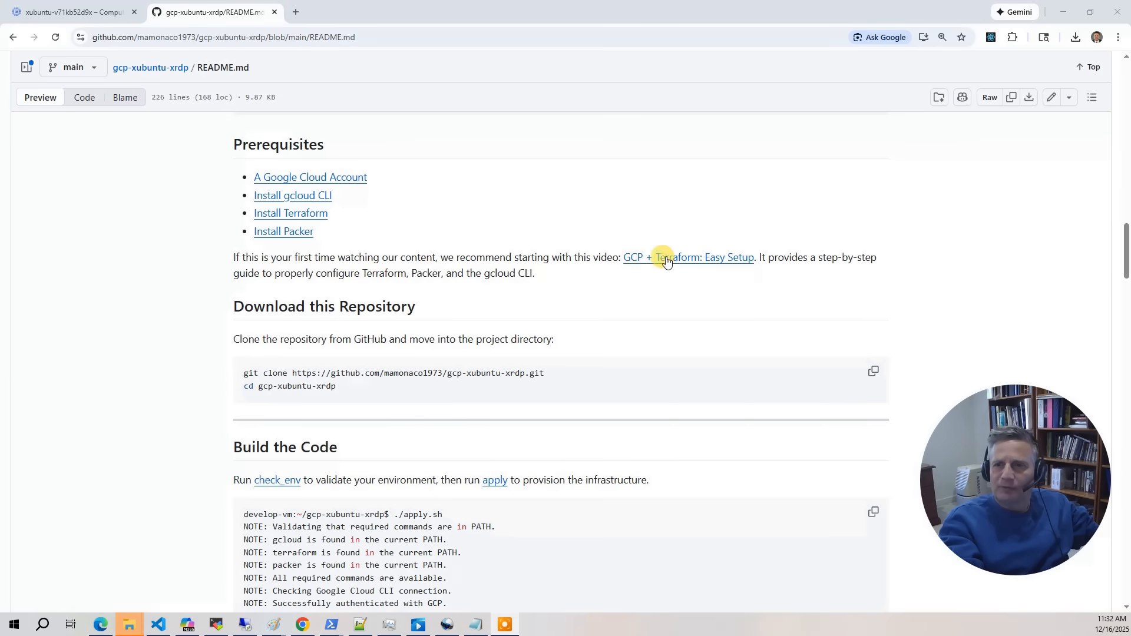
{"action": "mouse_move", "coordinate": [684, 278]}
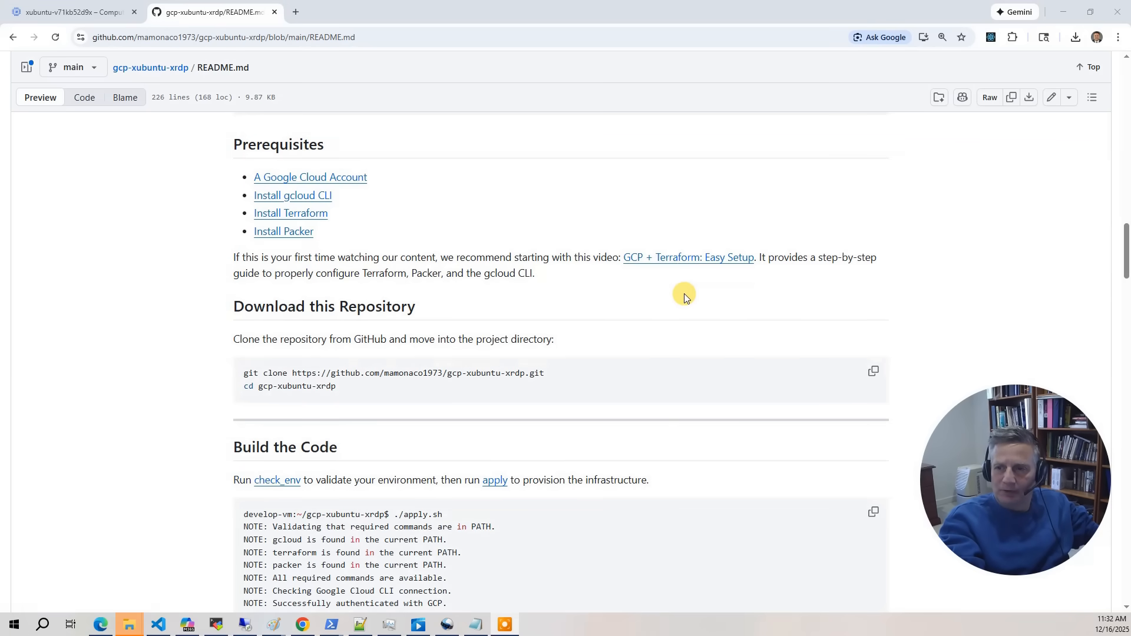
{"action": "mouse_move", "coordinate": [698, 290]}
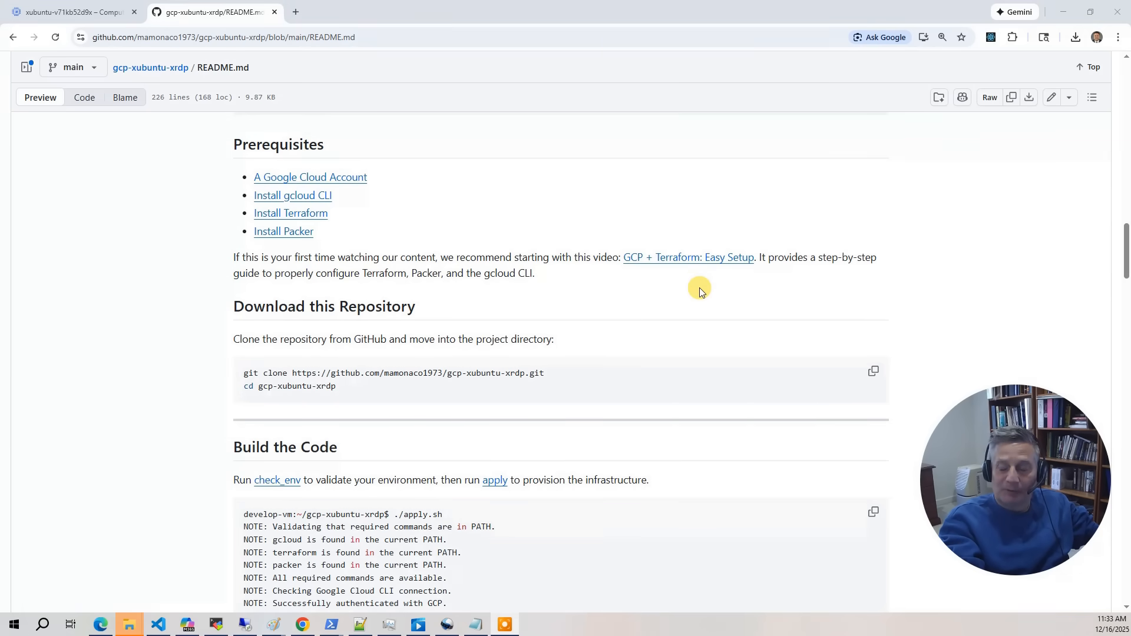
{"action": "mouse_move", "coordinate": [660, 309]}
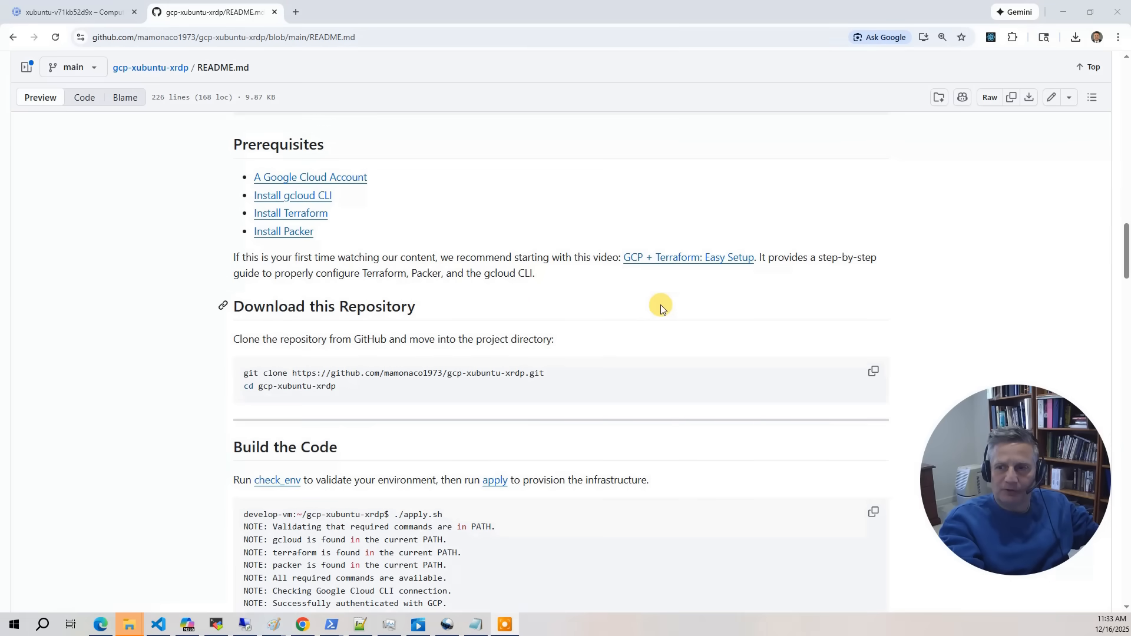
{"action": "mouse_move", "coordinate": [662, 310]}
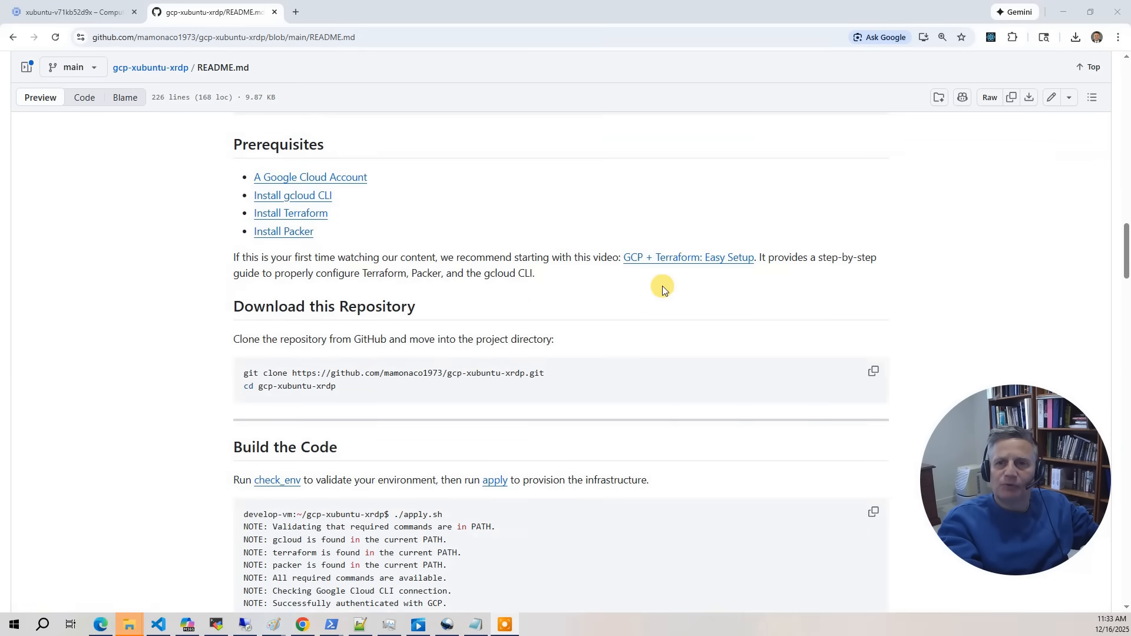
{"action": "mouse_move", "coordinate": [335, 180]}
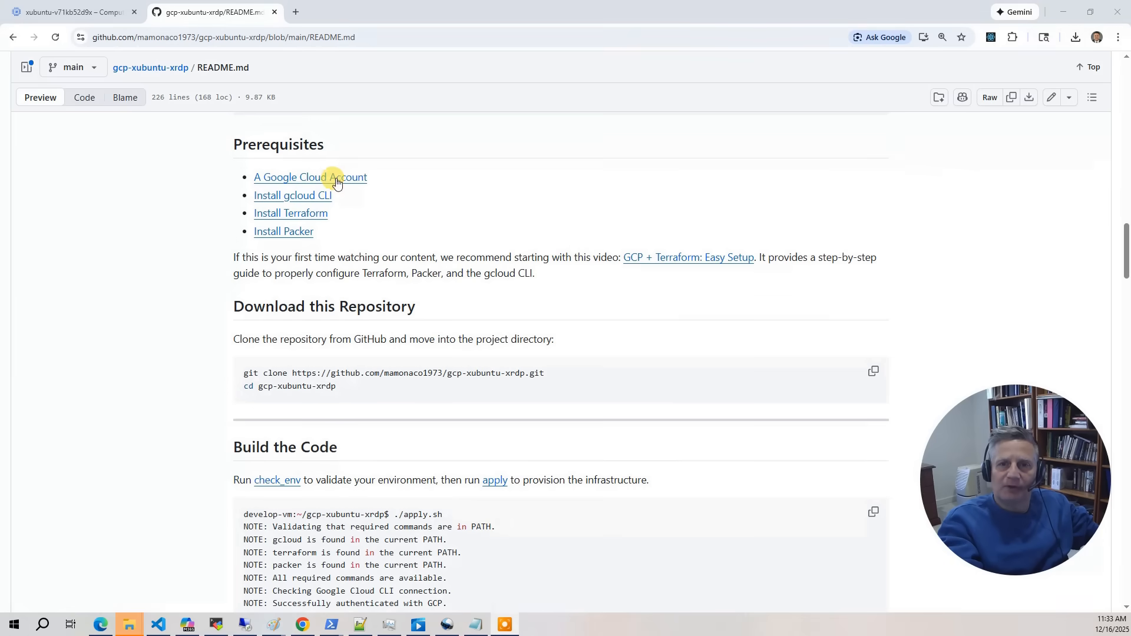
{"action": "mouse_move", "coordinate": [581, 178]}
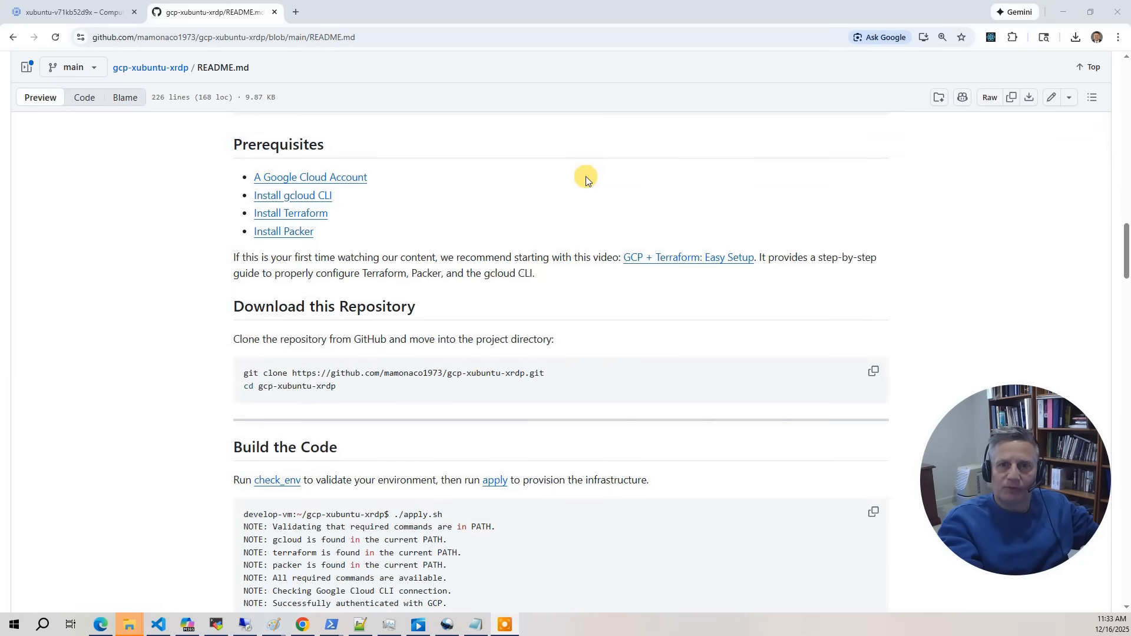
{"action": "mouse_move", "coordinate": [334, 218]}
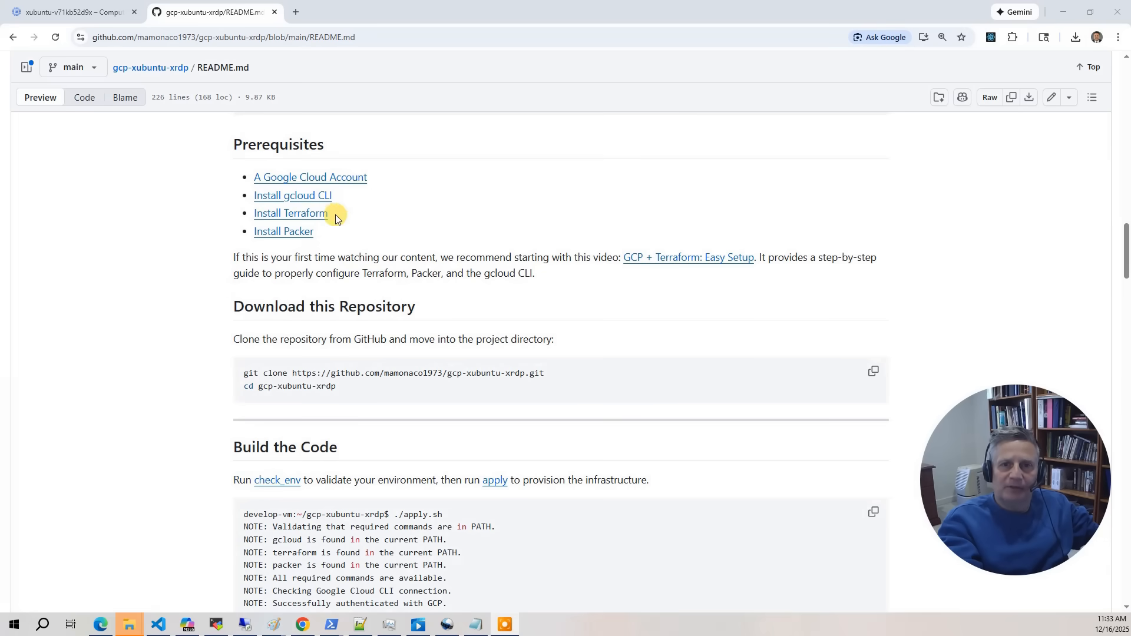
{"action": "mouse_move", "coordinate": [269, 242]}
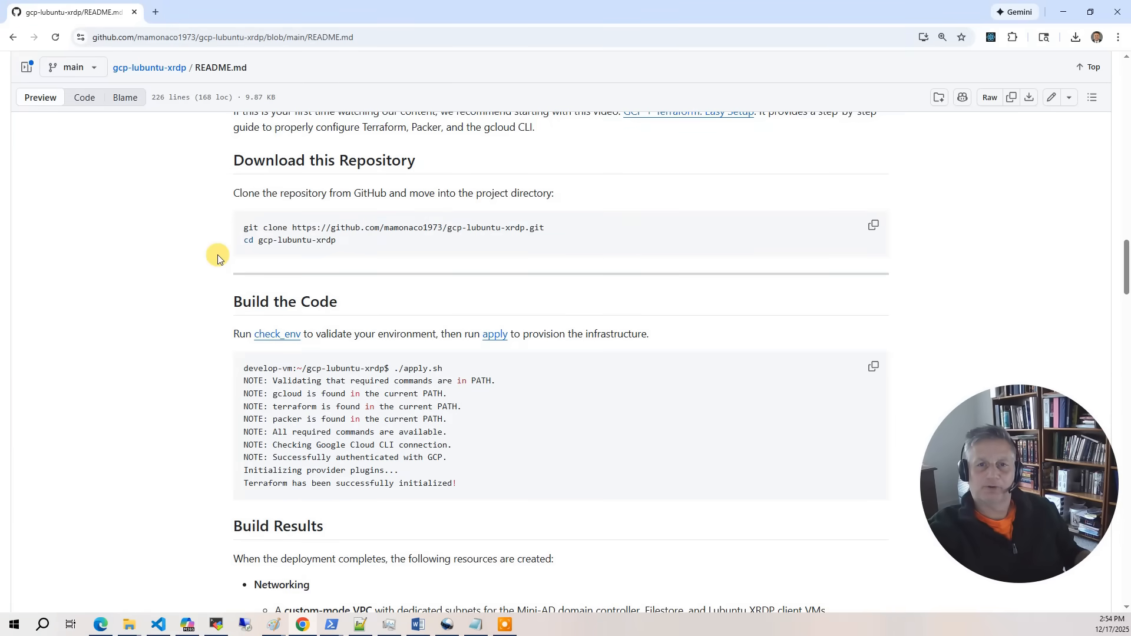
{"action": "mouse_move", "coordinate": [345, 174]}
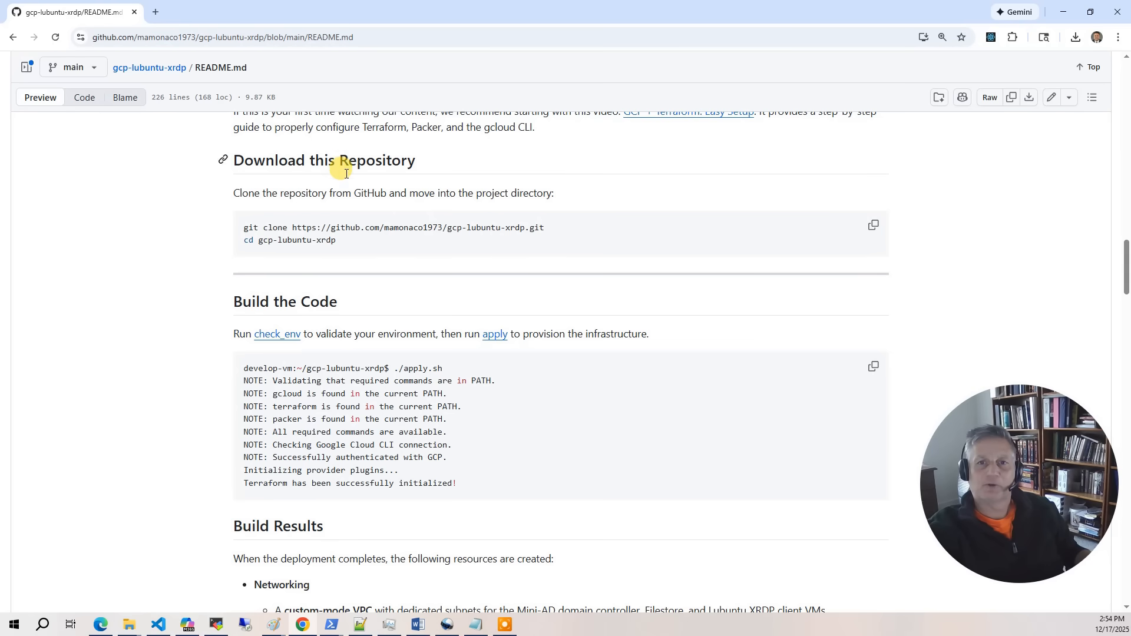
{"action": "mouse_move", "coordinate": [874, 224]}
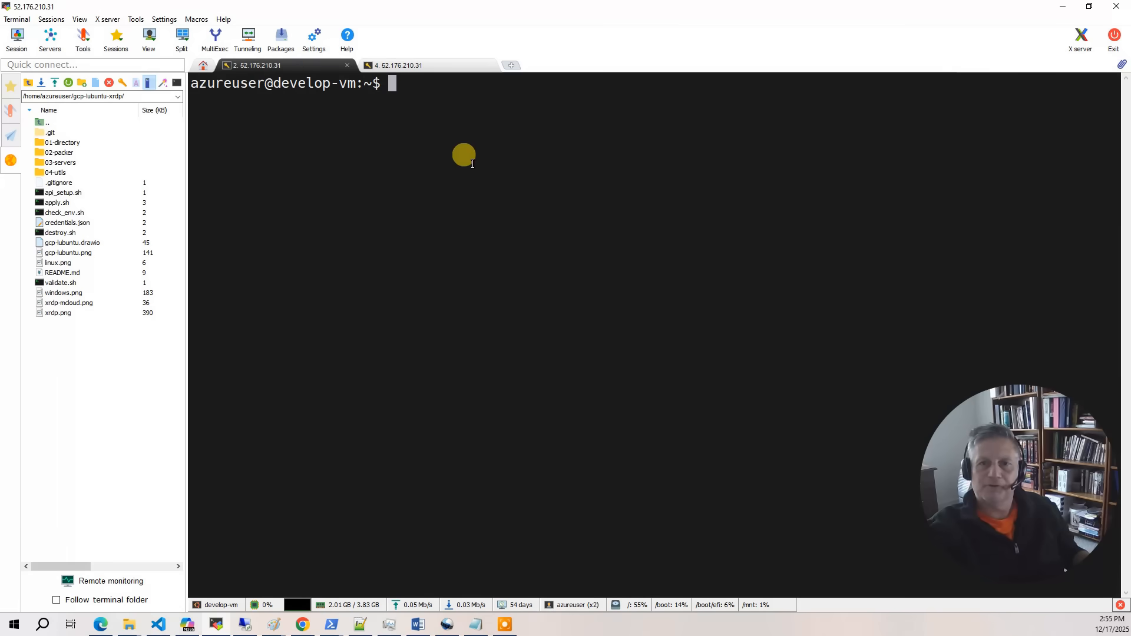
- Paste the gcp-lubuntu-xrdp git clone and cd commands, then run ./check_env.sh
{"action": "right_click", "coordinate": [463, 155]}
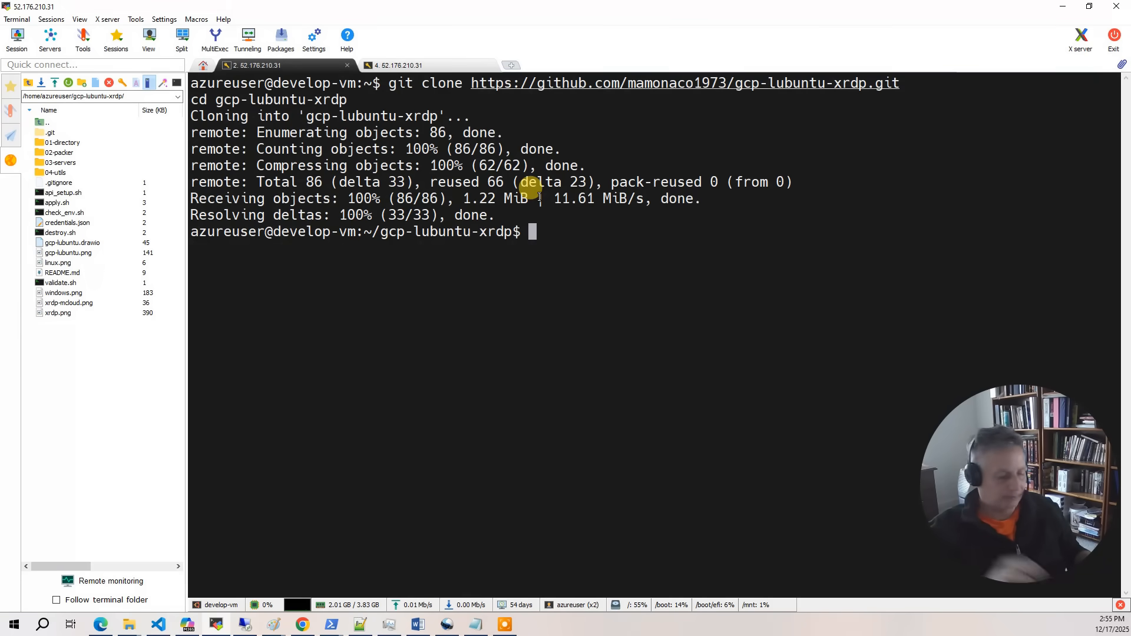
{"action": "type", "text": "./check_env.sh"}
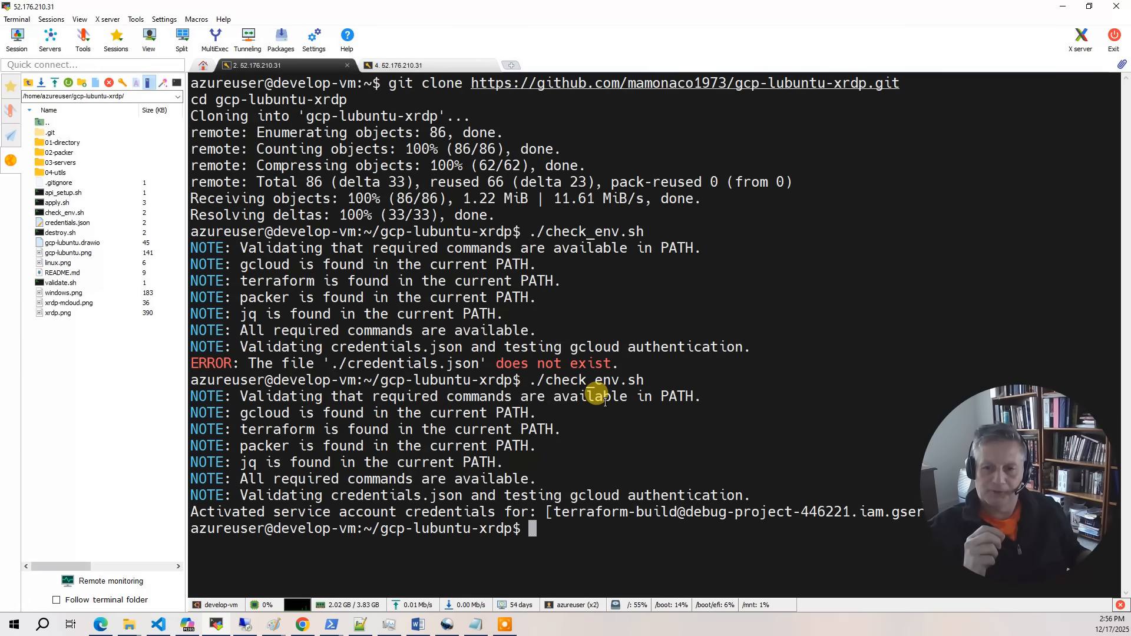
- Run ./api_setup.sh to enable the required APIs, then run ./apply.sh
{"action": "type", "text": "./api_setup.sh"}
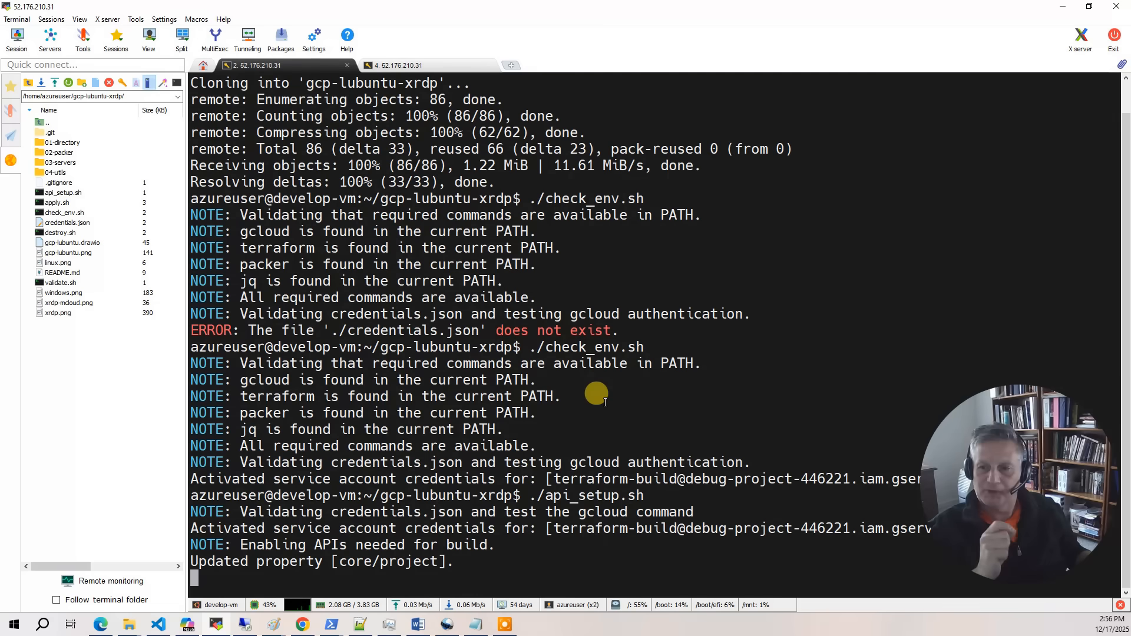
{"action": "type", "text": "./apply.sh"}
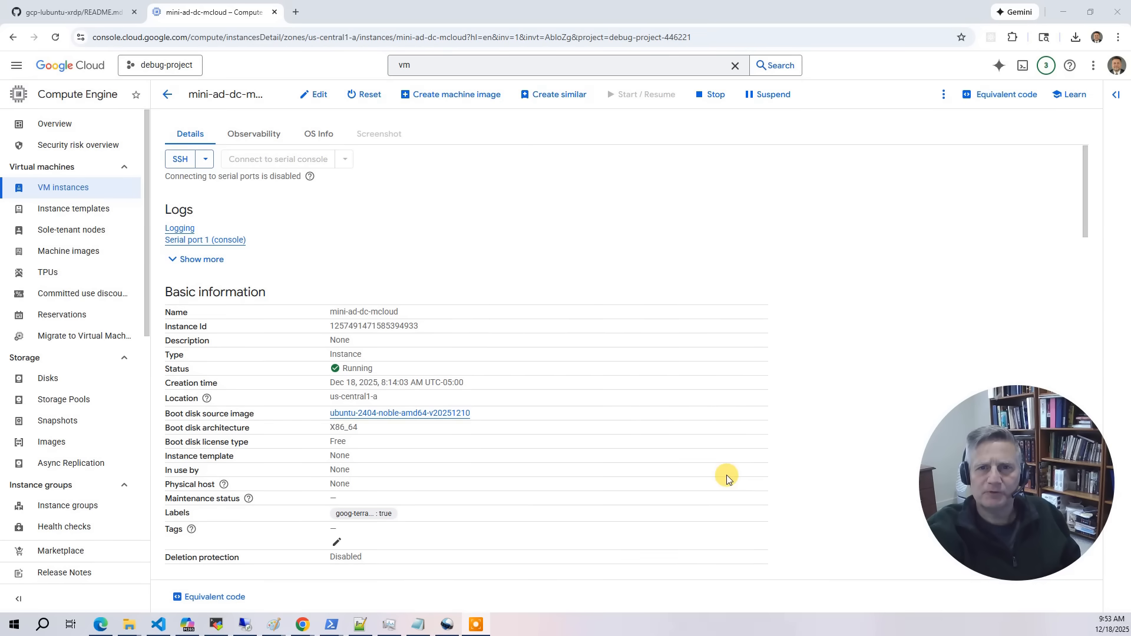
{"action": "mouse_move", "coordinate": [746, 506]}
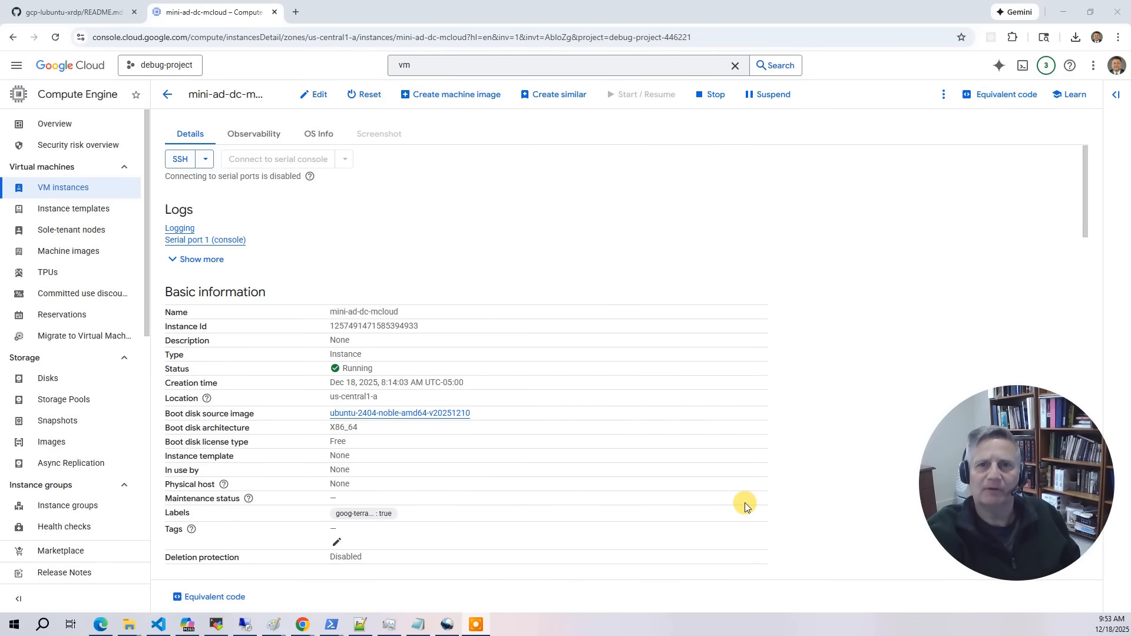
{"action": "mouse_move", "coordinate": [748, 506]}
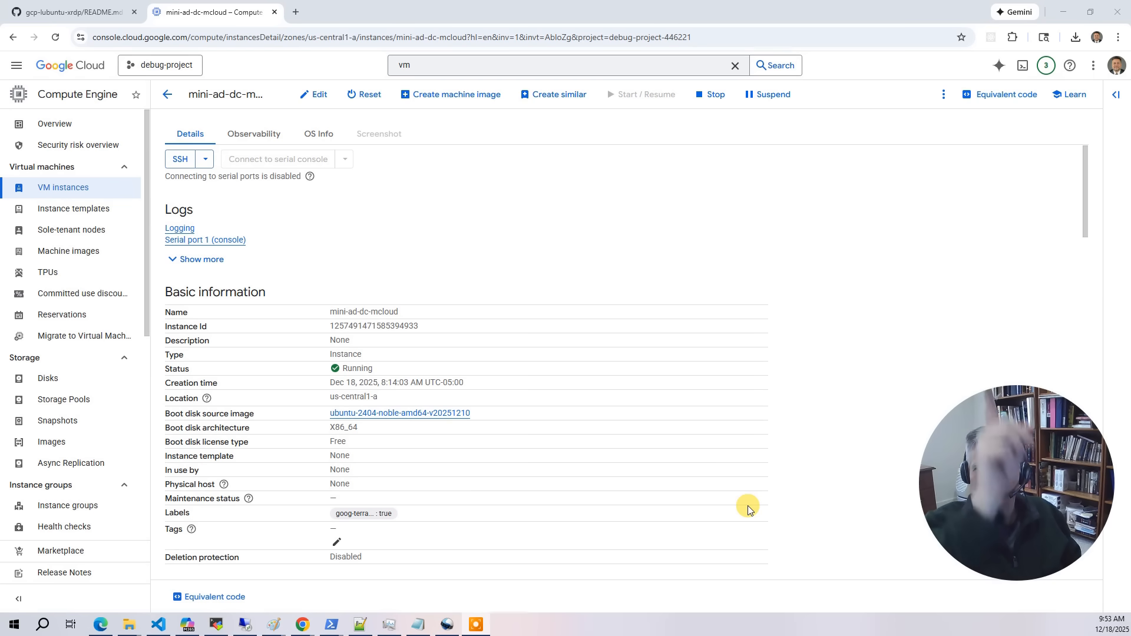
{"action": "mouse_move", "coordinate": [745, 512]}
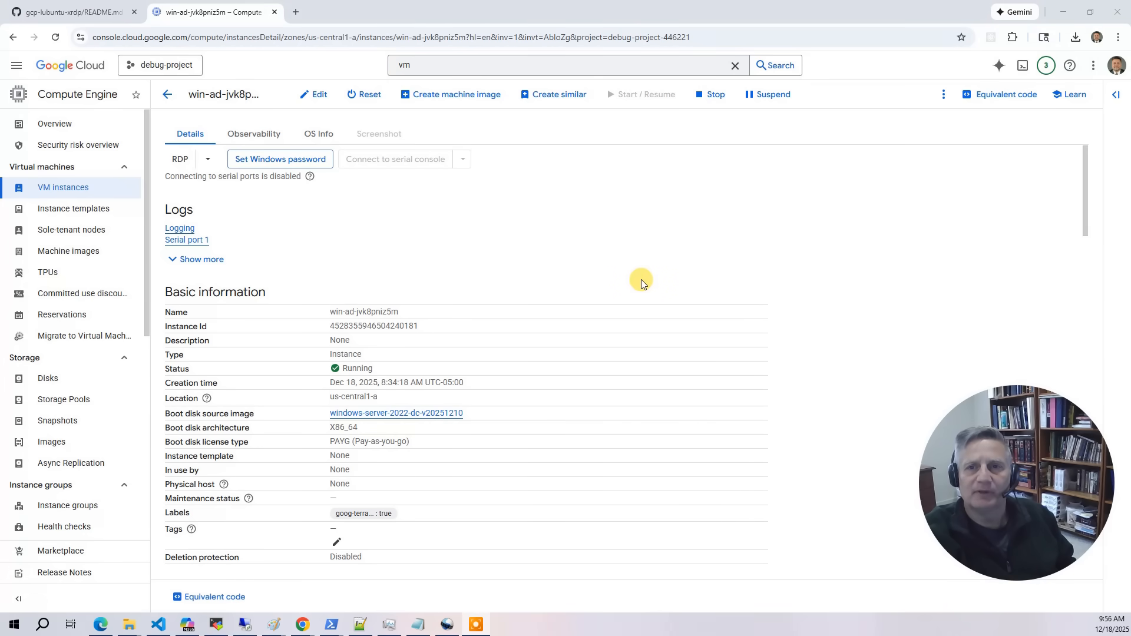
{"action": "mouse_move", "coordinate": [640, 287]}
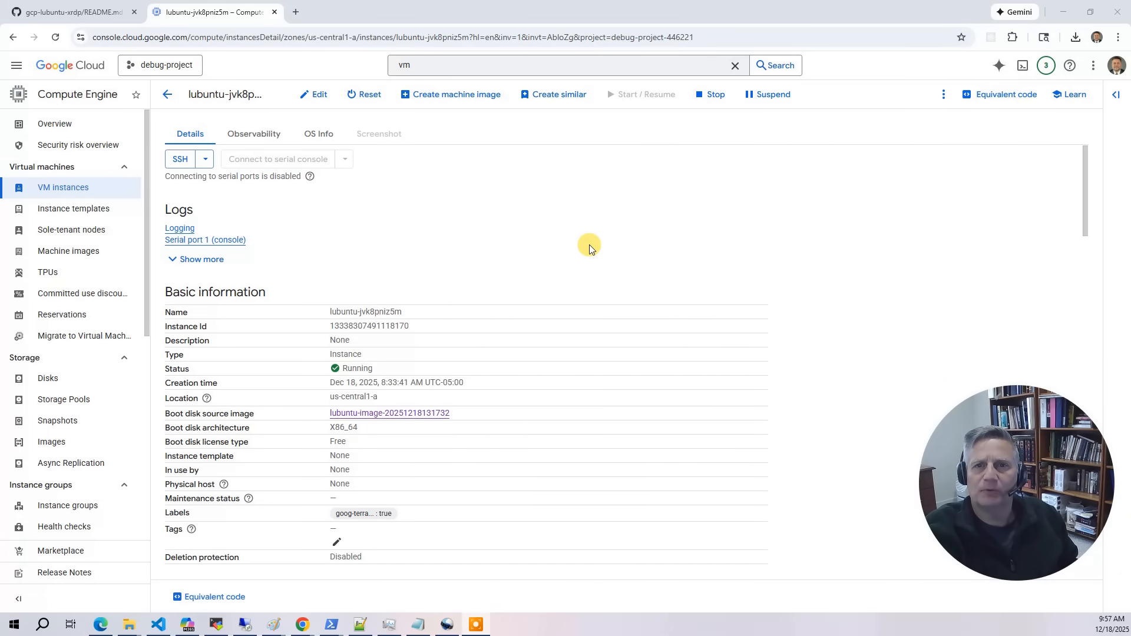
{"action": "left_click", "coordinate": [389, 413]}
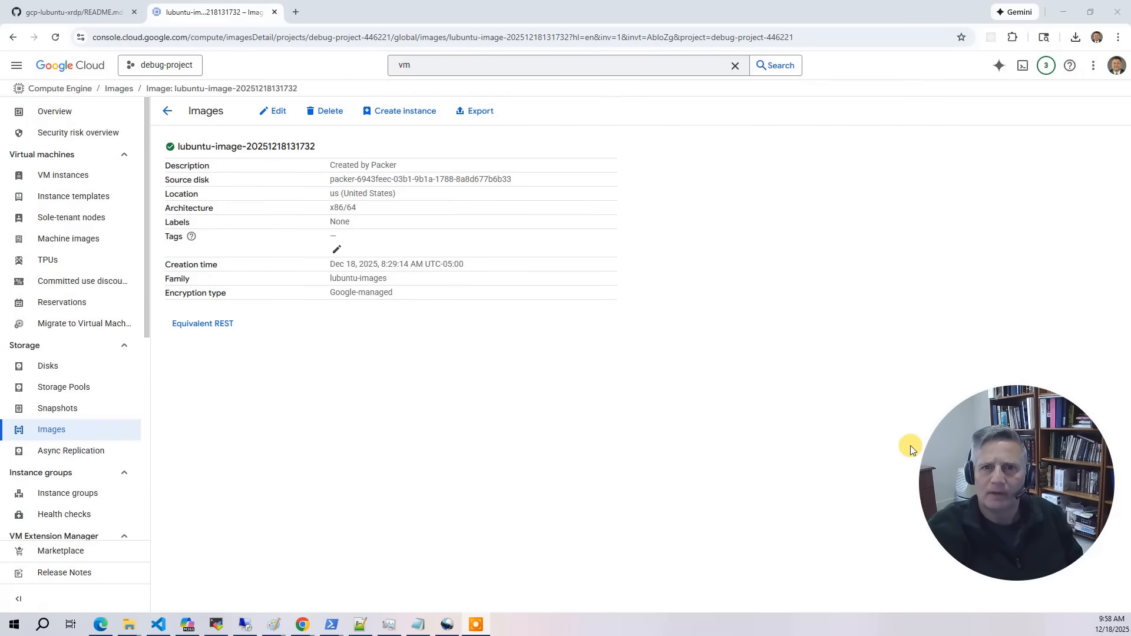
{"action": "mouse_move", "coordinate": [684, 353]}
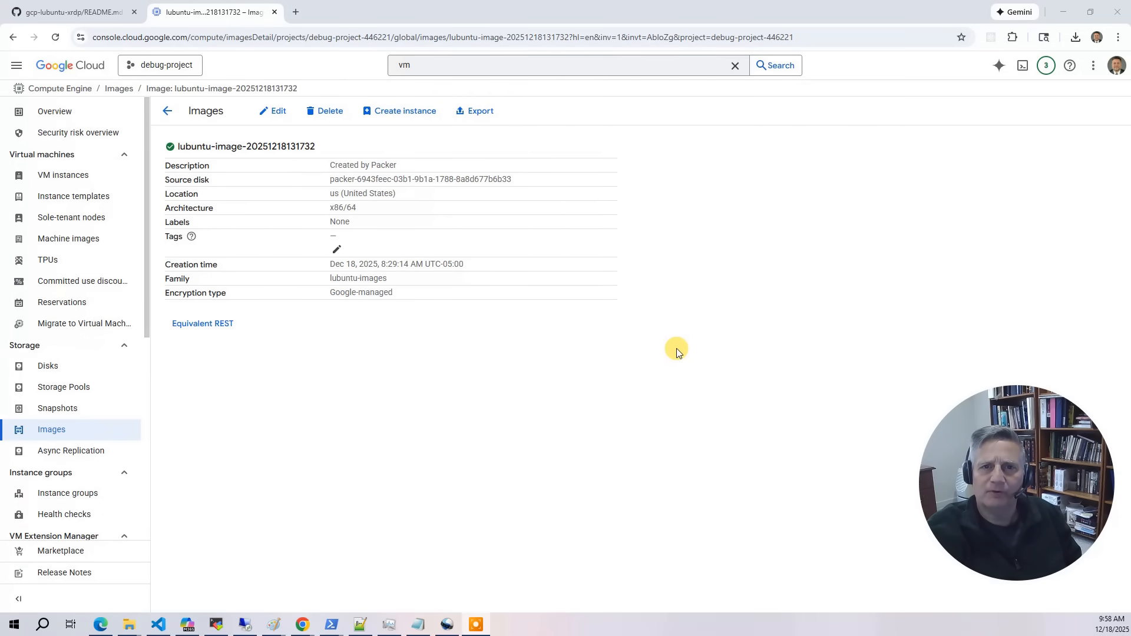
{"action": "mouse_move", "coordinate": [667, 353]}
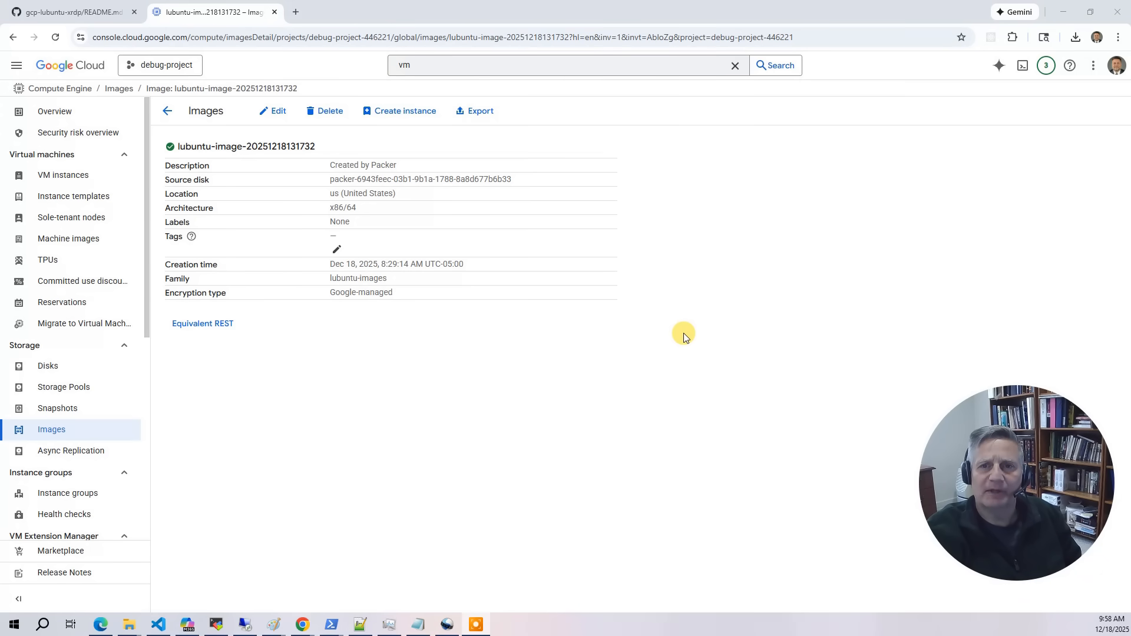
{"action": "mouse_move", "coordinate": [707, 326]}
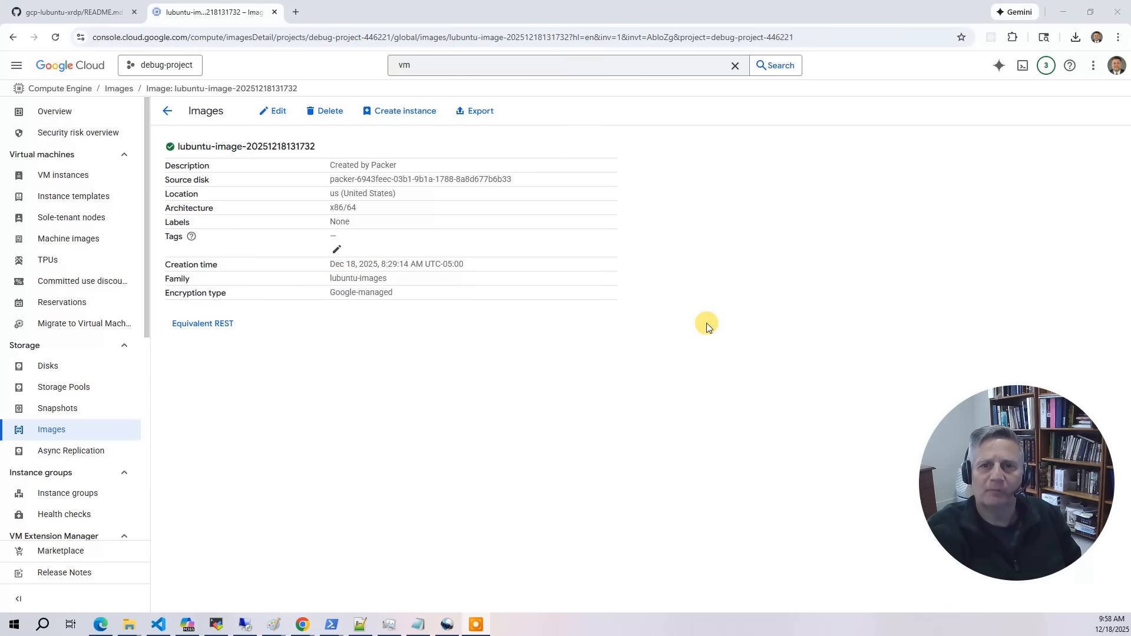
{"action": "mouse_move", "coordinate": [688, 321]}
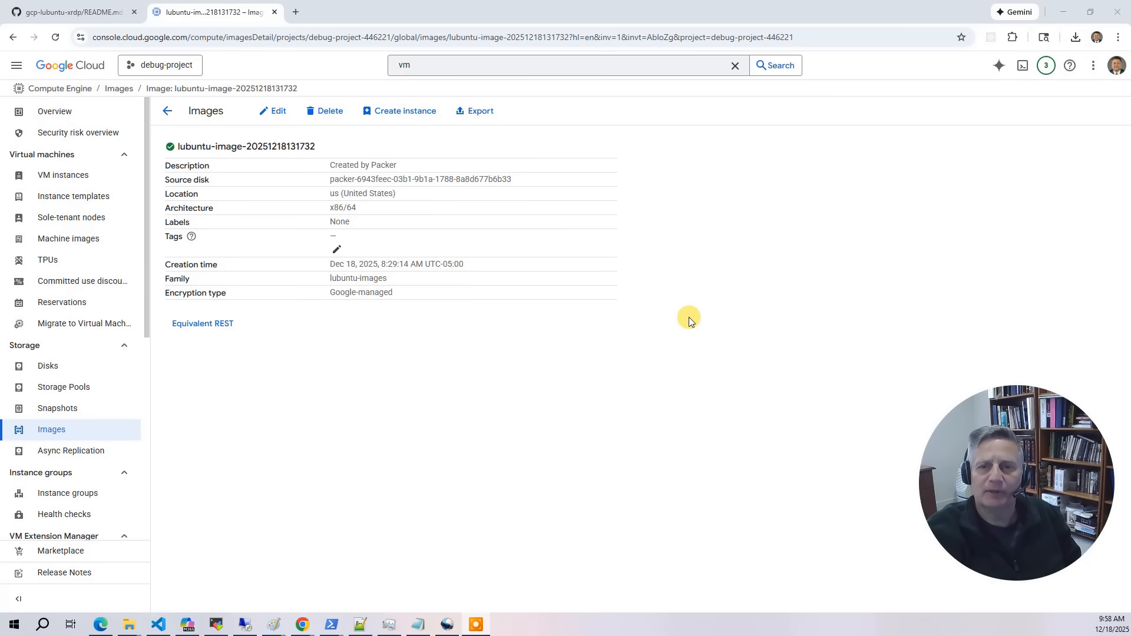
{"action": "mouse_move", "coordinate": [693, 318]}
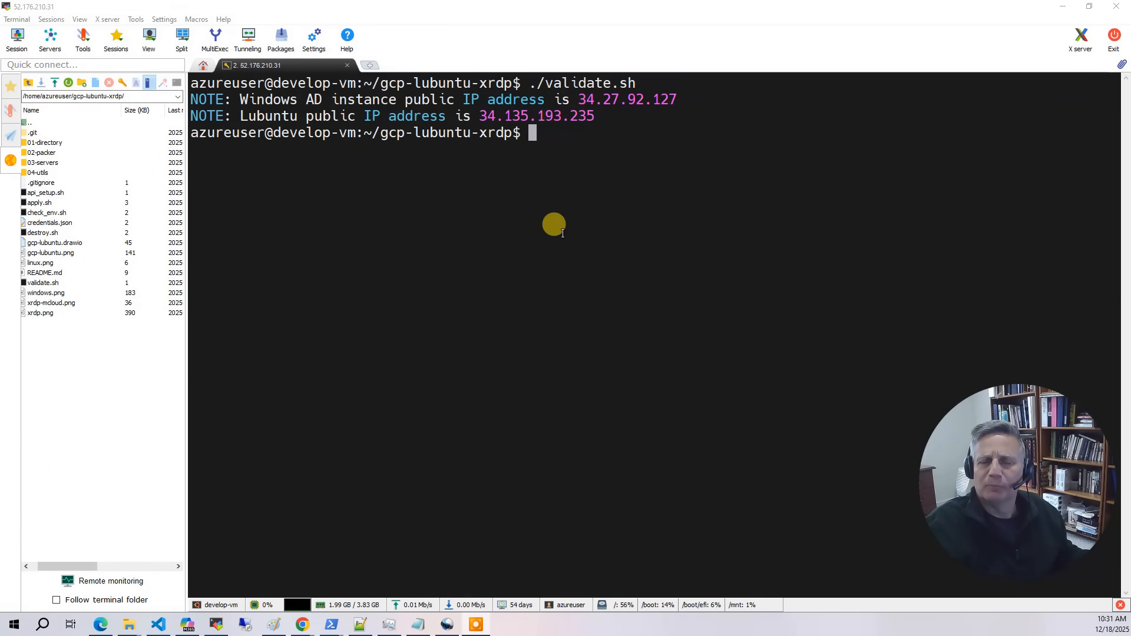
- Copy the Lubuntu IP and connect Remote Desktop to 34.135.193.235
{"action": "right_click", "coordinate": [570, 116]}
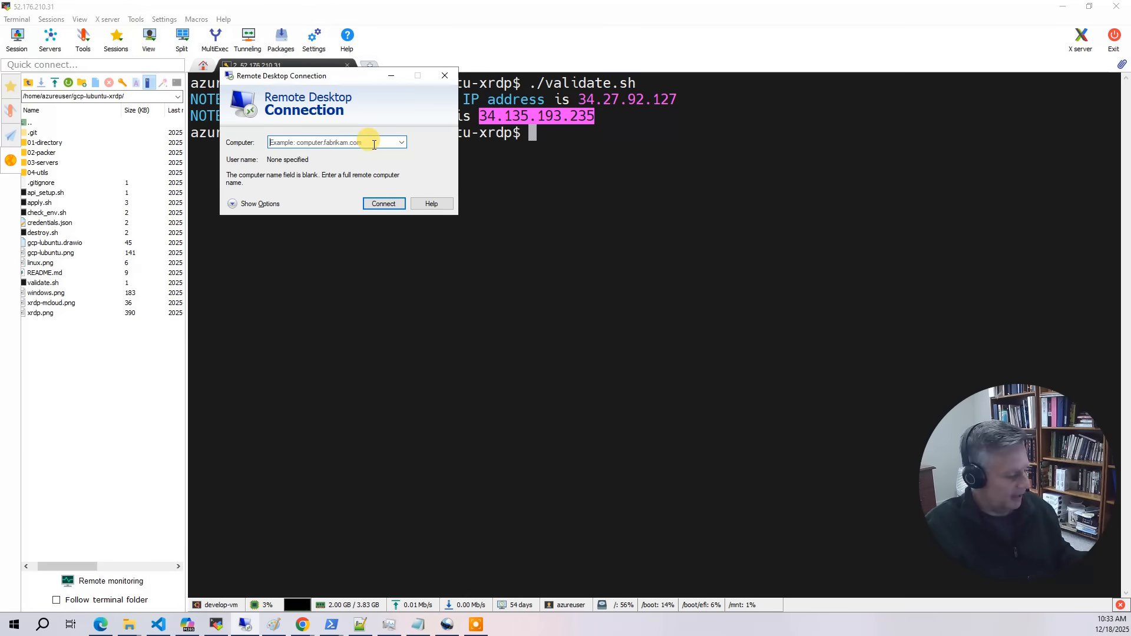
{"action": "type", "text": "34.135.193.235"}
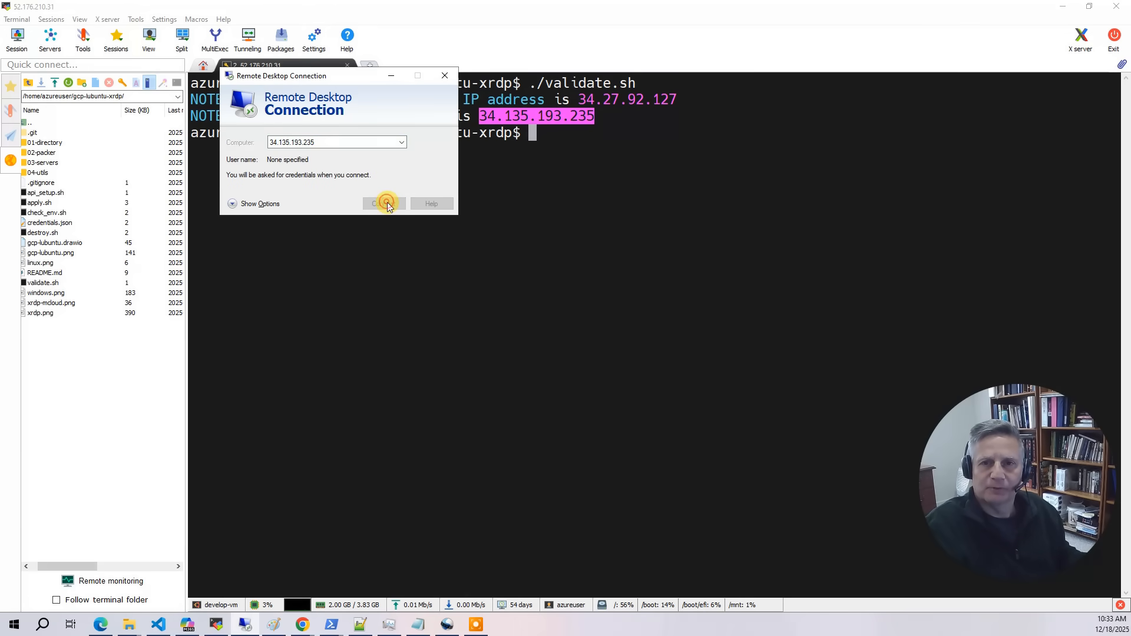
{"action": "left_click", "coordinate": [383, 202]}
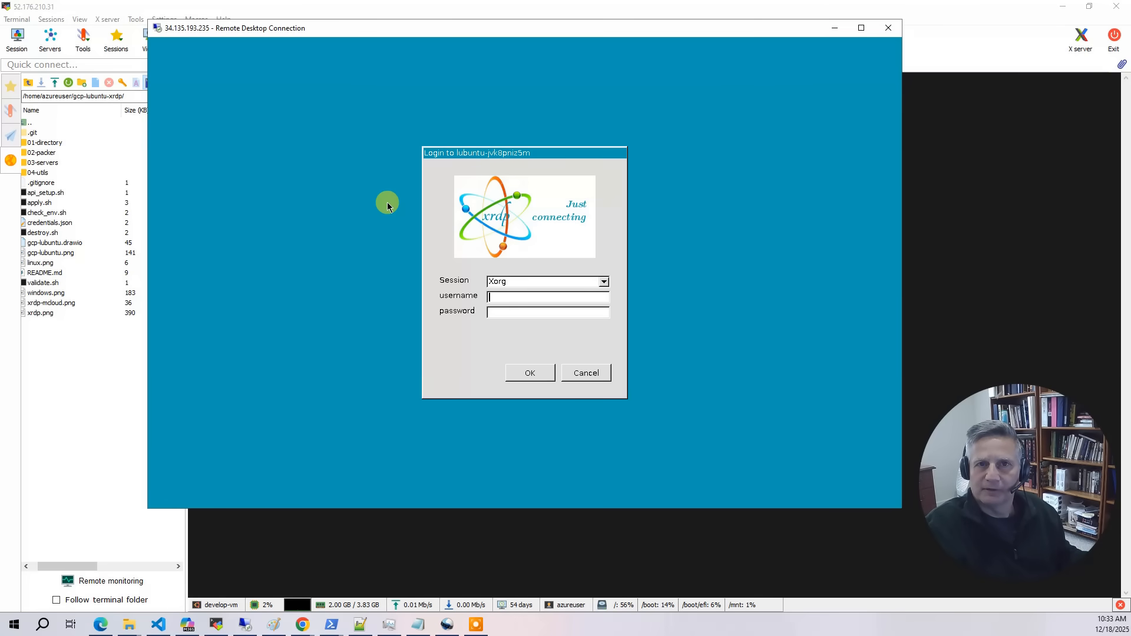
- Enter the AD username and password on the xrdp login screen and submit
{"action": "type", "text": "rpatel"}
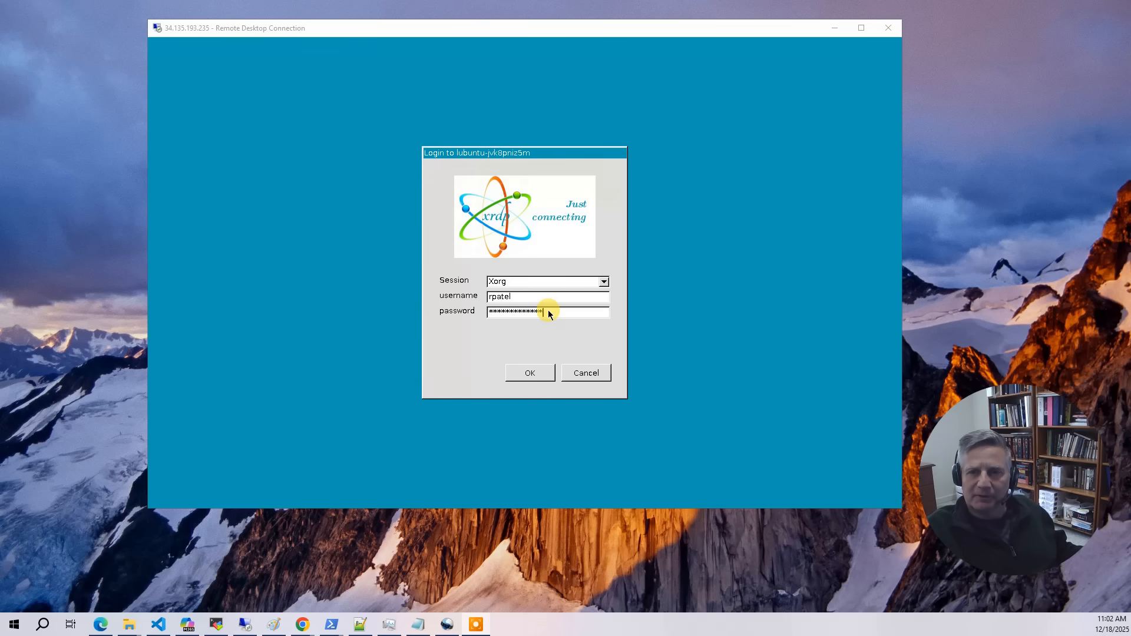
{"action": "left_click", "coordinate": [530, 373]}
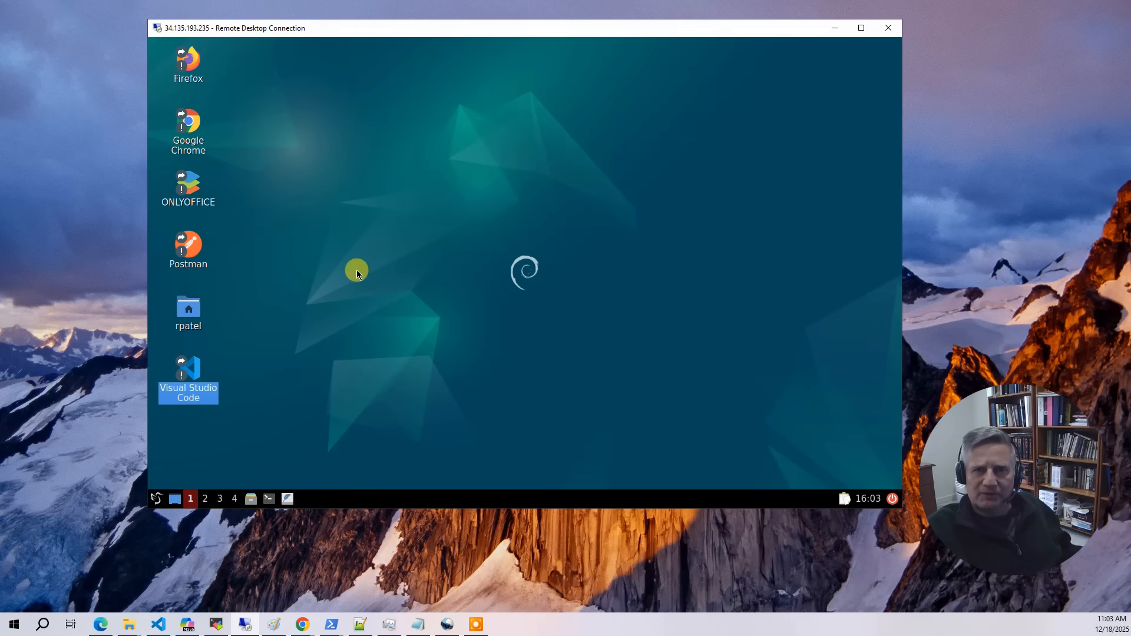
{"action": "mouse_move", "coordinate": [422, 238]}
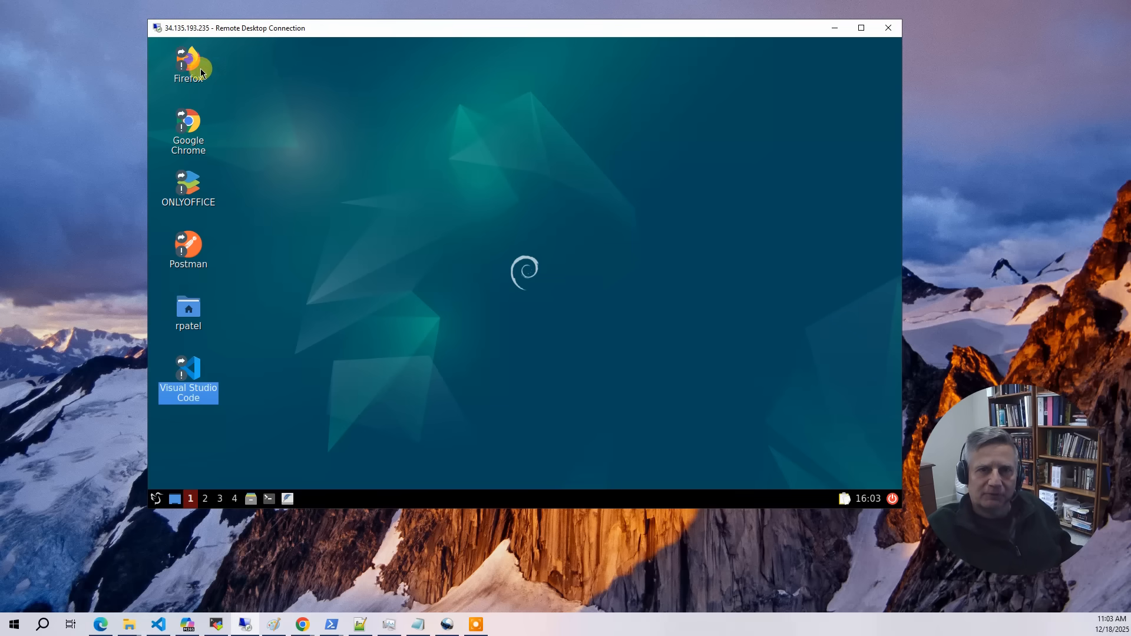
{"action": "left_click", "coordinate": [188, 64]}
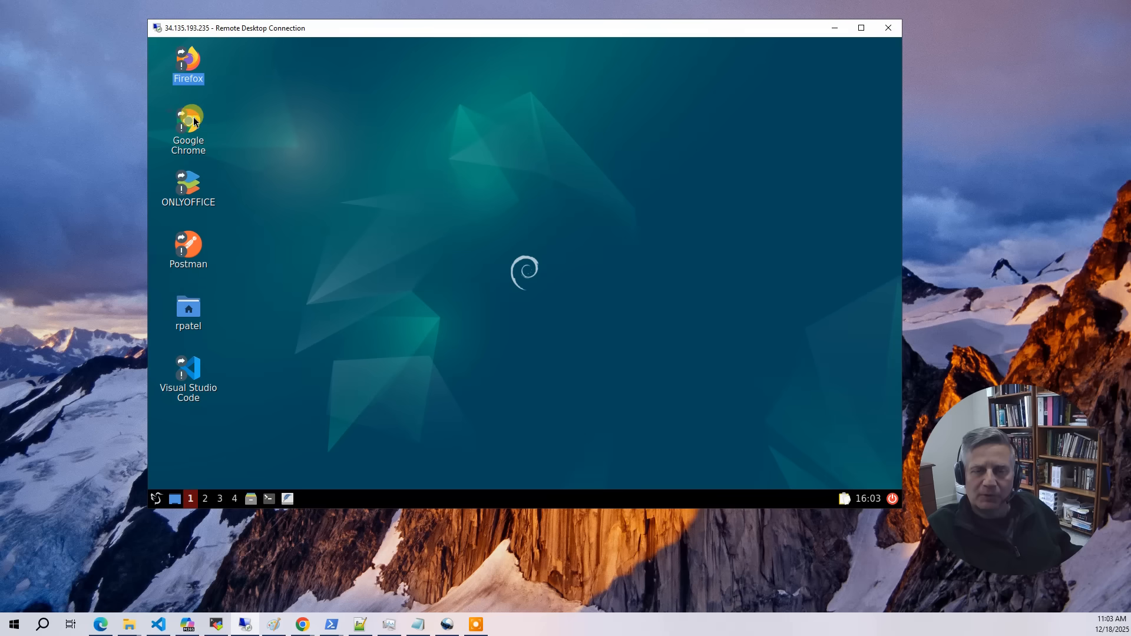
{"action": "double_click", "coordinate": [189, 122]}
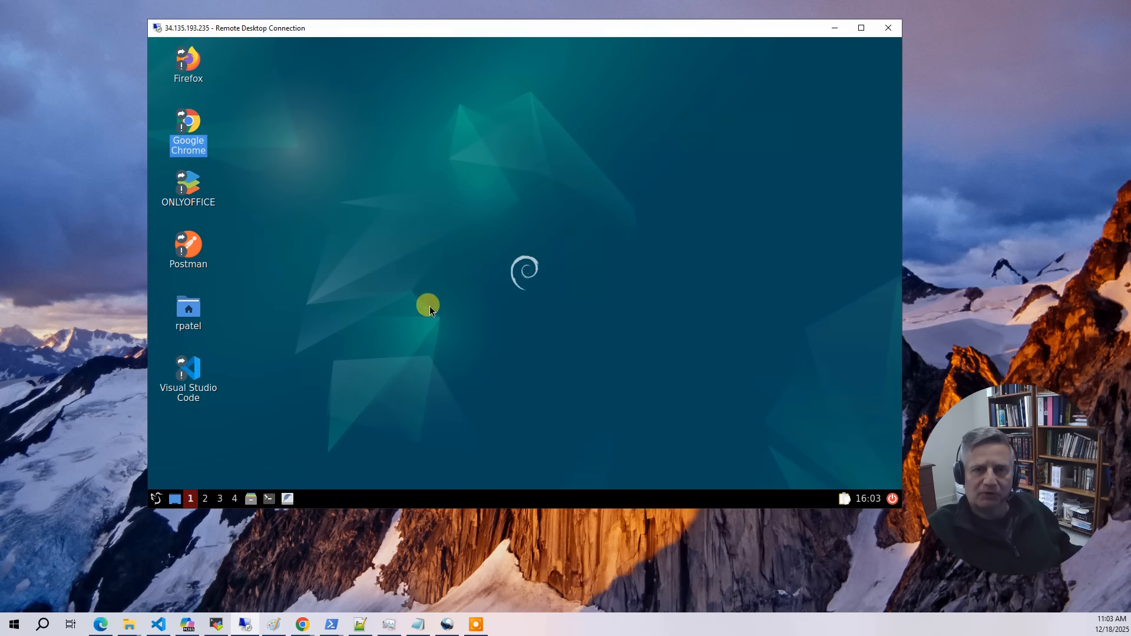
{"action": "left_click", "coordinate": [189, 187]}
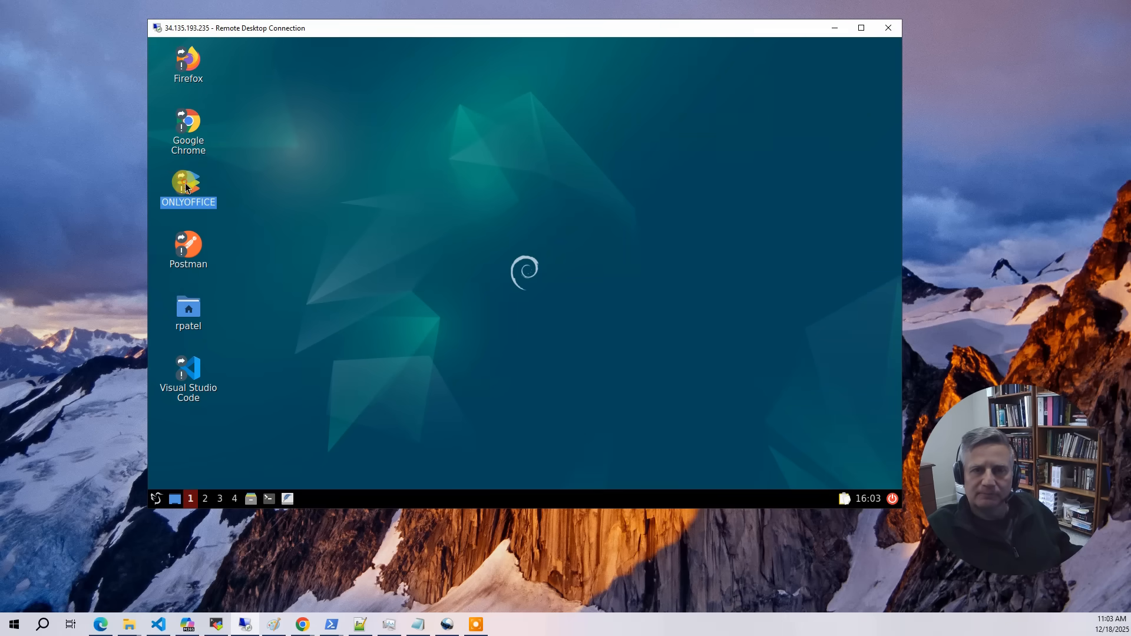
{"action": "double_click", "coordinate": [188, 184]}
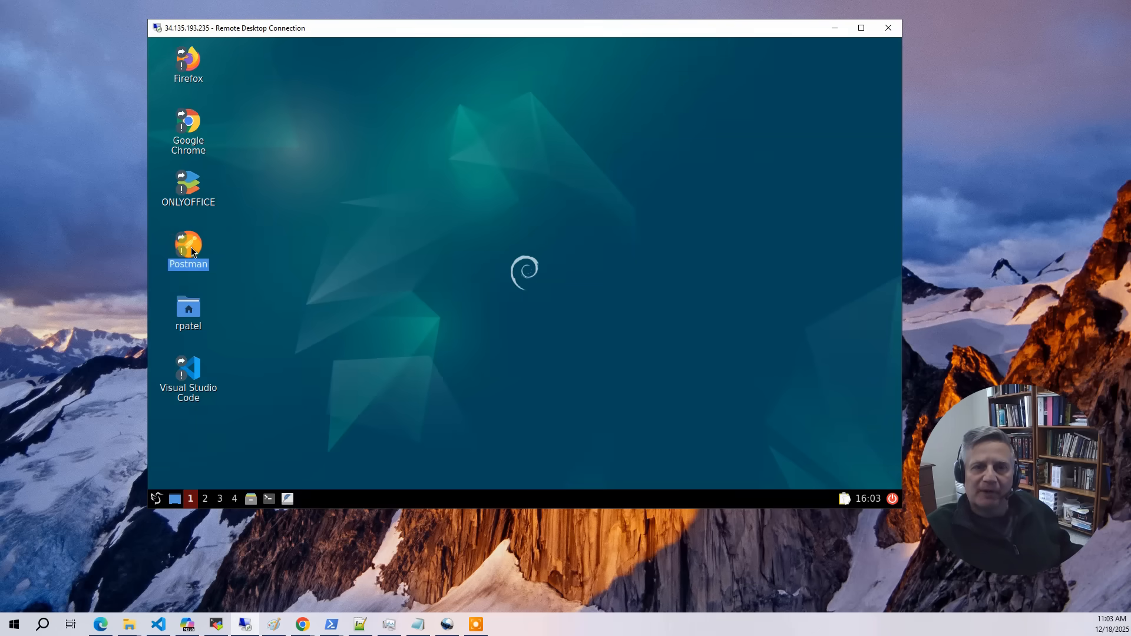
{"action": "double_click", "coordinate": [188, 249]}
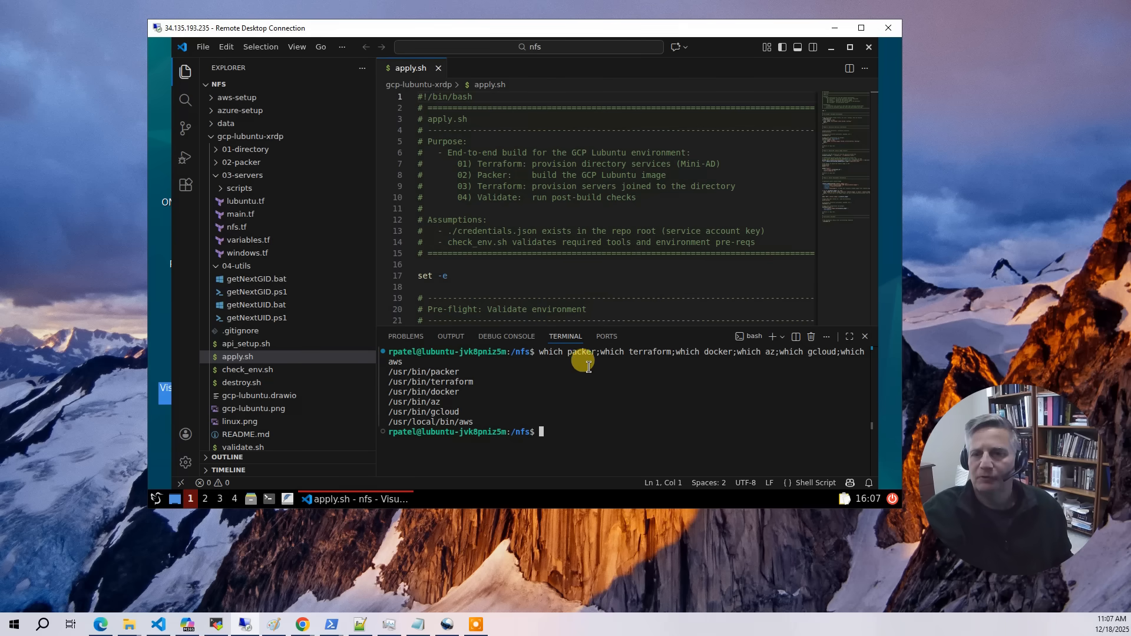
{"action": "mouse_move", "coordinate": [678, 354]}
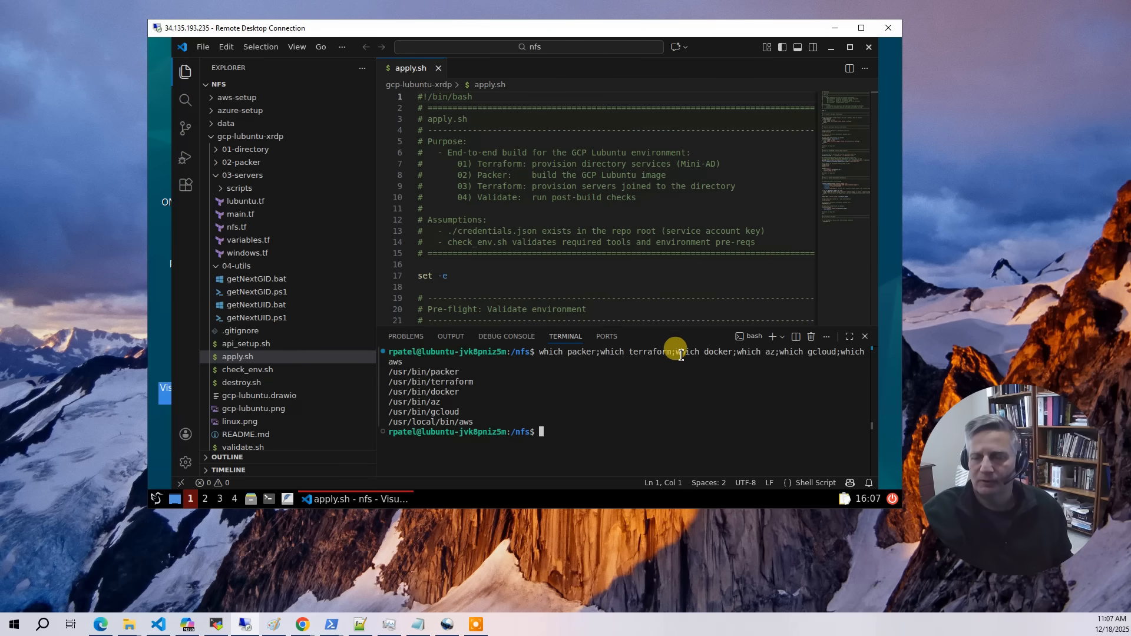
{"action": "mouse_move", "coordinate": [837, 353]}
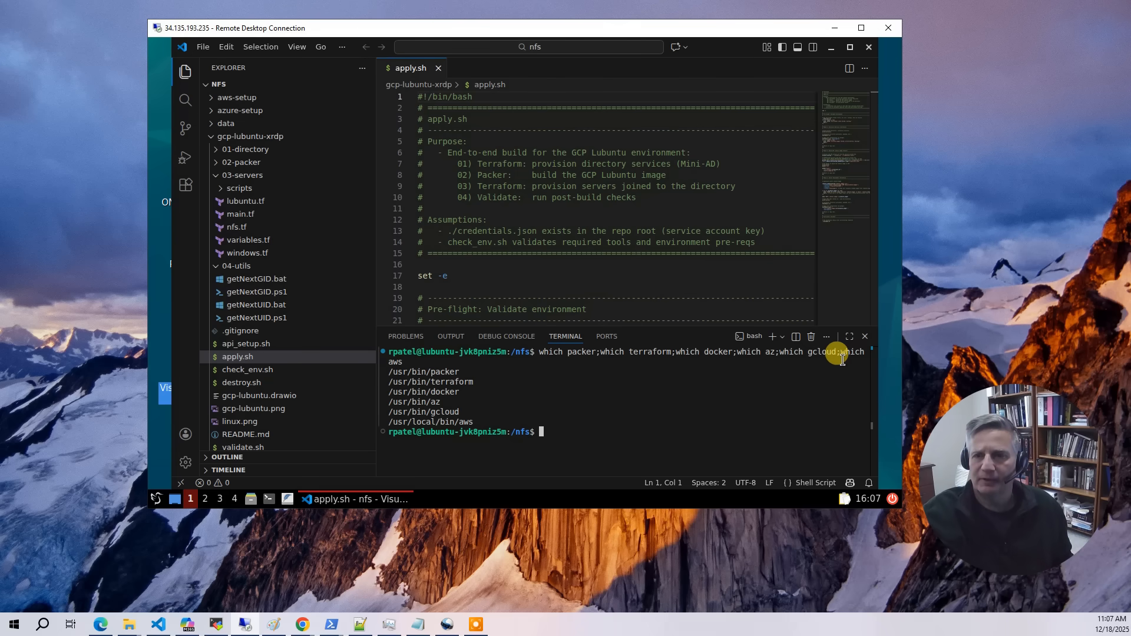
{"action": "mouse_move", "coordinate": [587, 395]}
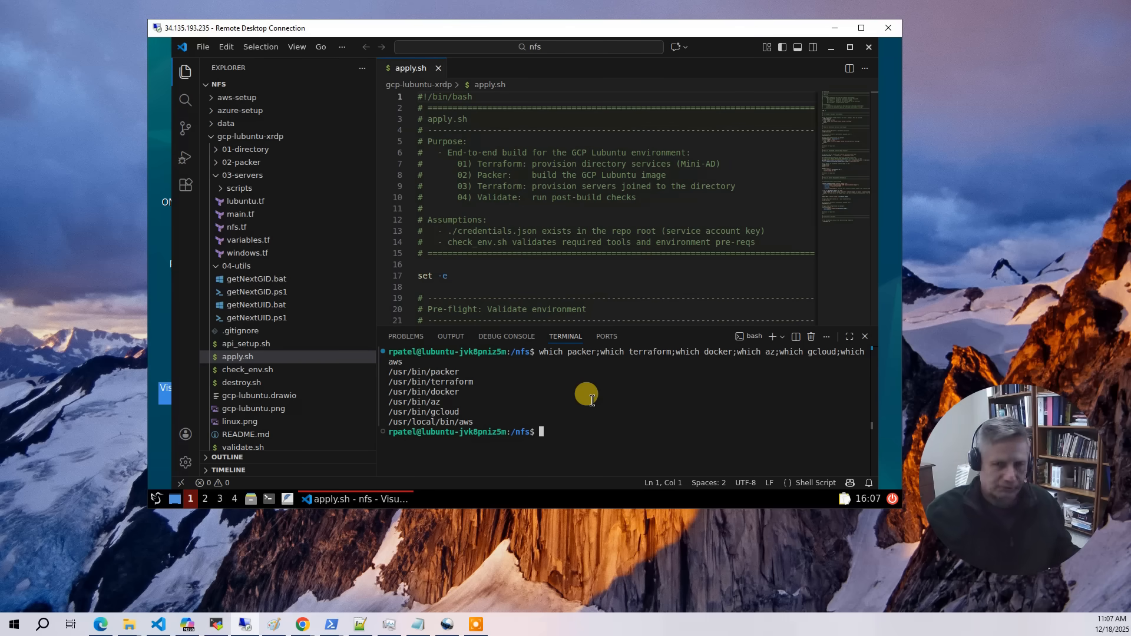
- Run ./check_env.sh in the aws-setup and azure-setup directories
{"action": "type", "text": "cd aws-"}
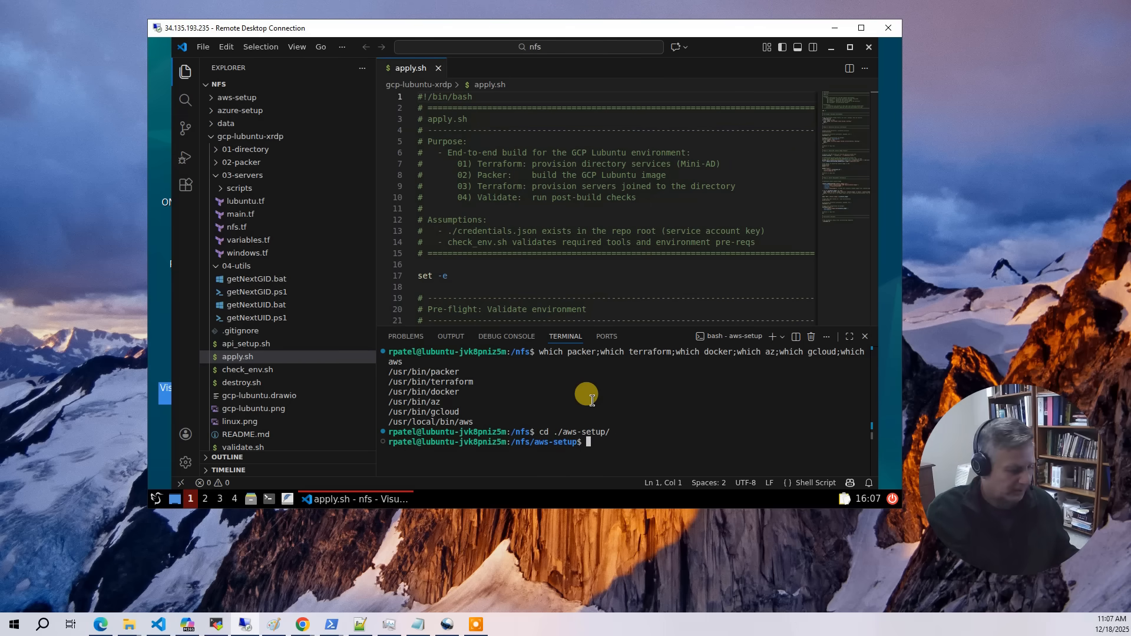
{"action": "type", "text": "./check_env.sh"}
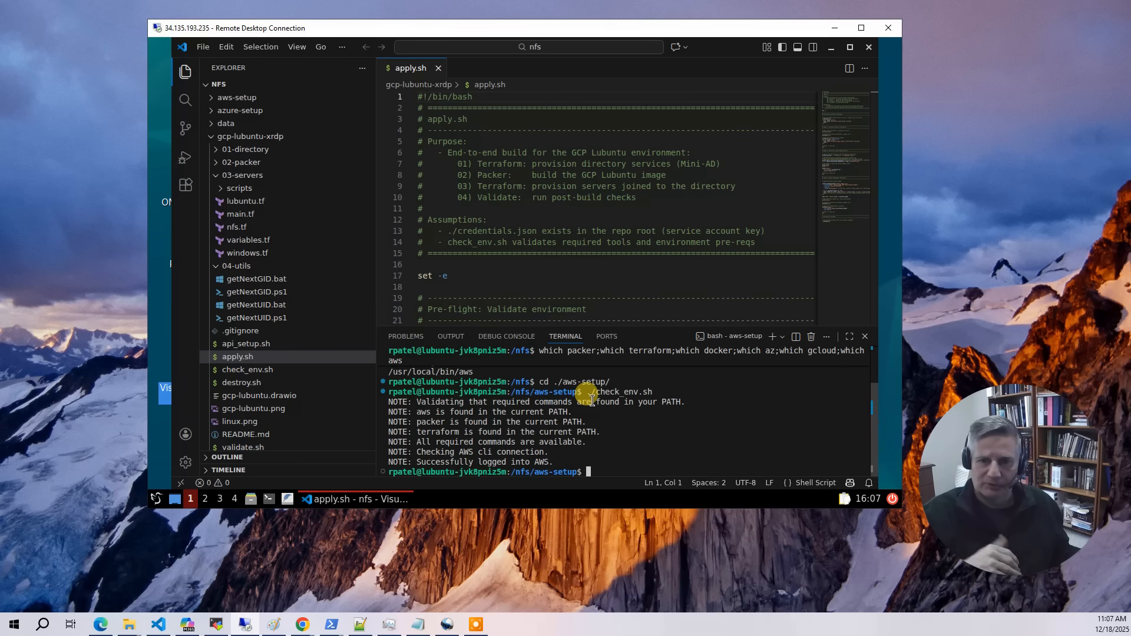
{"action": "type", "text": "l"}
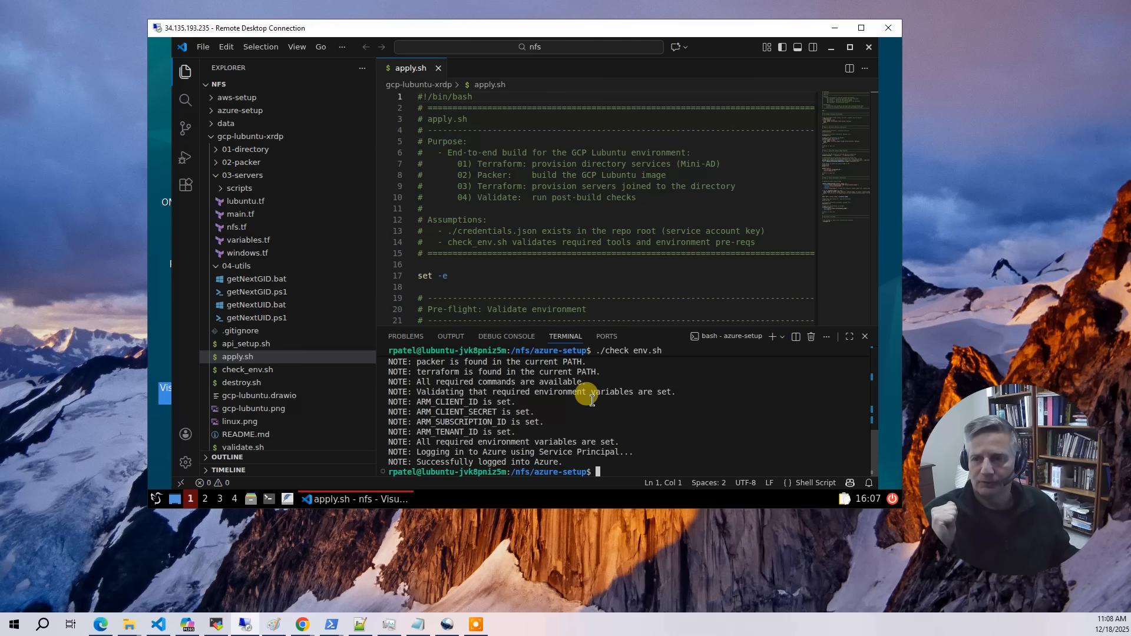
{"action": "type", "text": "c"}
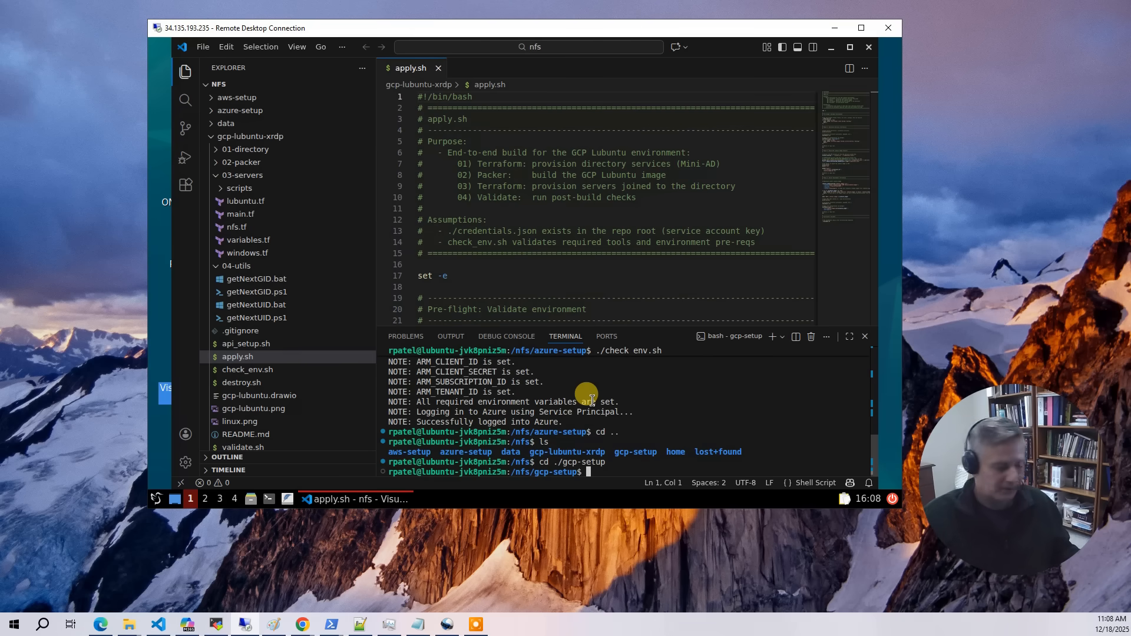
{"action": "type", "text": "./check_env.sh"}
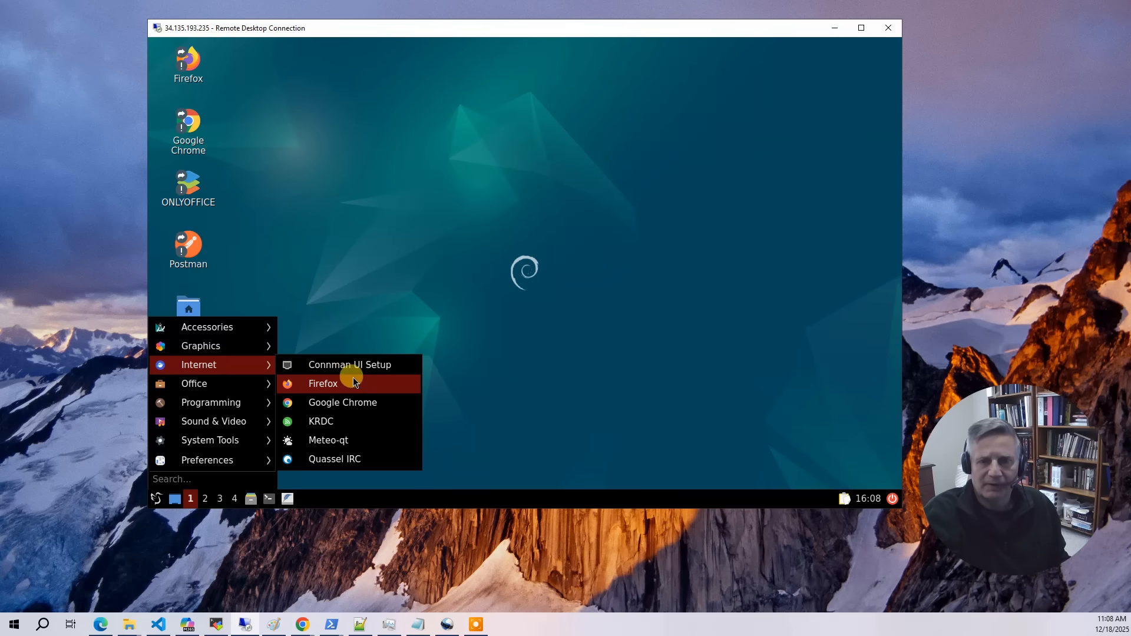
{"action": "mouse_move", "coordinate": [354, 422]}
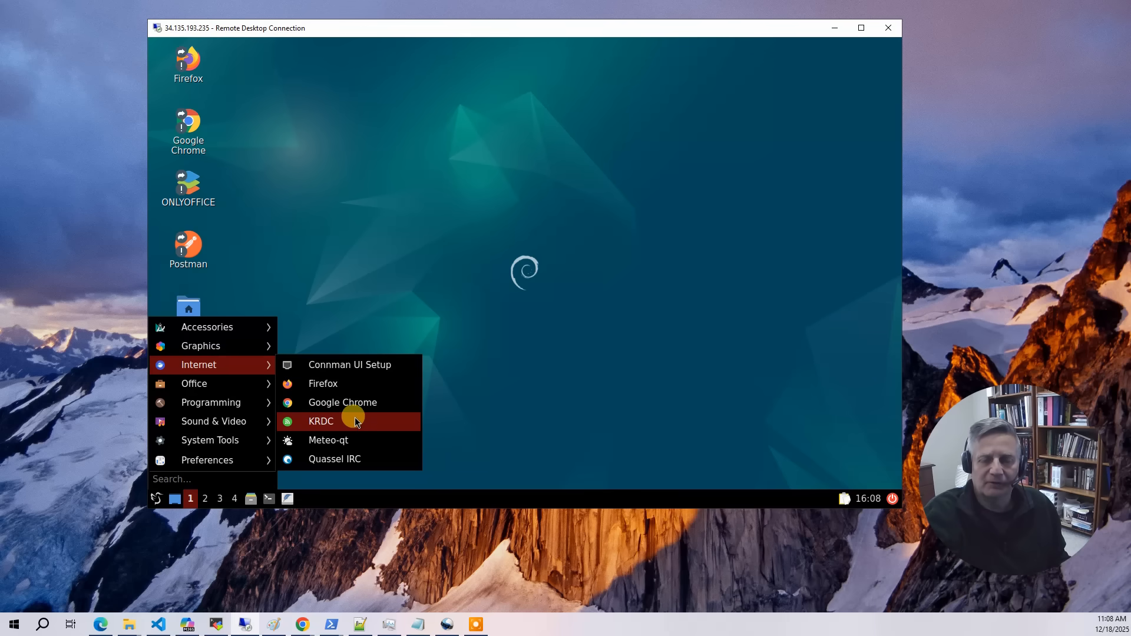
{"action": "mouse_move", "coordinate": [353, 421]}
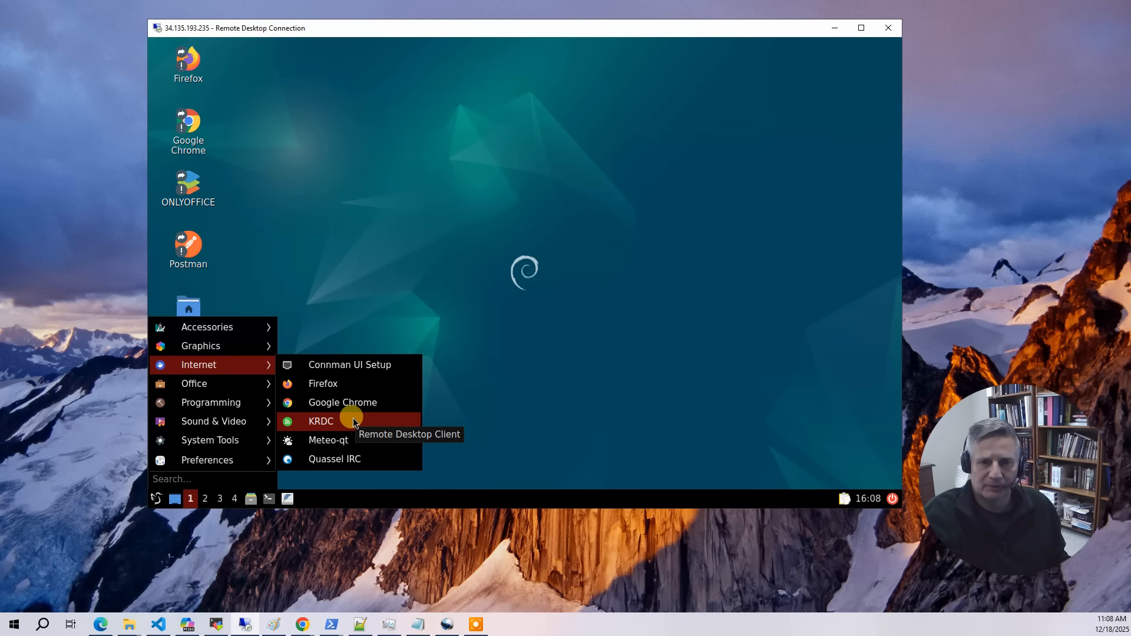
- Launch KRDC, reopen the saved rdp://rpatel connection, and accept its 800x600 host settings
{"action": "left_click", "coordinate": [320, 421]}
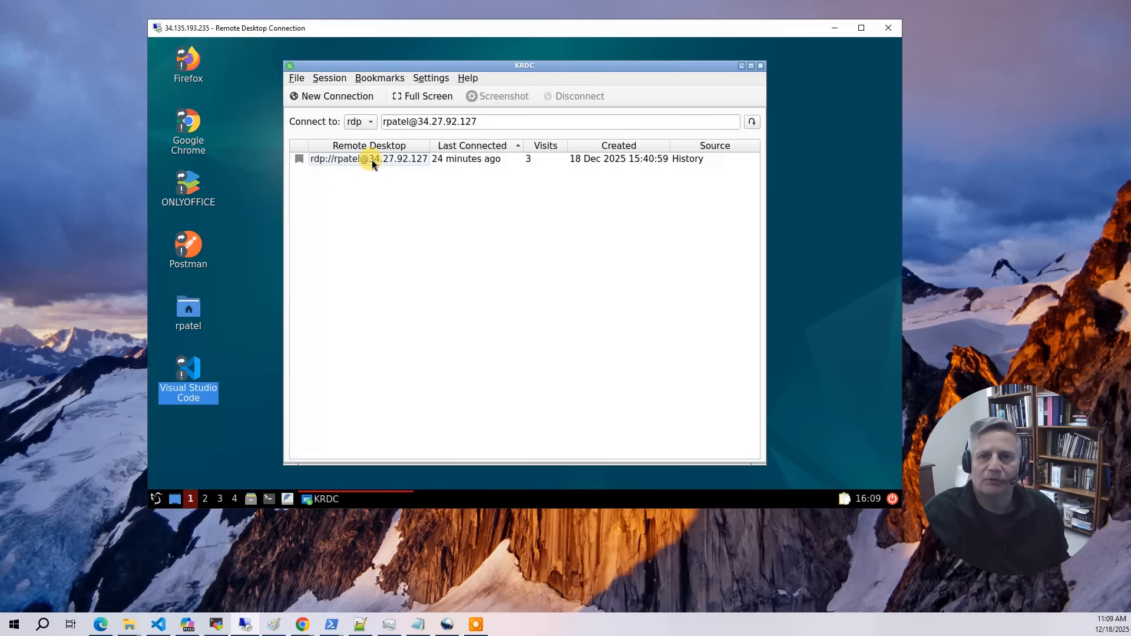
{"action": "double_click", "coordinate": [368, 158]}
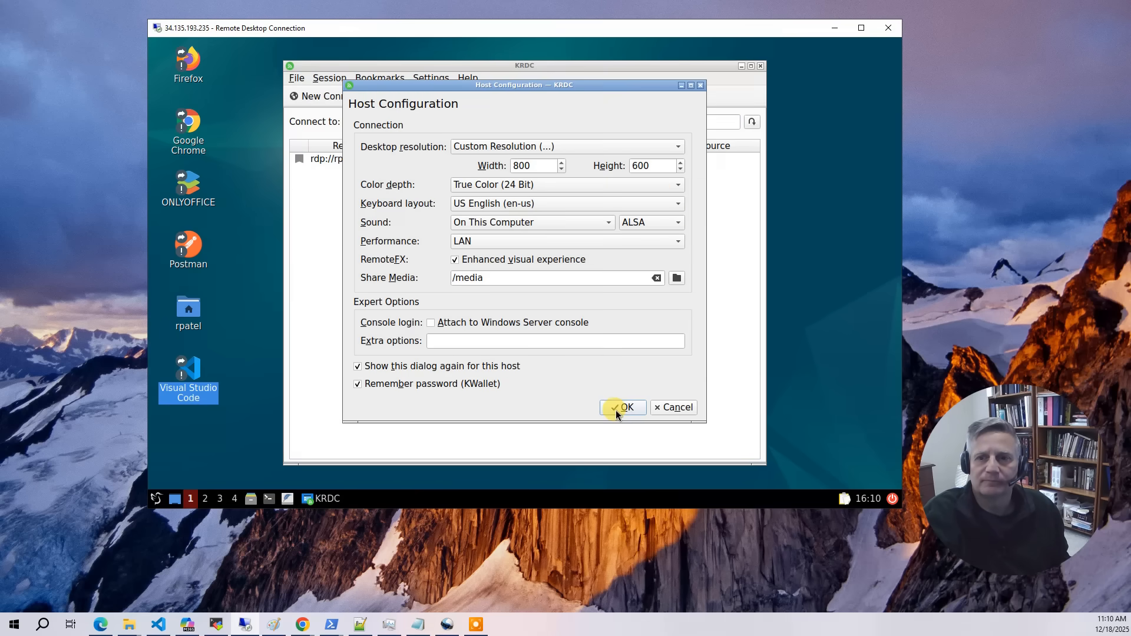
{"action": "left_click", "coordinate": [622, 407]}
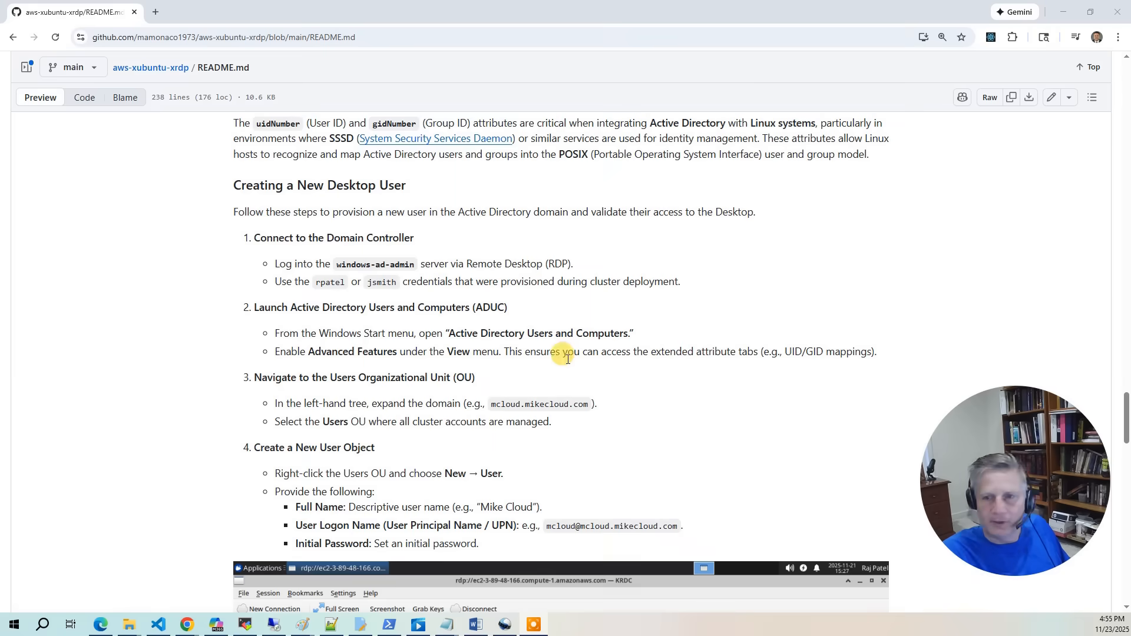
{"action": "mouse_move", "coordinate": [784, 241]}
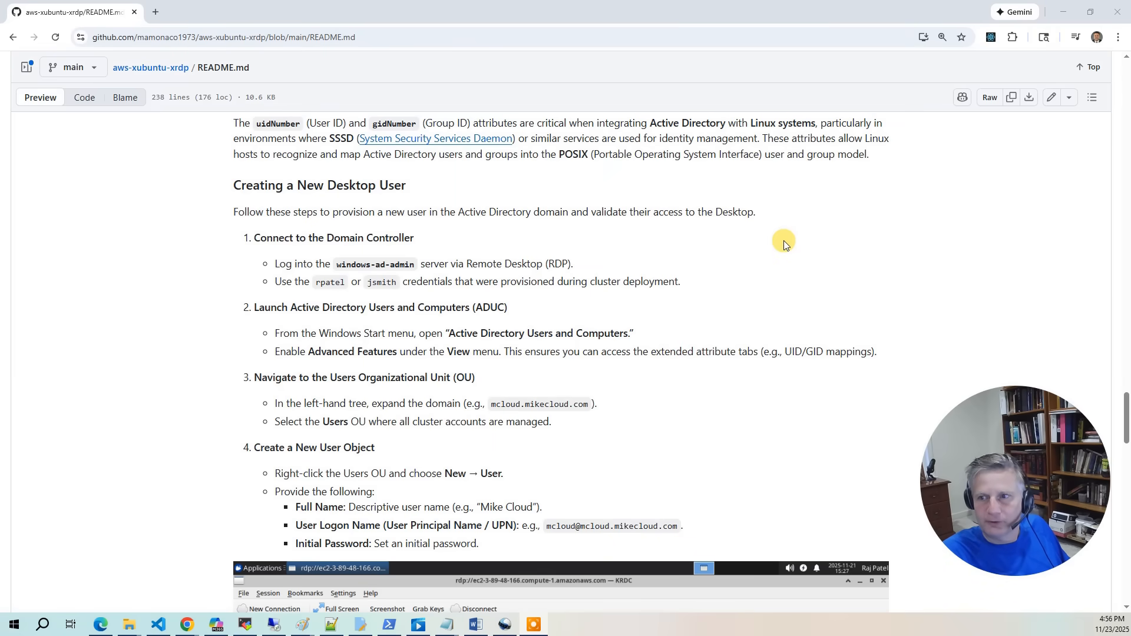
{"action": "mouse_move", "coordinate": [730, 269]}
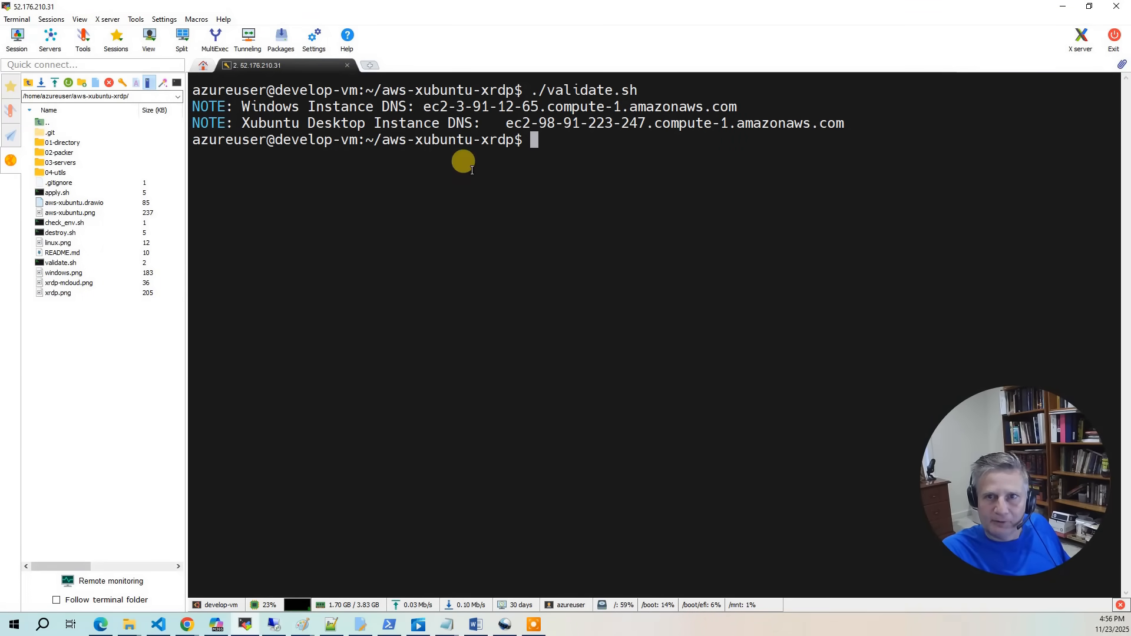
{"action": "mouse_move", "coordinate": [450, 90]}
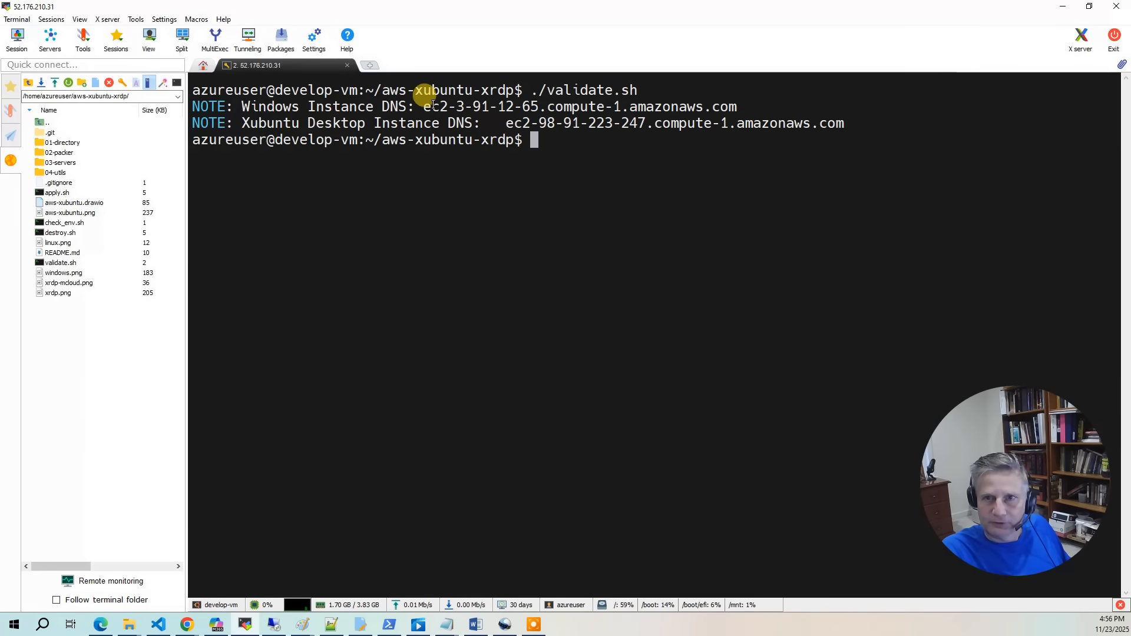
- Select and copy the Windows Instance DNS name from the validate.sh output
{"action": "left_click_drag", "start_coordinate": [423, 106], "coordinate": [737, 106]}
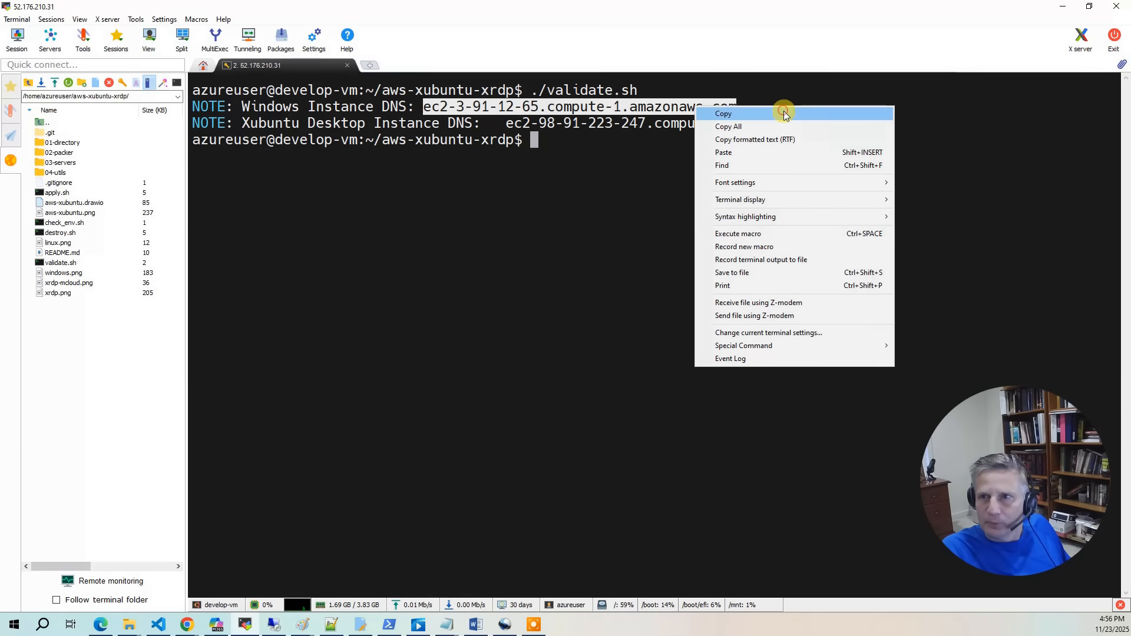
{"action": "left_click", "coordinate": [723, 113]}
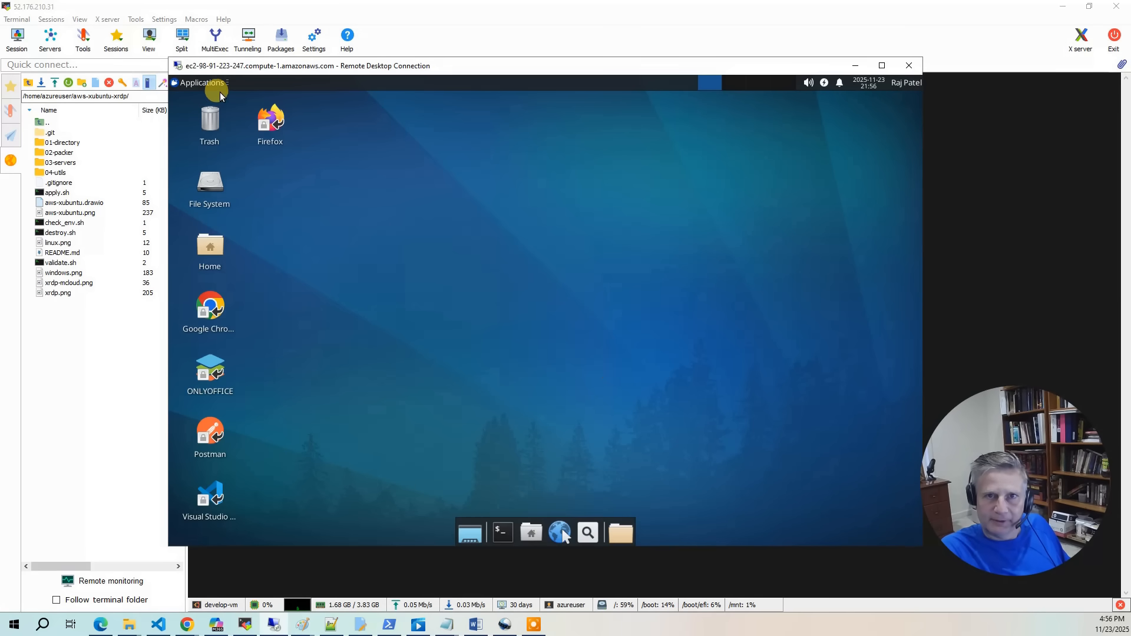
- Launch KRDC, switch the protocol to rdp, and connect to the pasted Windows DNS name
{"action": "left_click", "coordinate": [202, 83]}
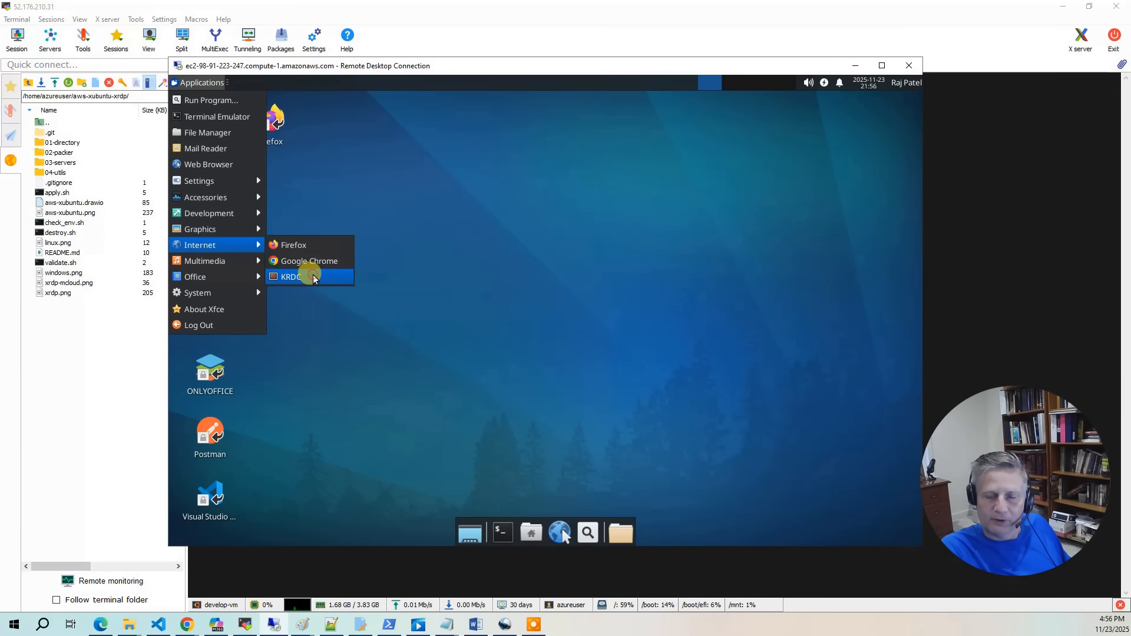
{"action": "left_click", "coordinate": [290, 276]}
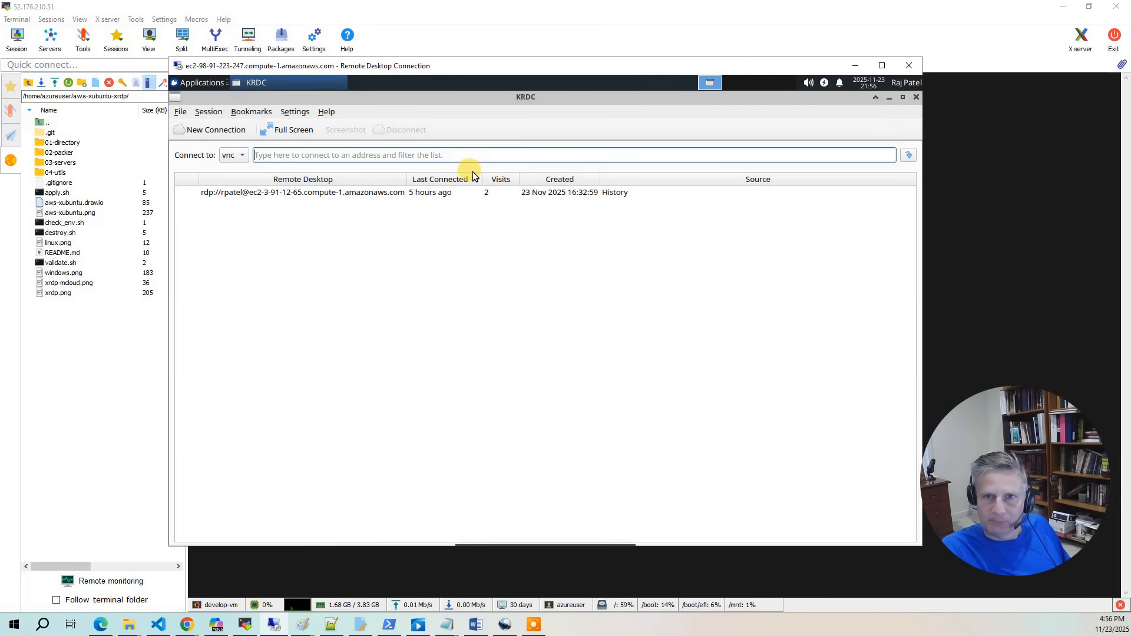
{"action": "left_click", "coordinate": [233, 154]}
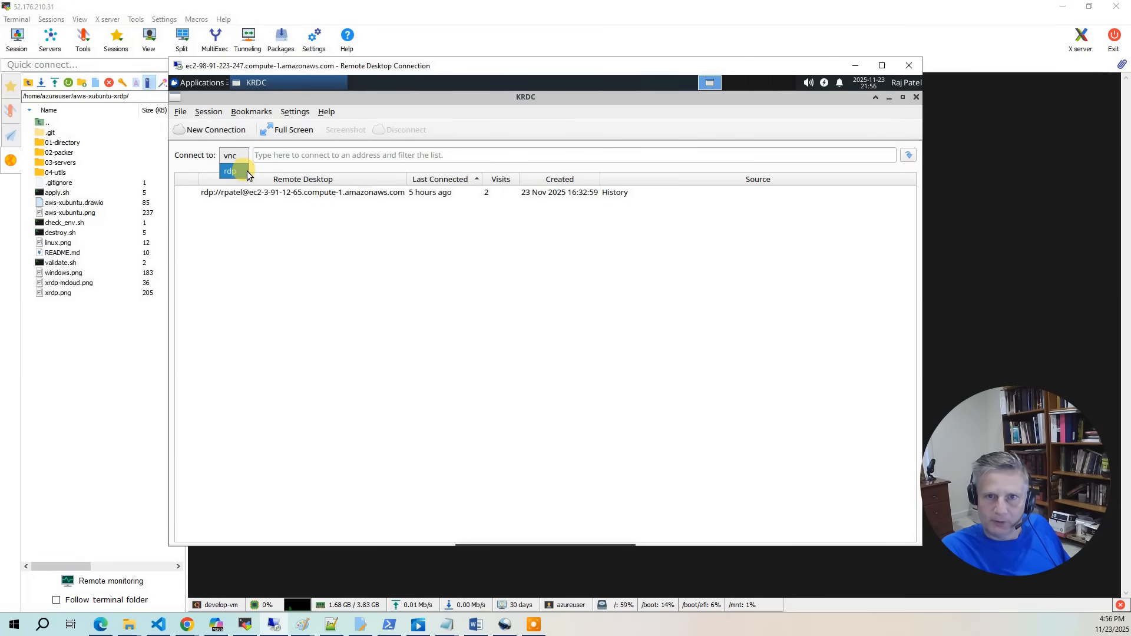
{"action": "left_click", "coordinate": [229, 171]}
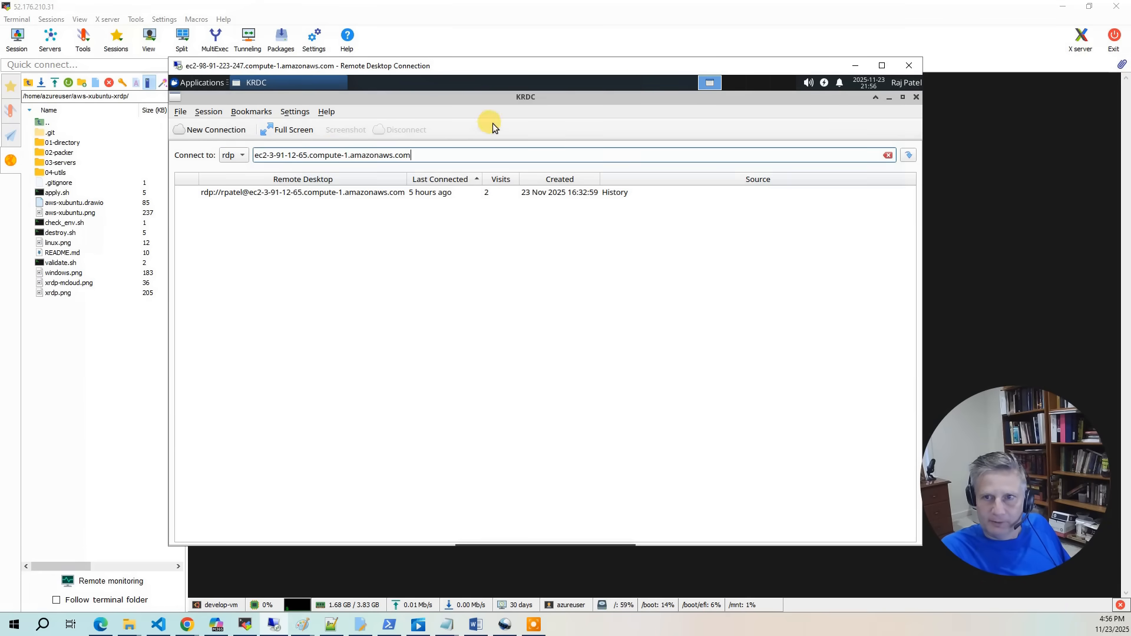
{"action": "mouse_move", "coordinate": [957, 245]}
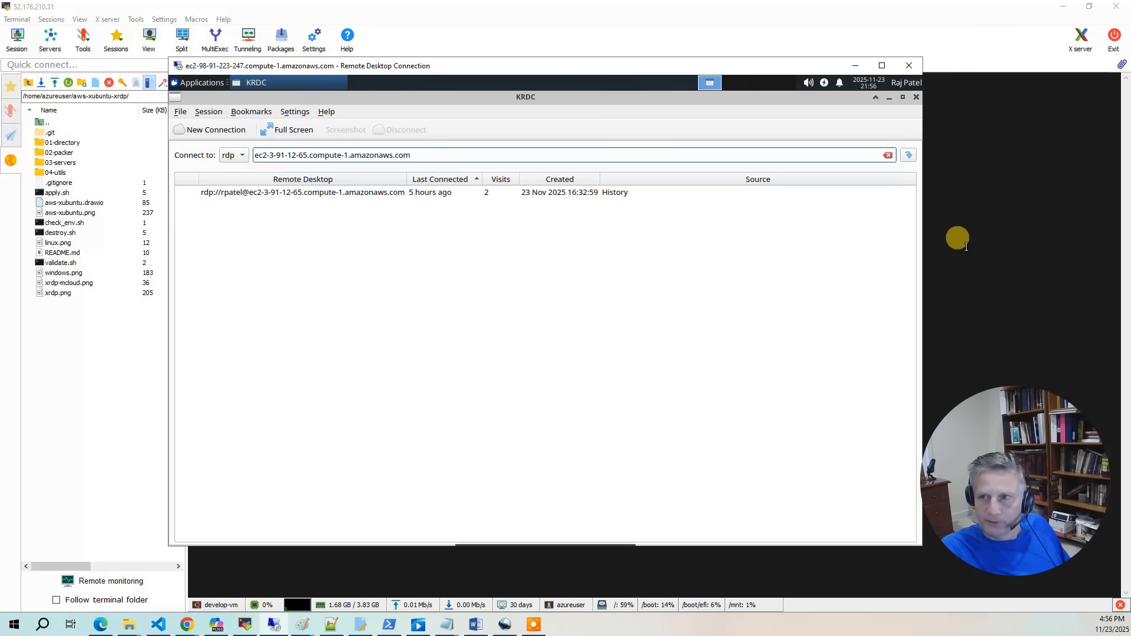
{"action": "left_click", "coordinate": [908, 154]}
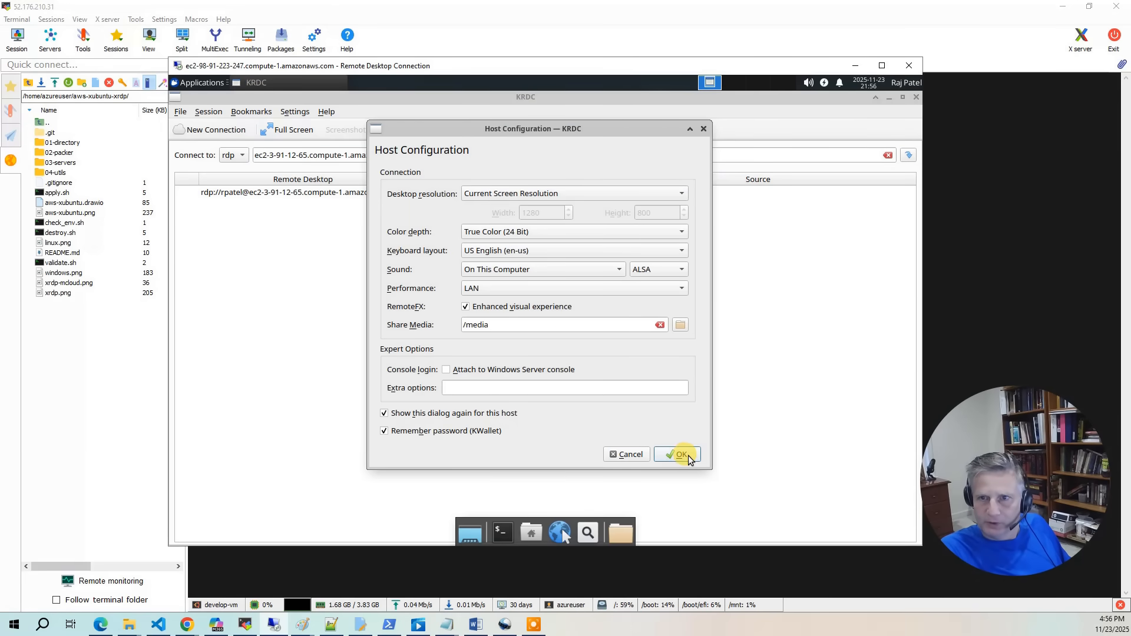
{"action": "left_click", "coordinate": [679, 453]}
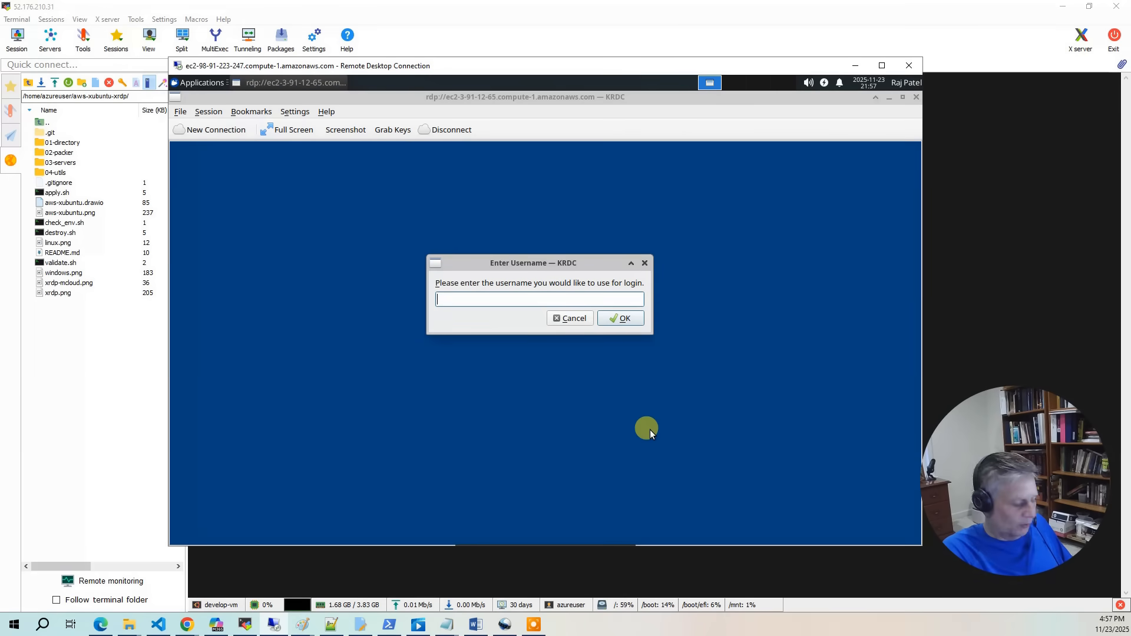
{"action": "type", "text": "rpatel"}
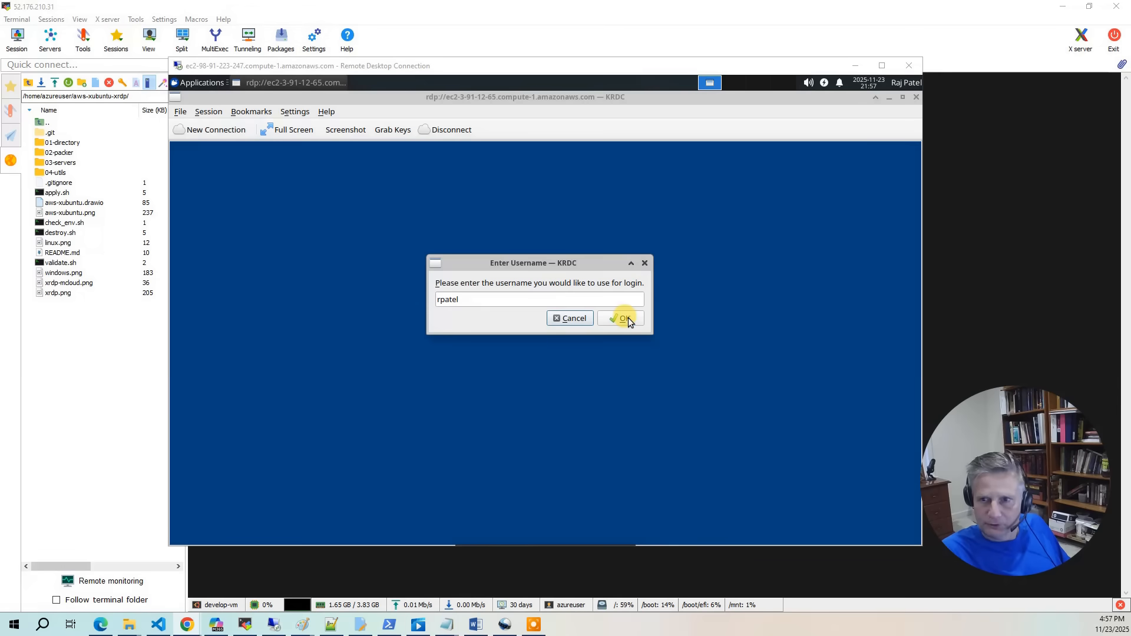
{"action": "left_click", "coordinate": [622, 318]}
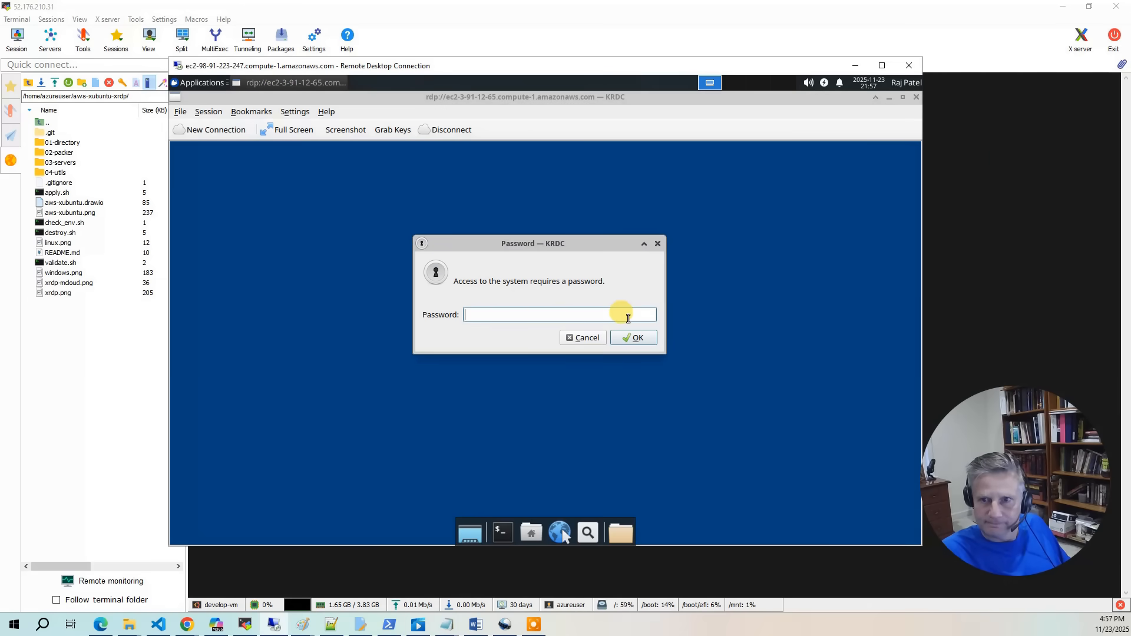
{"action": "left_click", "coordinate": [633, 337]}
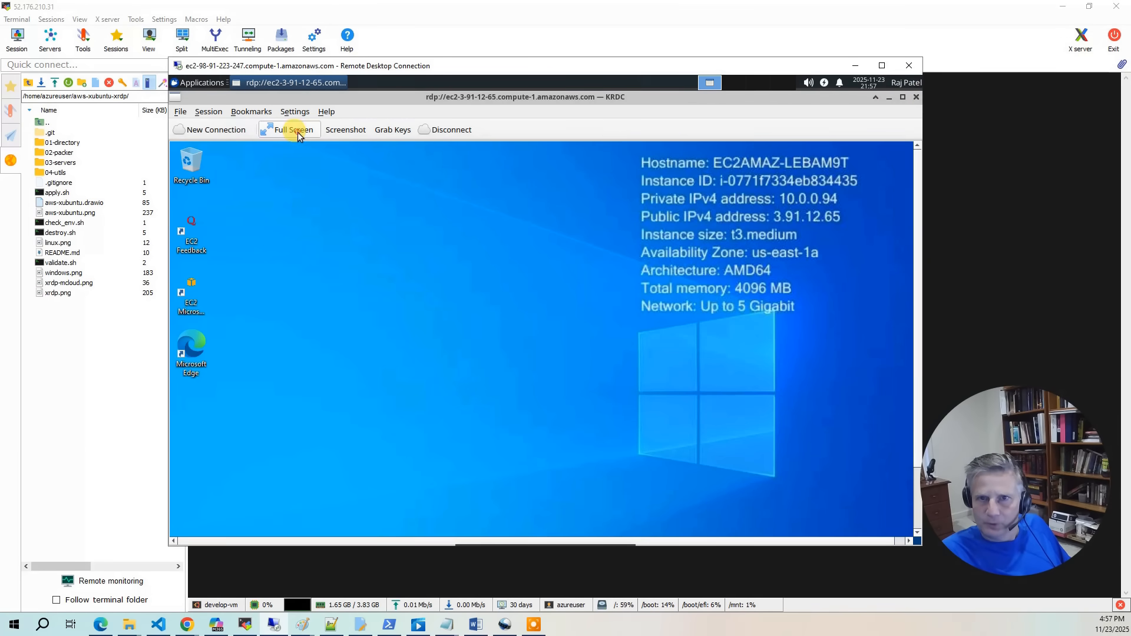
- Go full screen and run getNextUID.bat from Z:\aws-xubuntu-xrdp\04-utils in File Explorer
{"action": "left_click", "coordinate": [292, 129]}
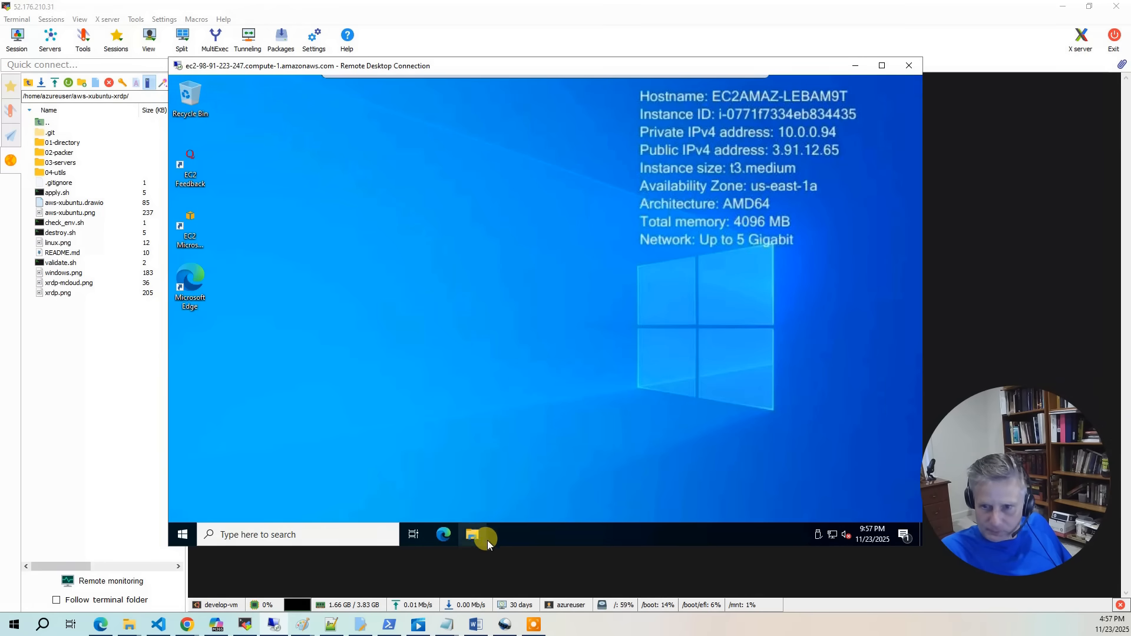
{"action": "left_click", "coordinate": [472, 535]}
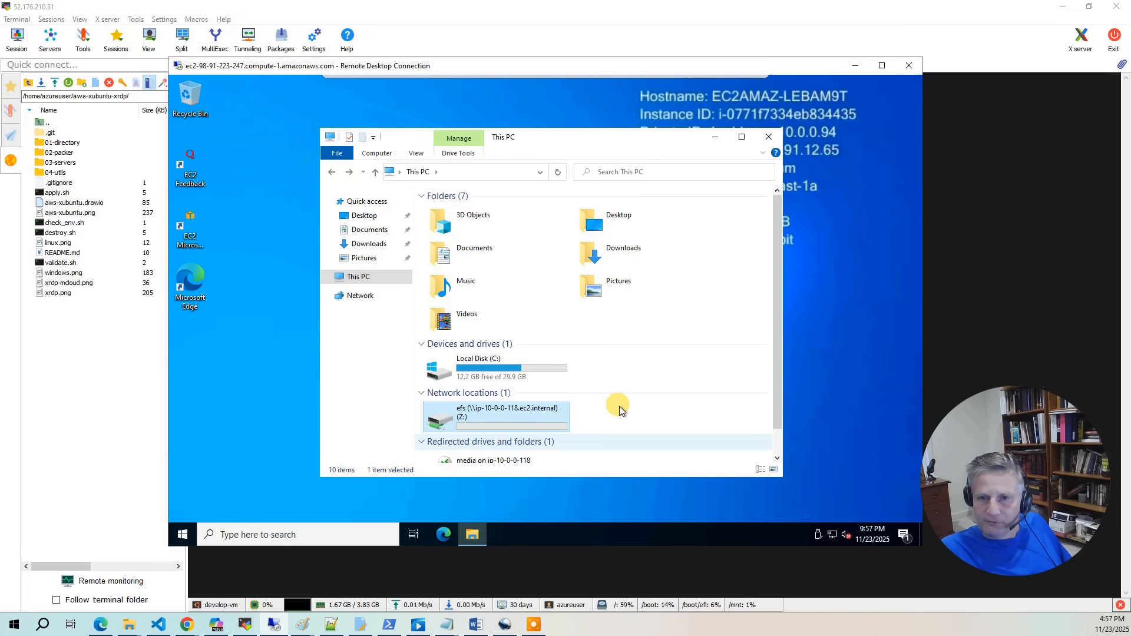
{"action": "double_click", "coordinate": [495, 412]}
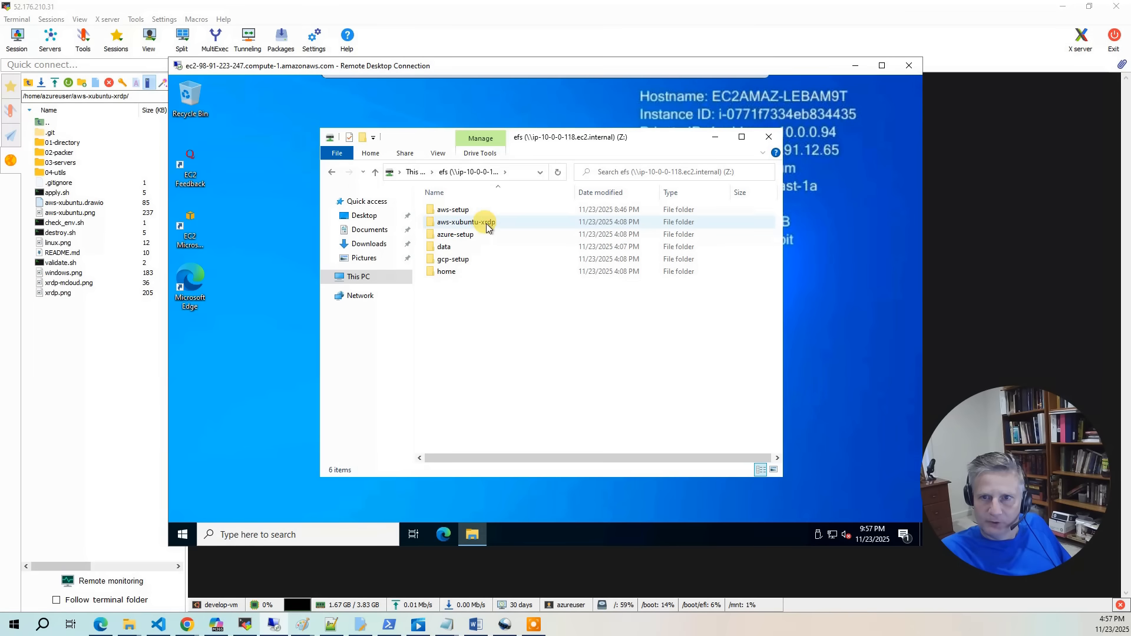
{"action": "double_click", "coordinate": [465, 221]}
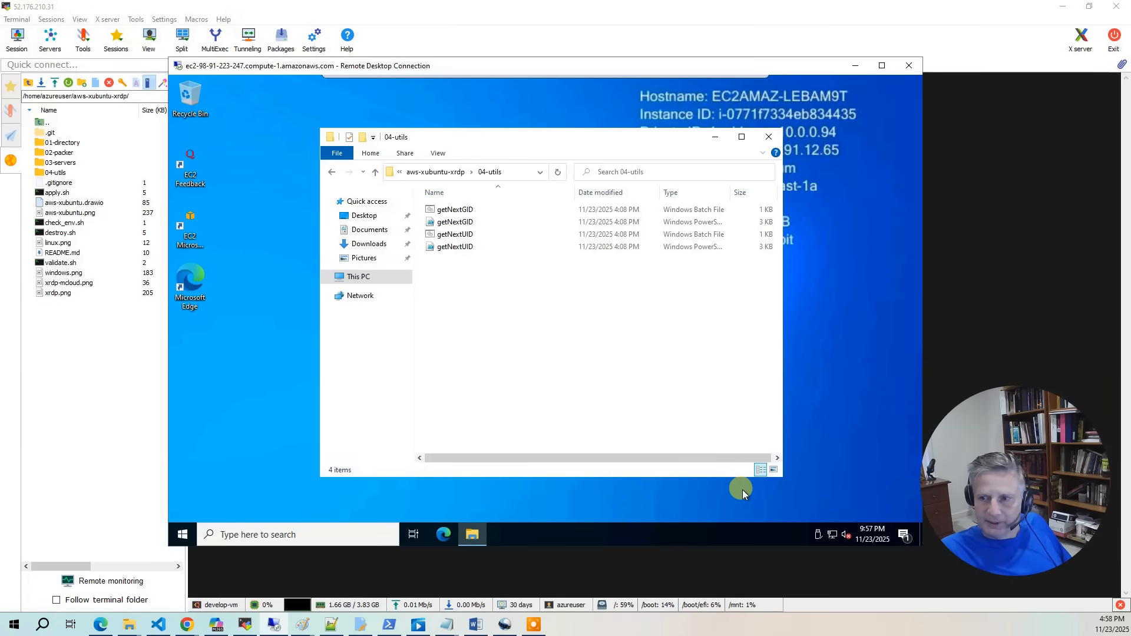
{"action": "mouse_move", "coordinate": [565, 469]}
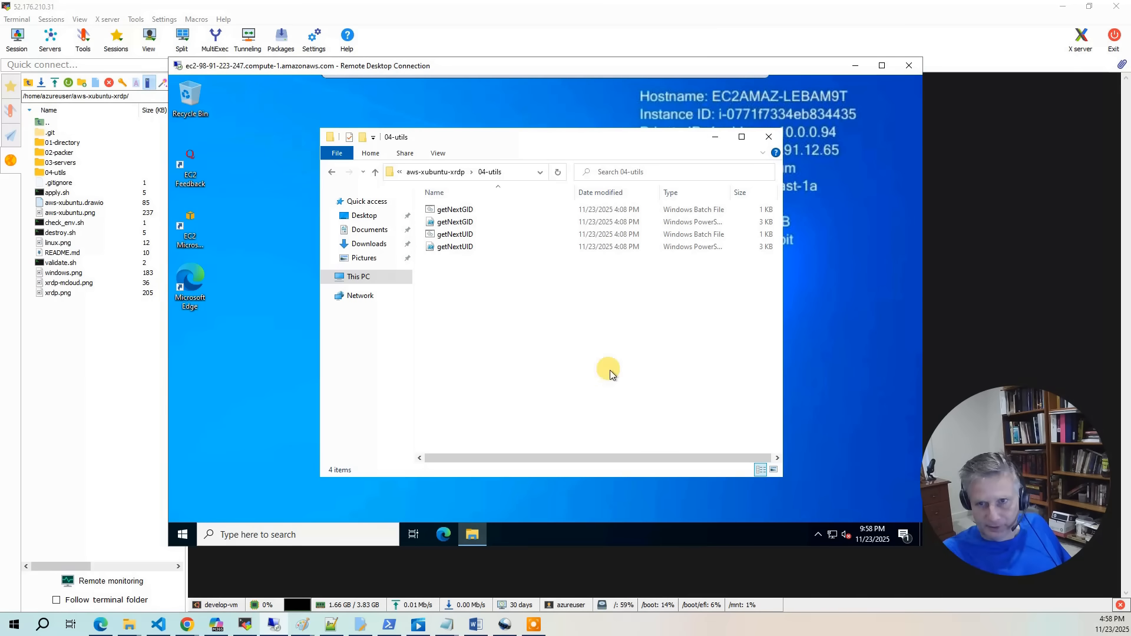
{"action": "double_click", "coordinate": [455, 247]}
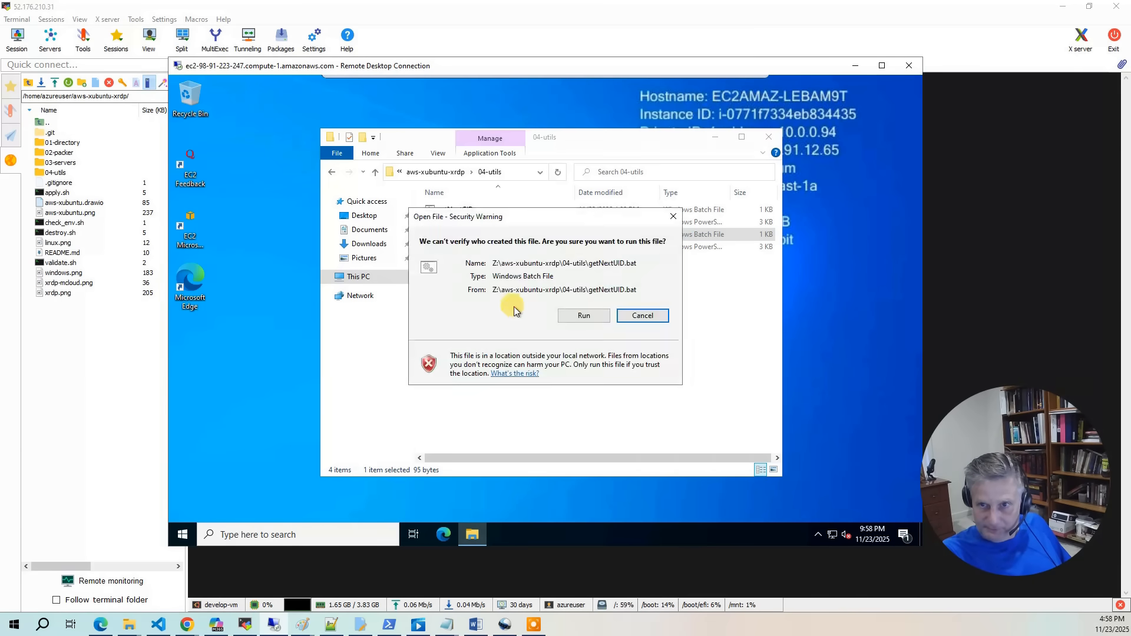
{"action": "left_click", "coordinate": [583, 316]}
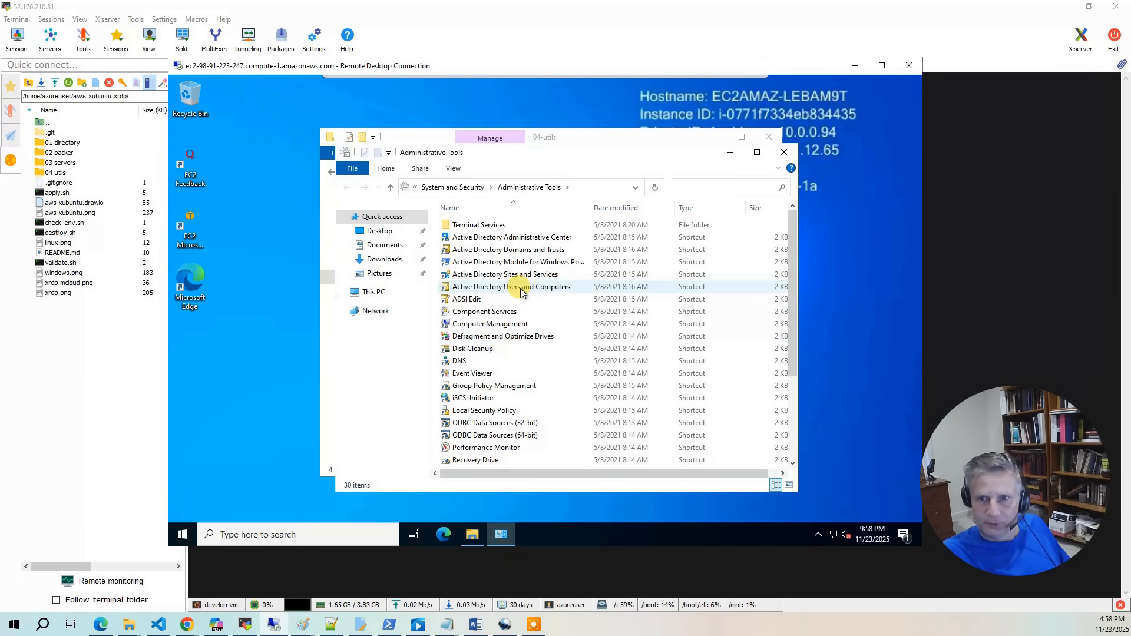
- Launch Active Directory Users and Computers, enable advanced features, and open the Users container
{"action": "left_click", "coordinate": [511, 286]}
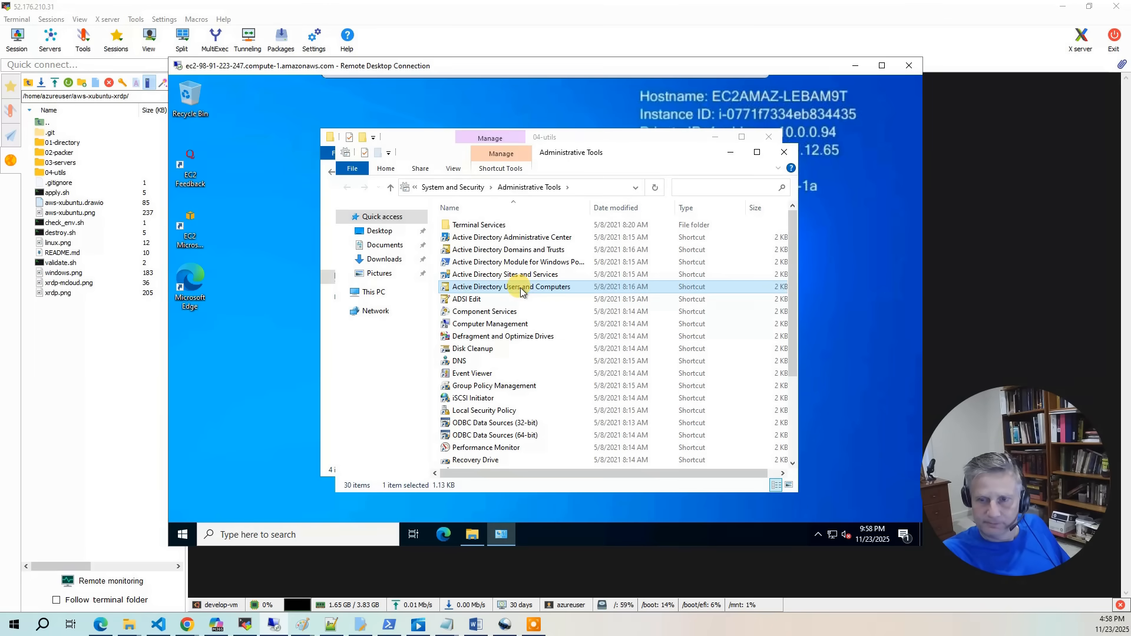
{"action": "double_click", "coordinate": [512, 286]}
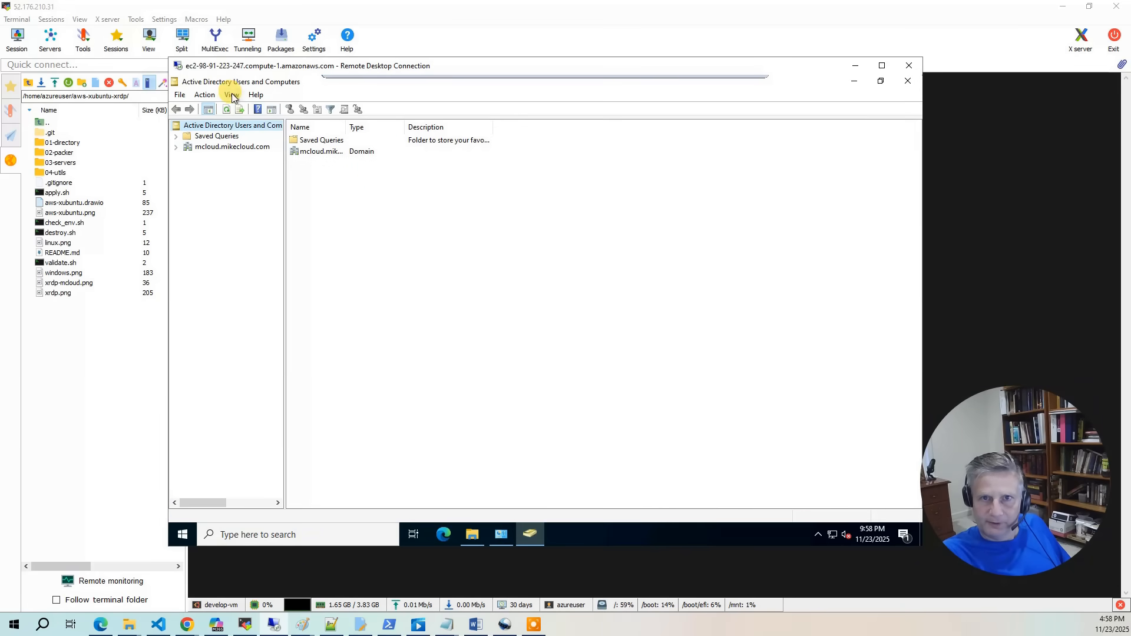
{"action": "left_click", "coordinate": [232, 94]}
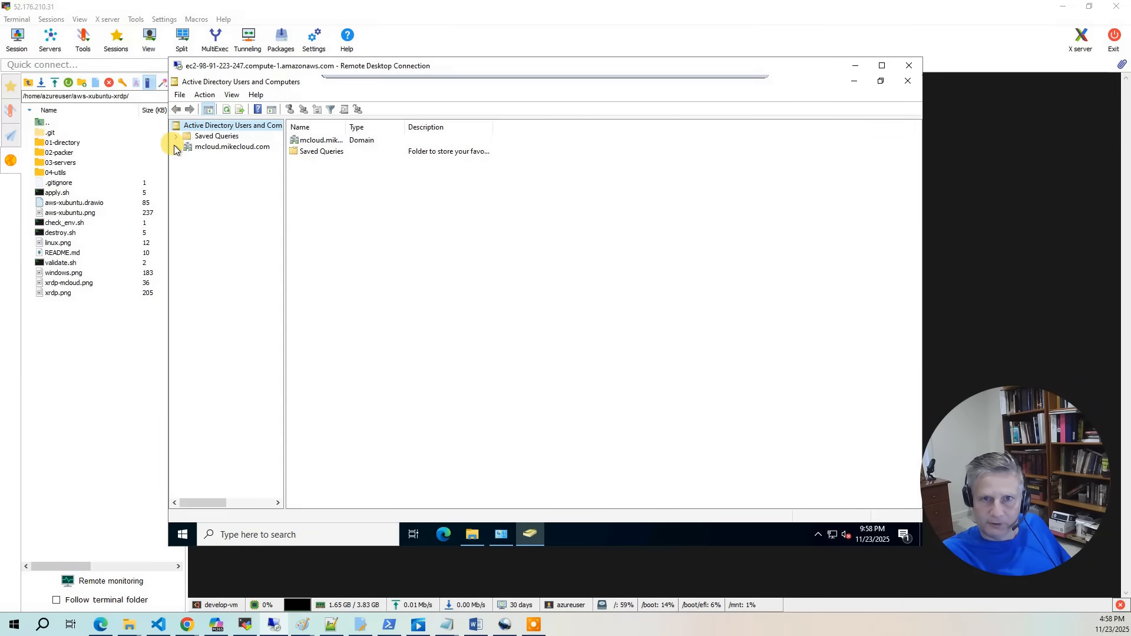
{"action": "left_click", "coordinate": [175, 146]}
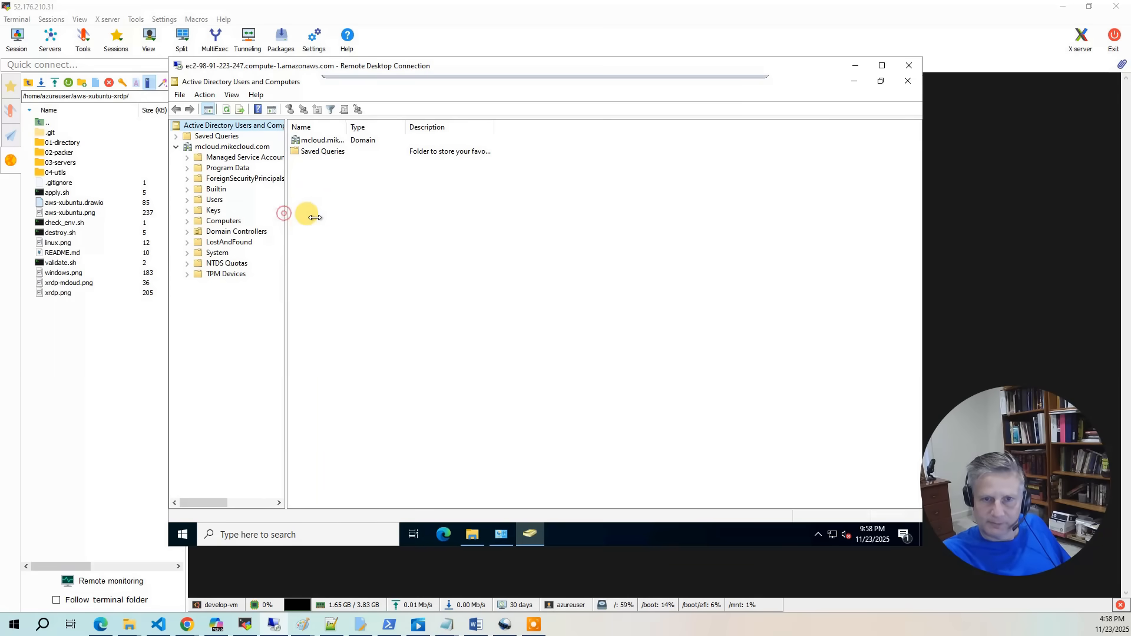
{"action": "left_click", "coordinate": [214, 199]}
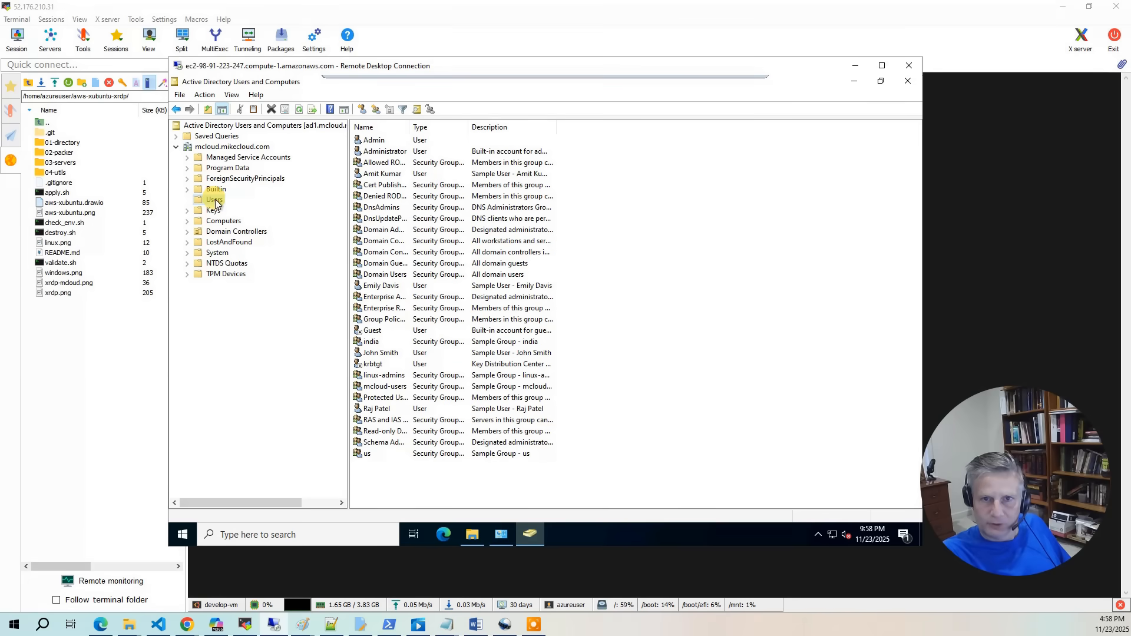
{"action": "right_click", "coordinate": [214, 199]}
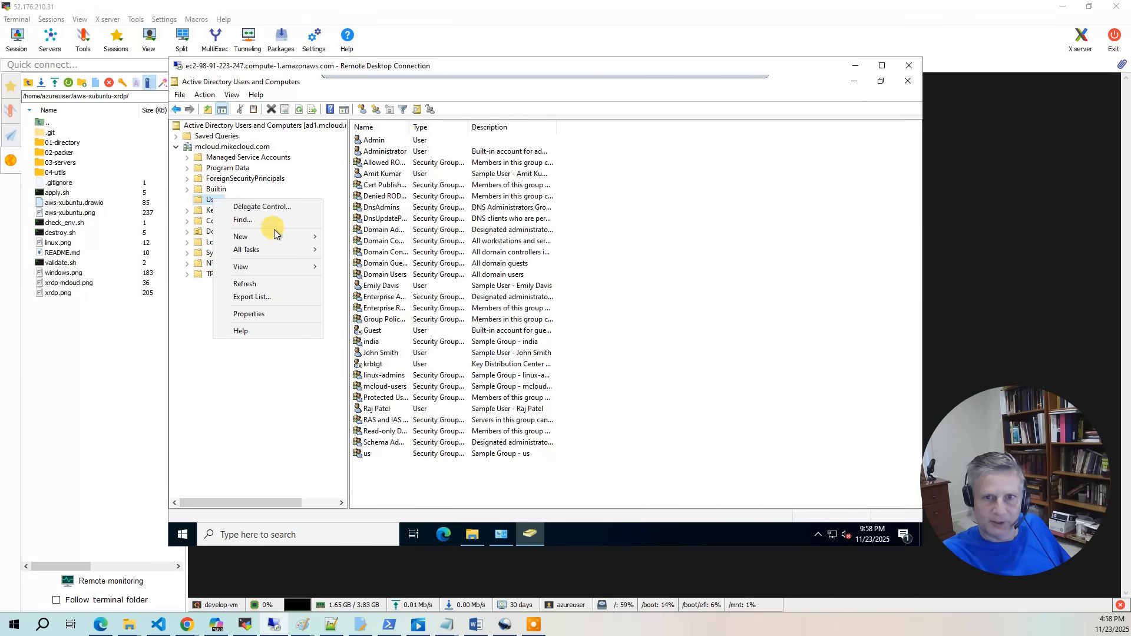
- Create user Mike Cloud with logon name mcloud and a never-expiring password
{"action": "left_click", "coordinate": [395, 363]}
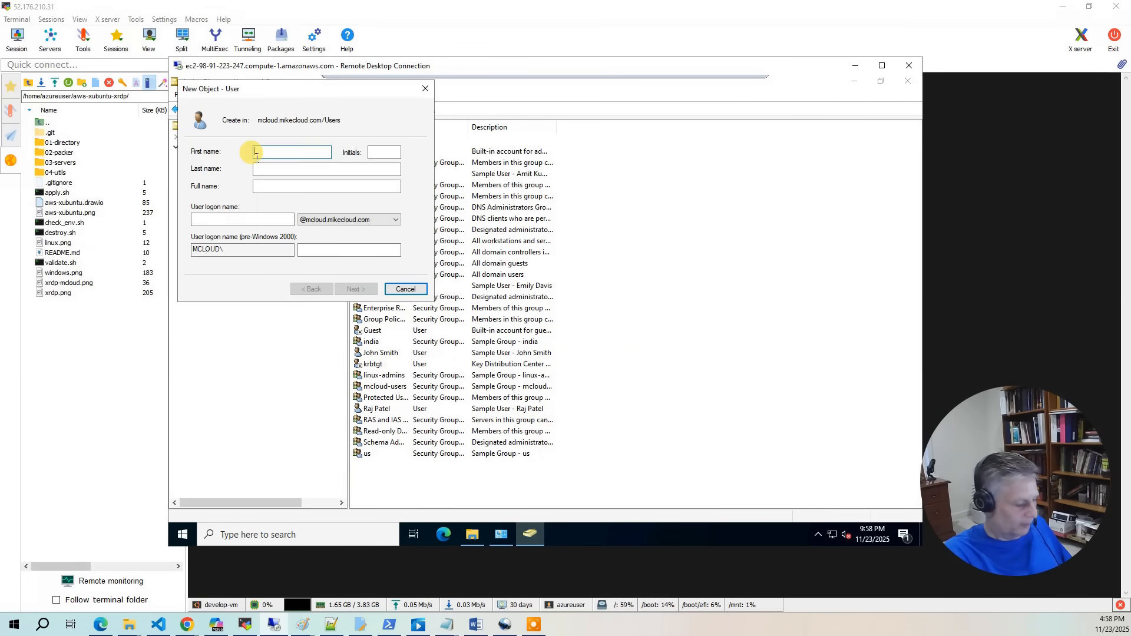
{"action": "type", "text": "Mike"}
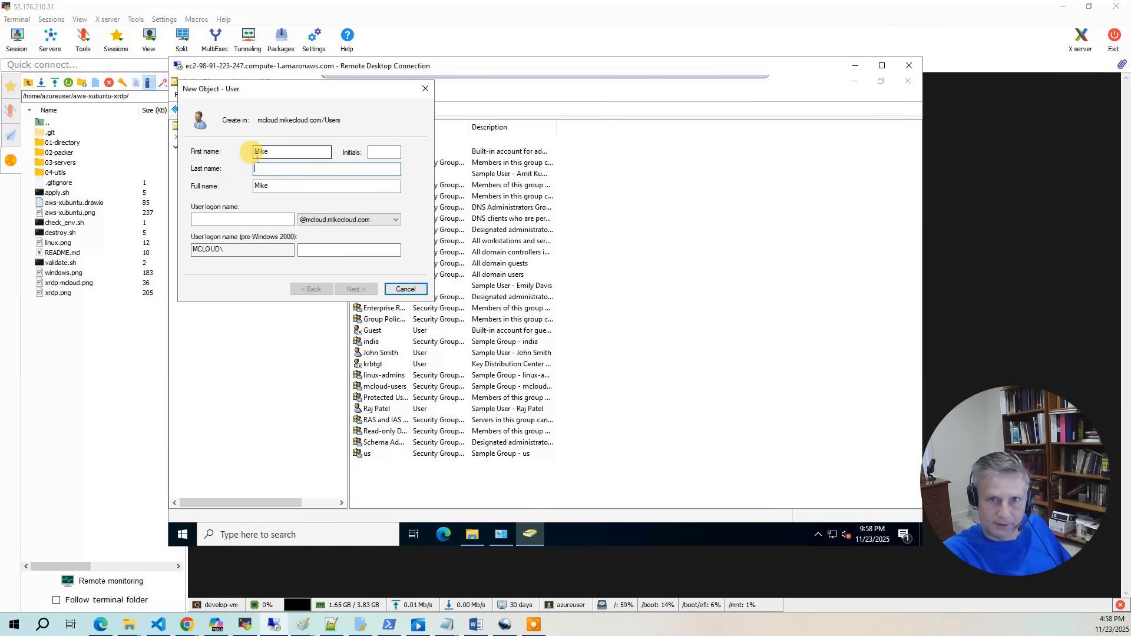
{"action": "type", "text": "Cloud"}
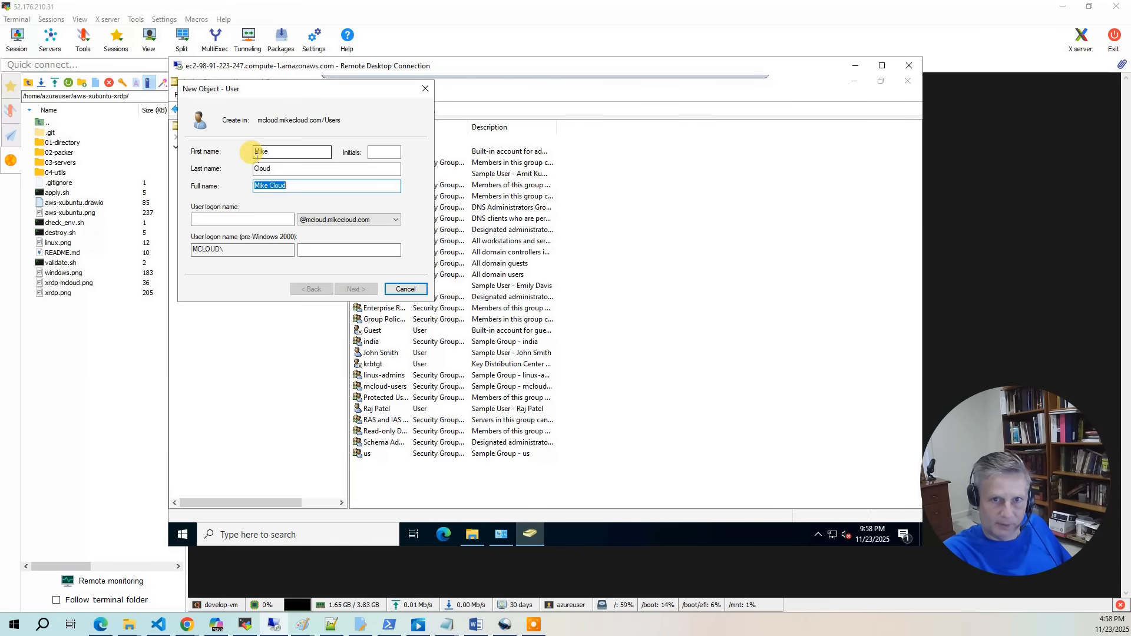
{"action": "type", "text": "mcloud"}
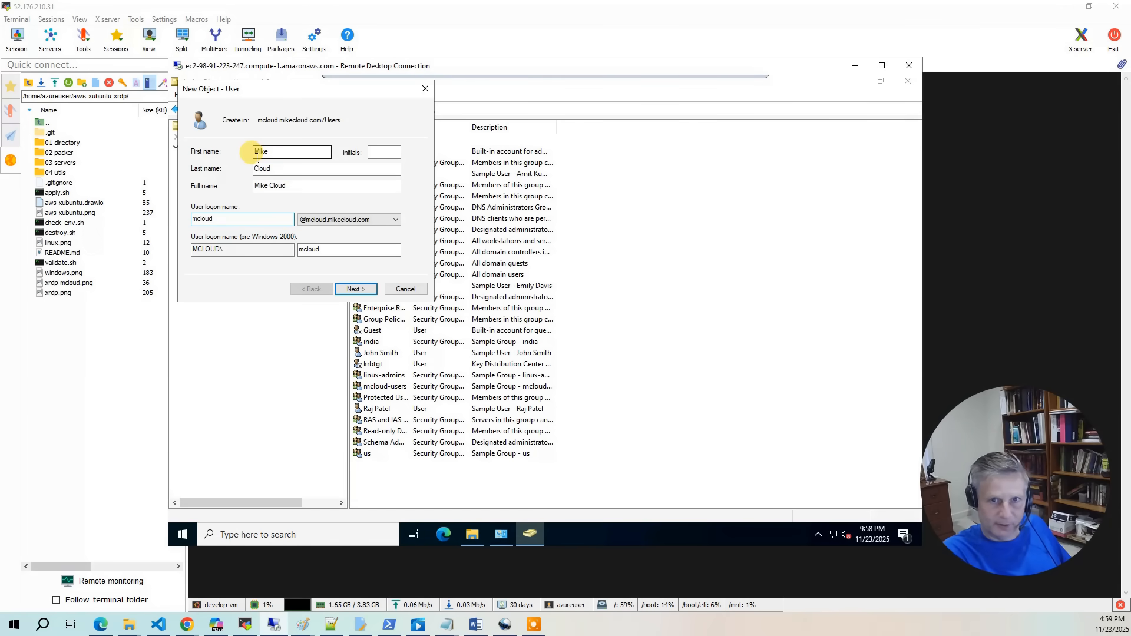
{"action": "left_click", "coordinate": [354, 289]}
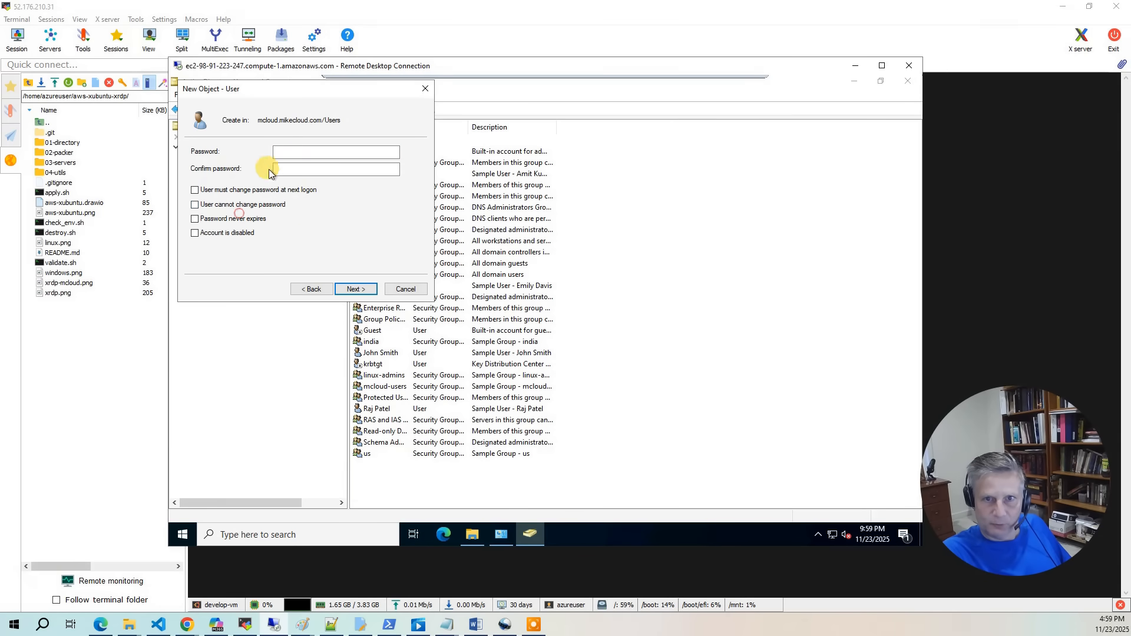
{"action": "left_click", "coordinate": [195, 218]}
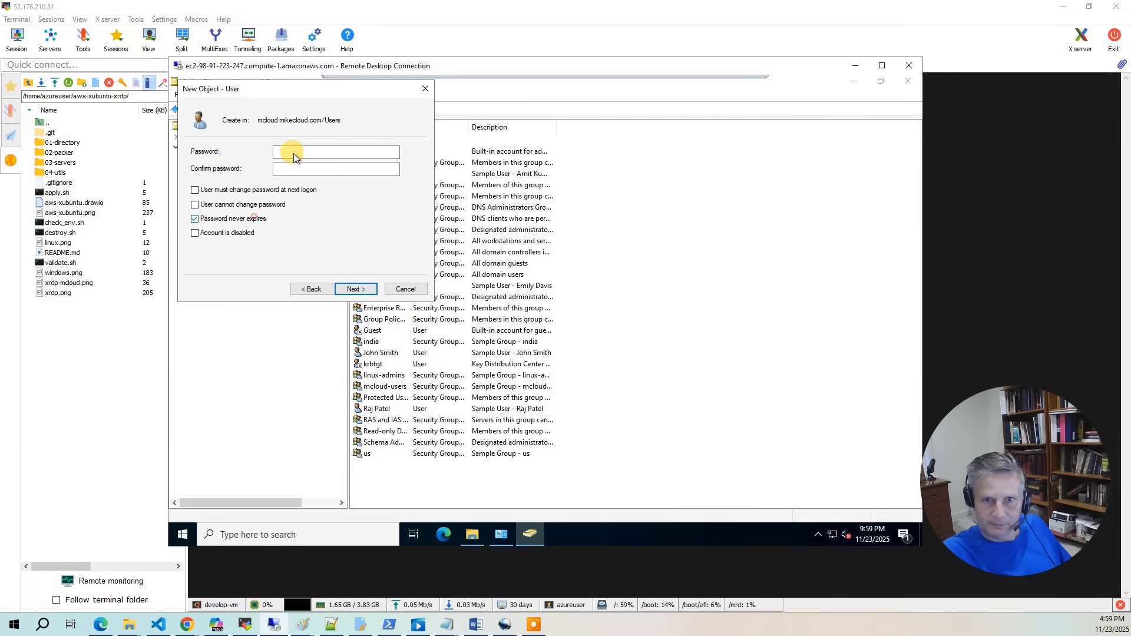
{"action": "left_click", "coordinate": [354, 288]}
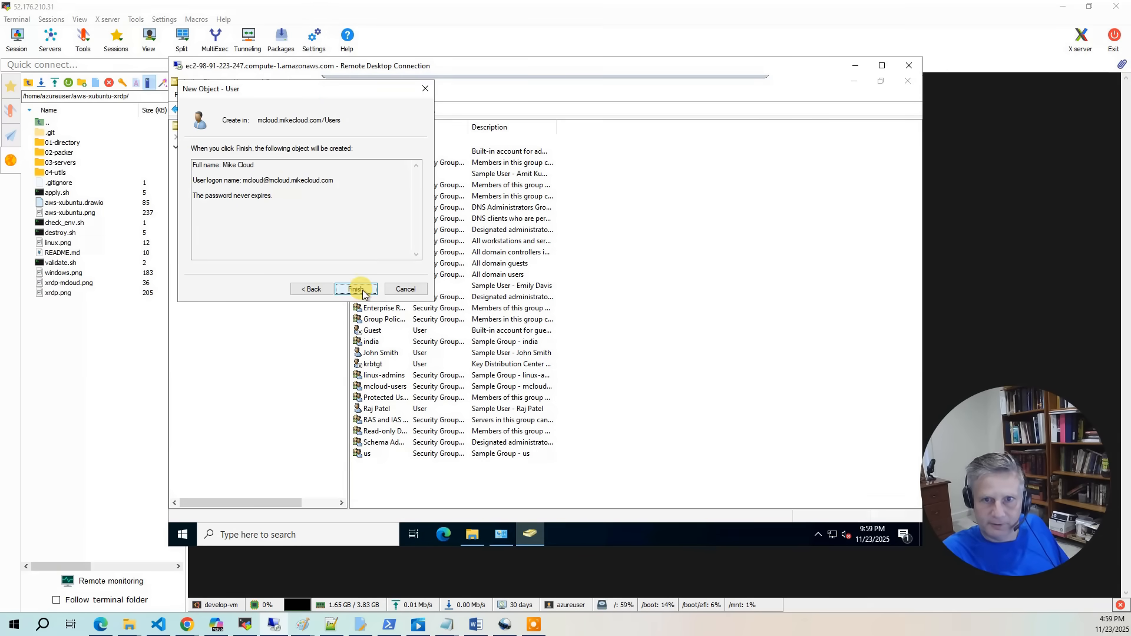
{"action": "left_click", "coordinate": [356, 289]}
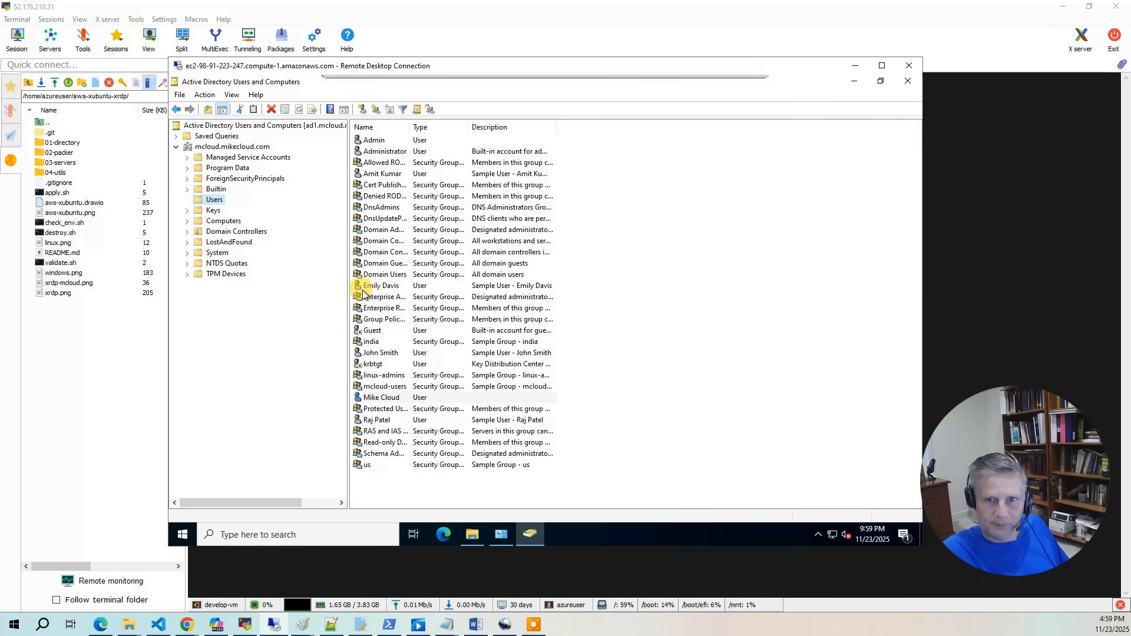
{"action": "left_click", "coordinate": [381, 396]}
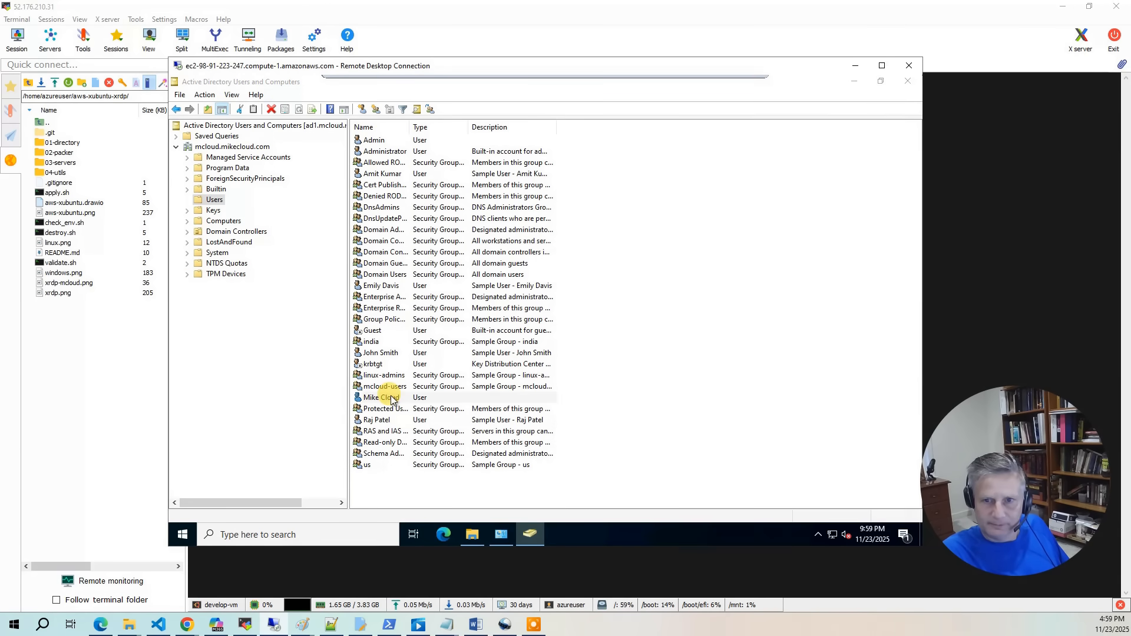
{"action": "double_click", "coordinate": [381, 397]}
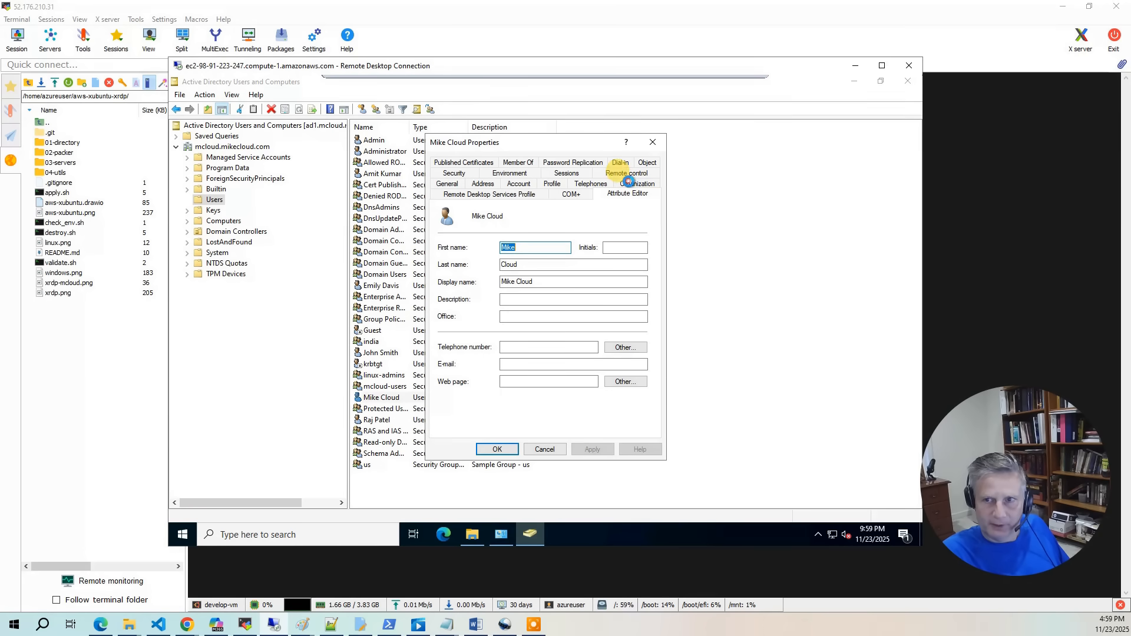
{"action": "left_click", "coordinate": [627, 193]}
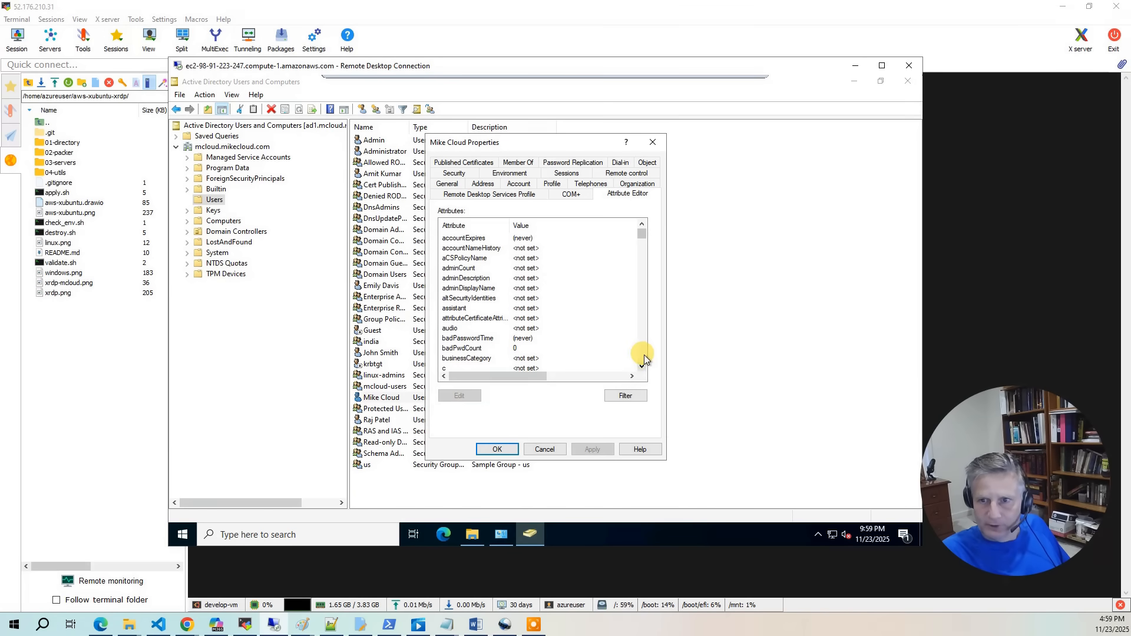
{"action": "scroll", "scroll_direction": "down", "scroll_amount": 3}
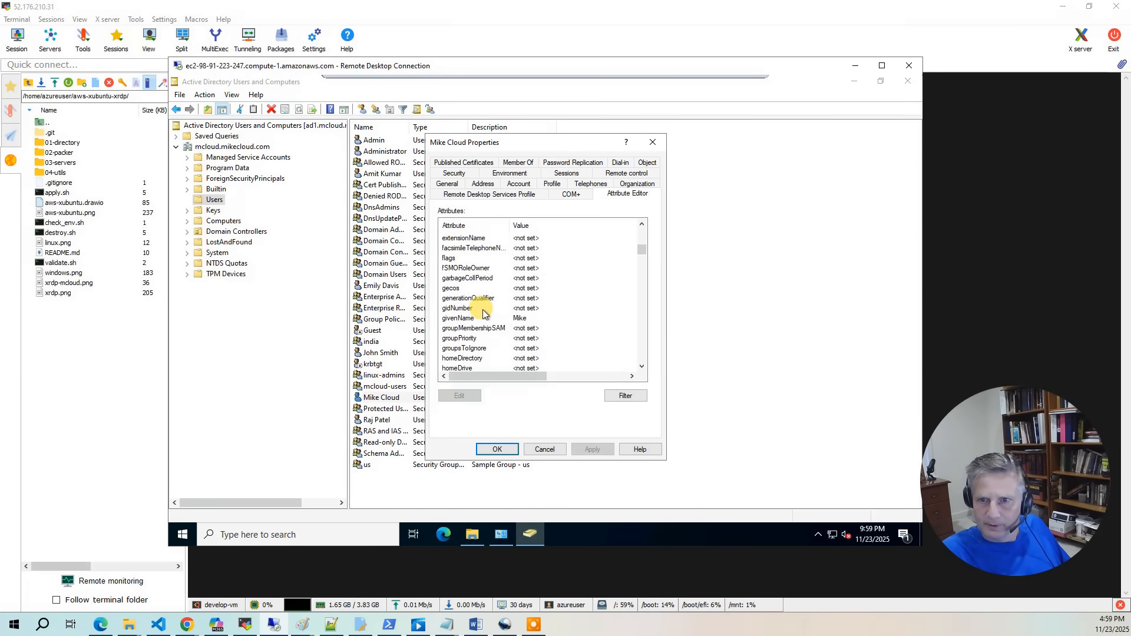
{"action": "double_click", "coordinate": [456, 308]}
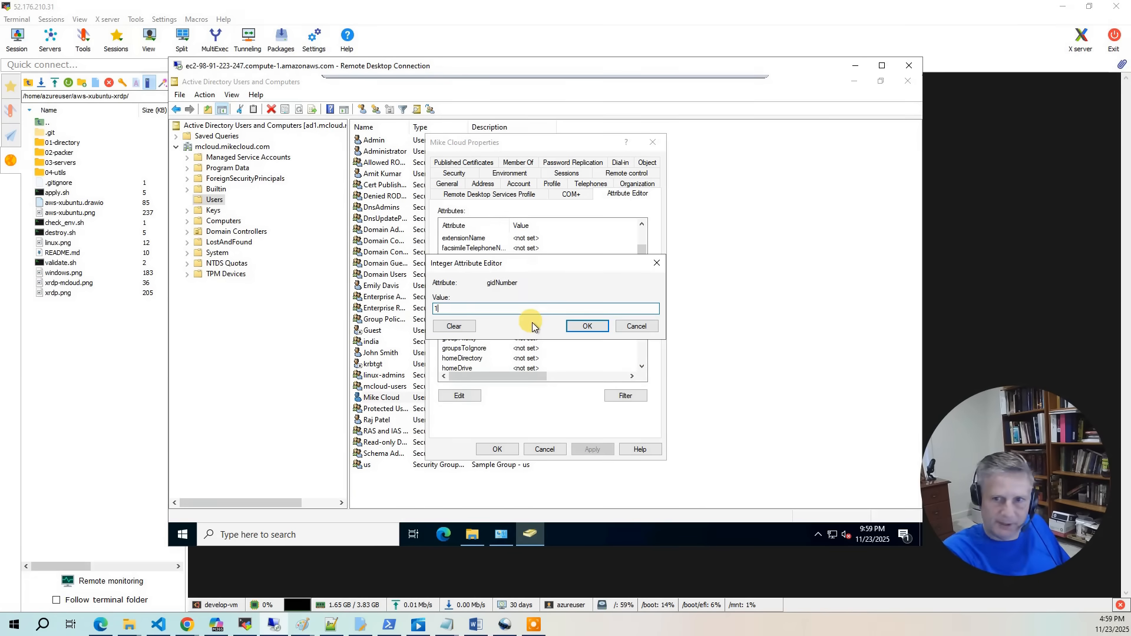
{"action": "type", "text": "0001"}
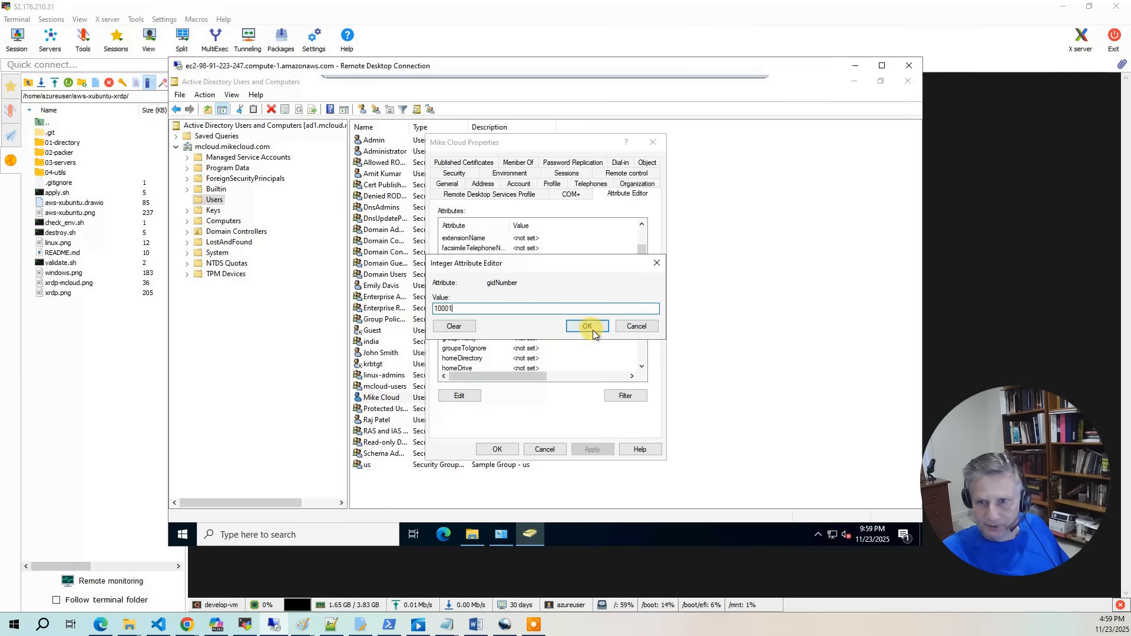
{"action": "left_click", "coordinate": [586, 326]}
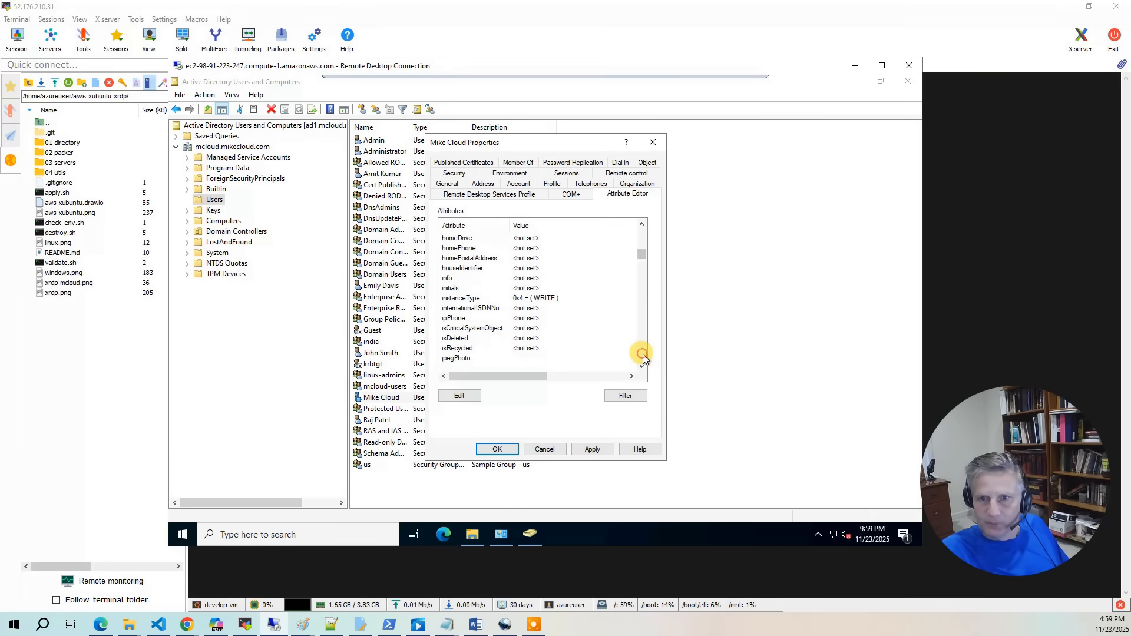
- Set uid to mcloud and uidNumber to 10005, then save the properties
{"action": "scroll", "scroll_direction": "down", "scroll_amount": 3}
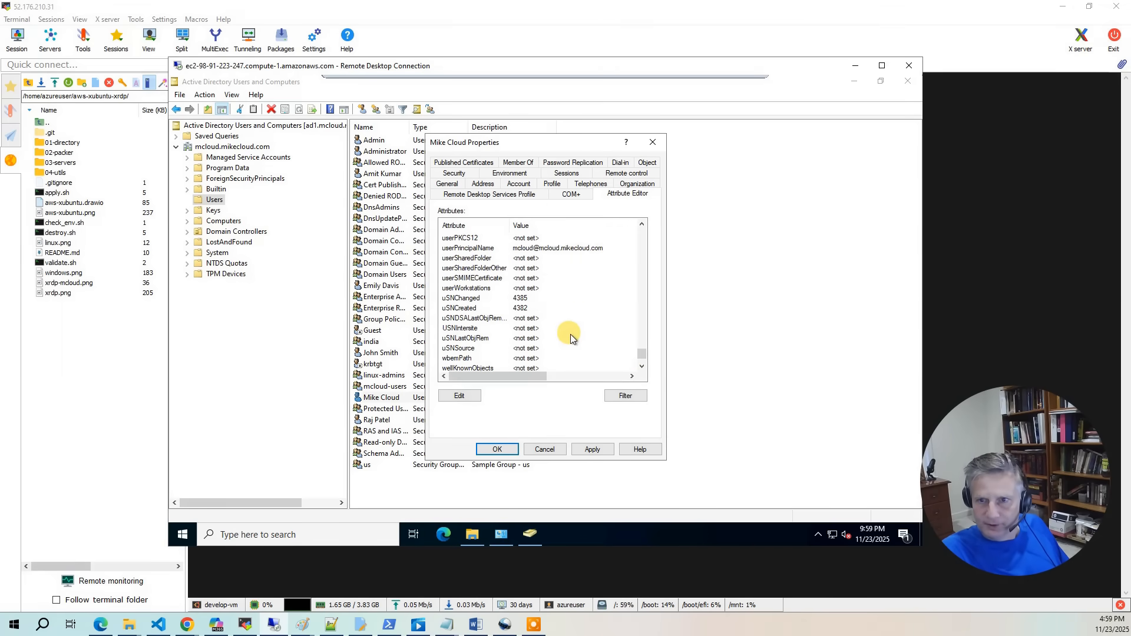
{"action": "left_click", "coordinate": [469, 338]}
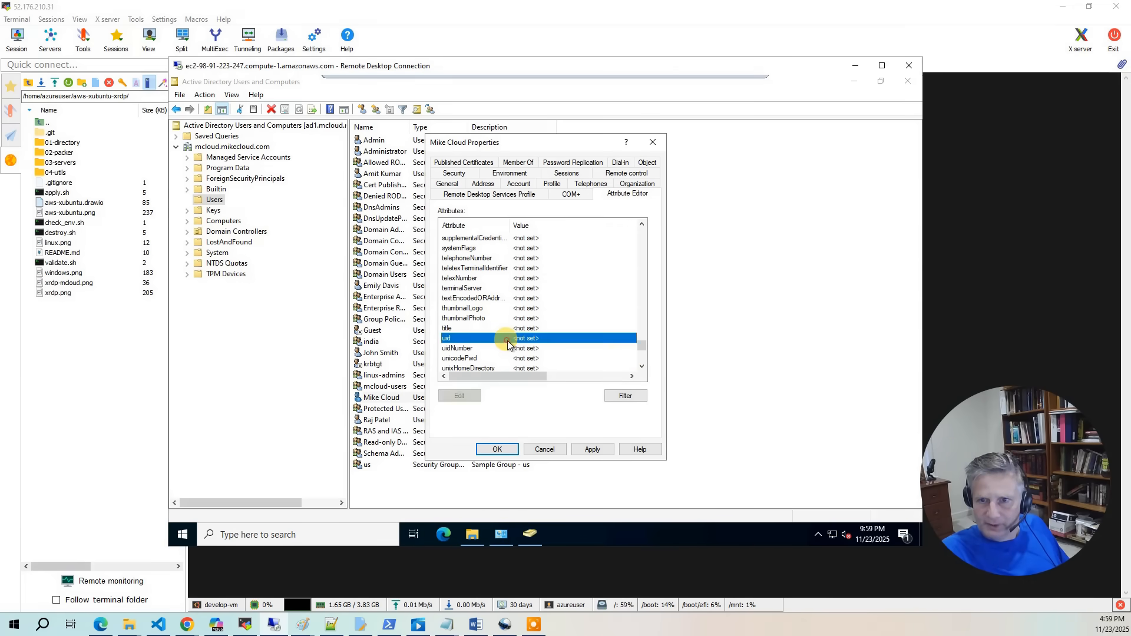
{"action": "left_click", "coordinate": [459, 396]}
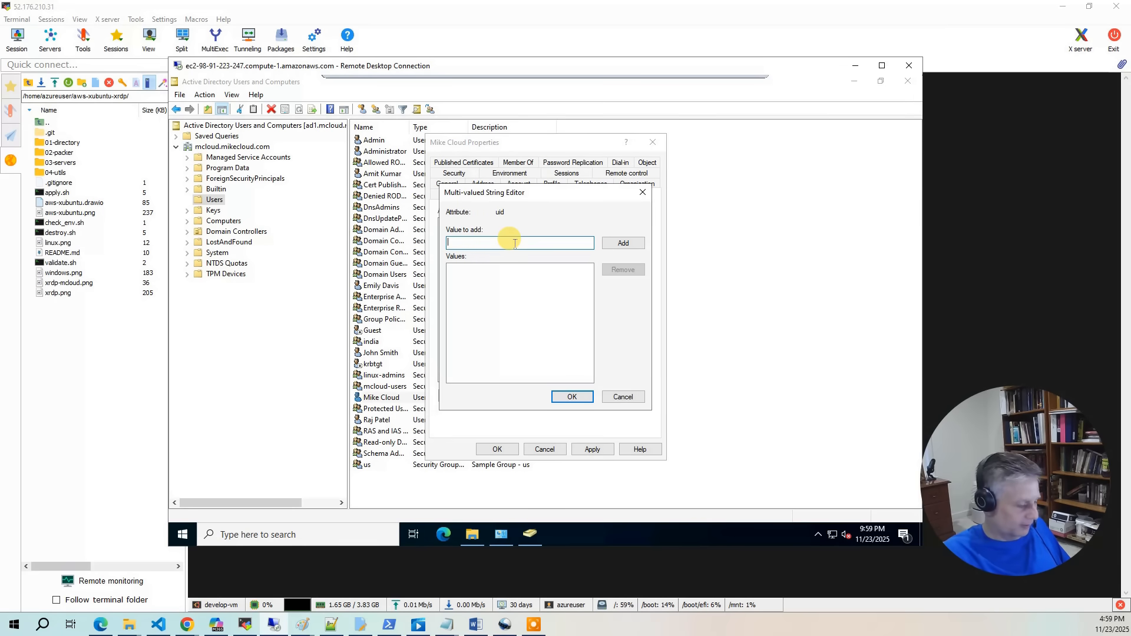
{"action": "type", "text": "mcloud"}
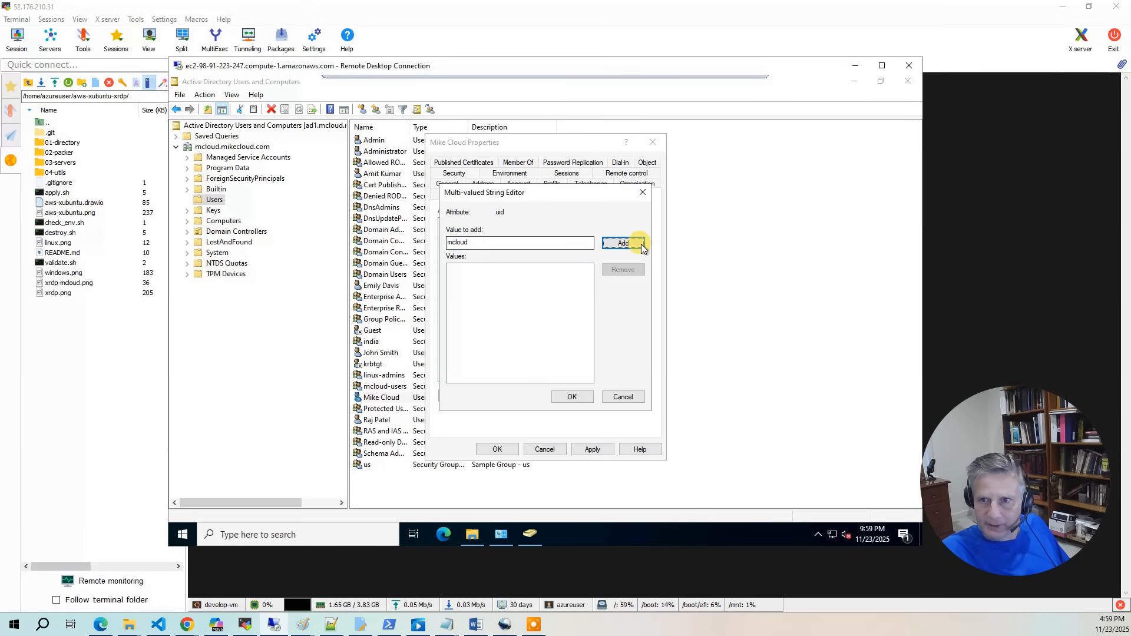
{"action": "left_click", "coordinate": [572, 397]}
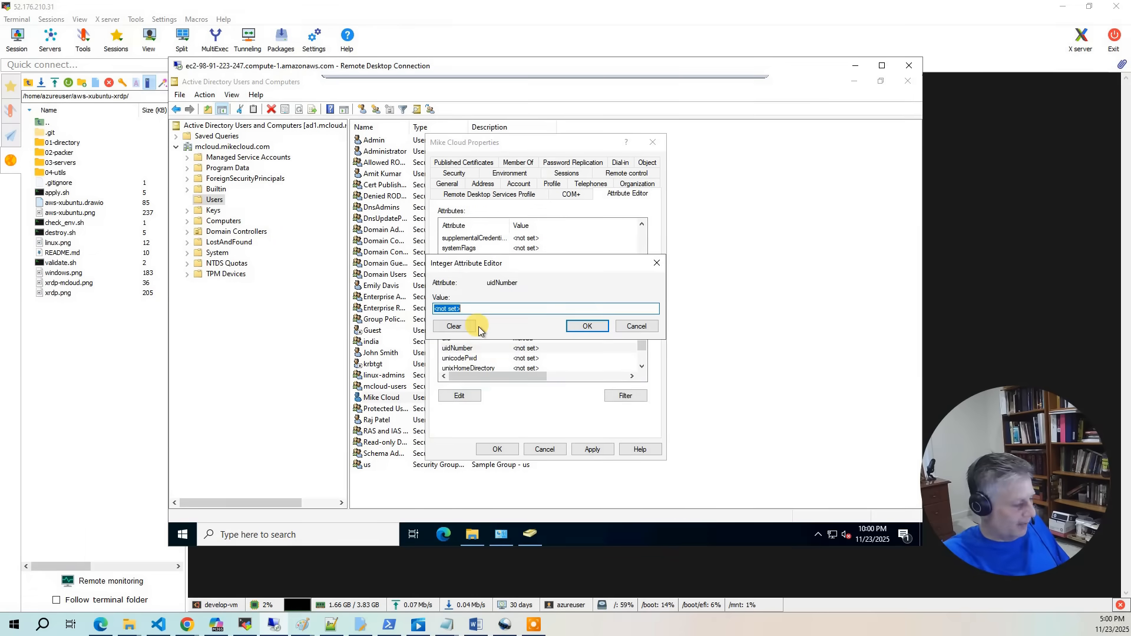
{"action": "type", "text": "1"}
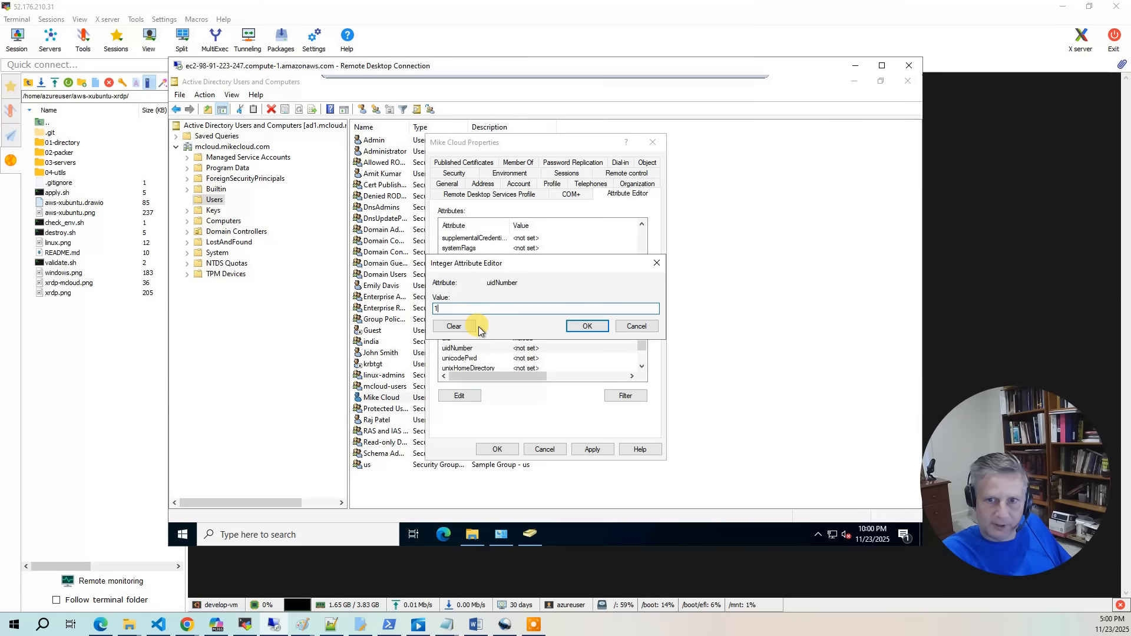
{"action": "type", "text": "0005"}
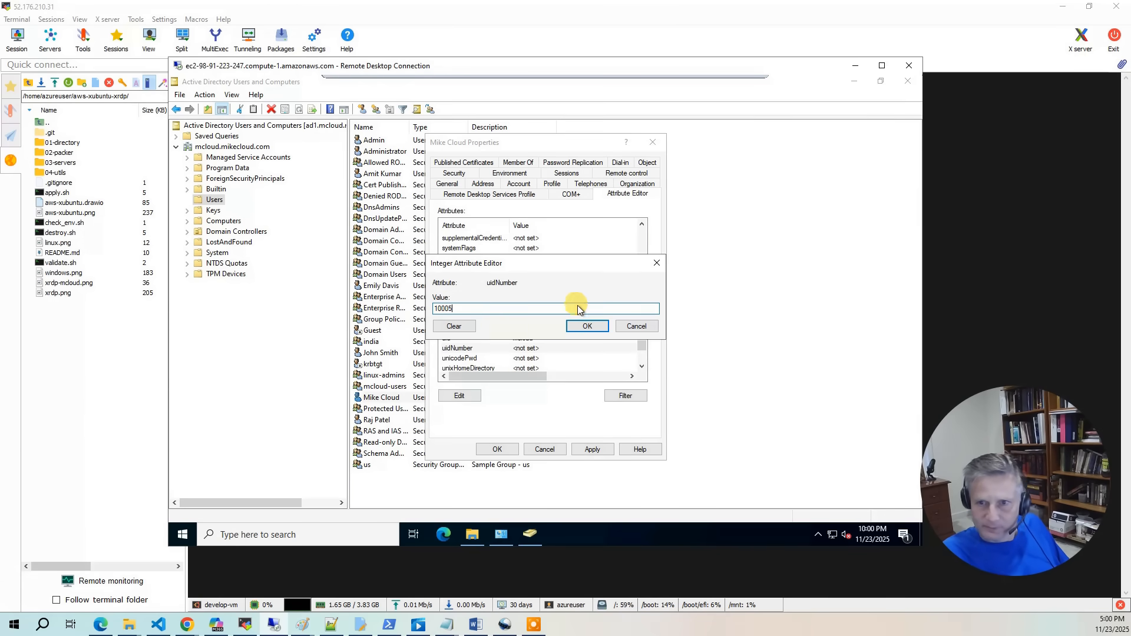
{"action": "left_click", "coordinate": [587, 326]}
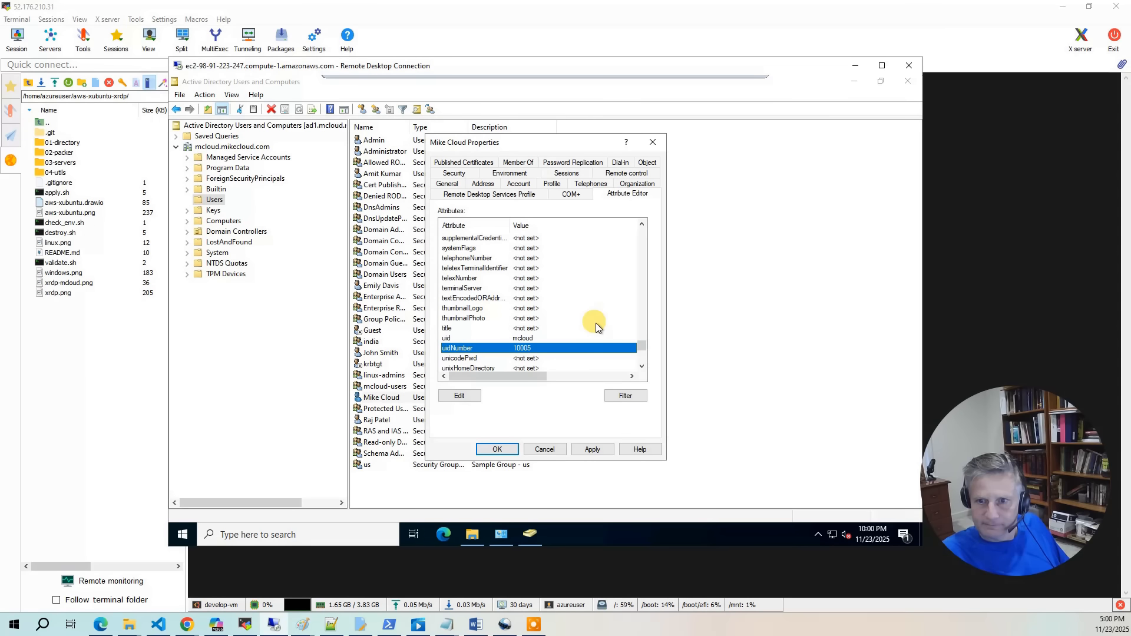
{"action": "left_click", "coordinate": [496, 449]}
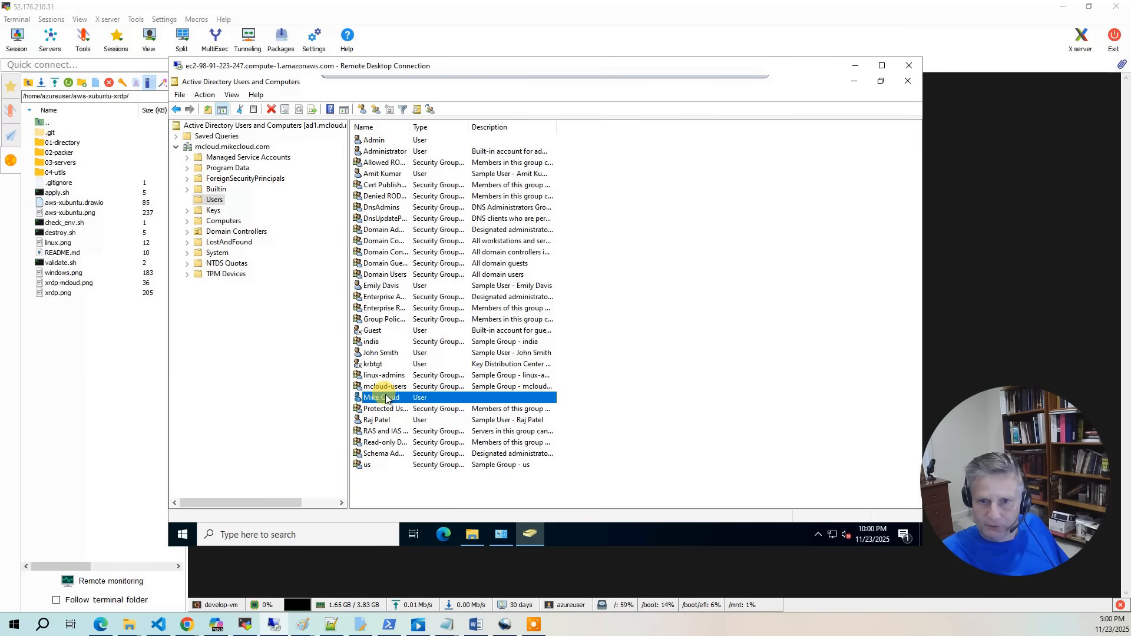
- On Member Of, add mcloud-users, choose 'us' from the matches, and add linux-admins
{"action": "right_click", "coordinate": [383, 398]}
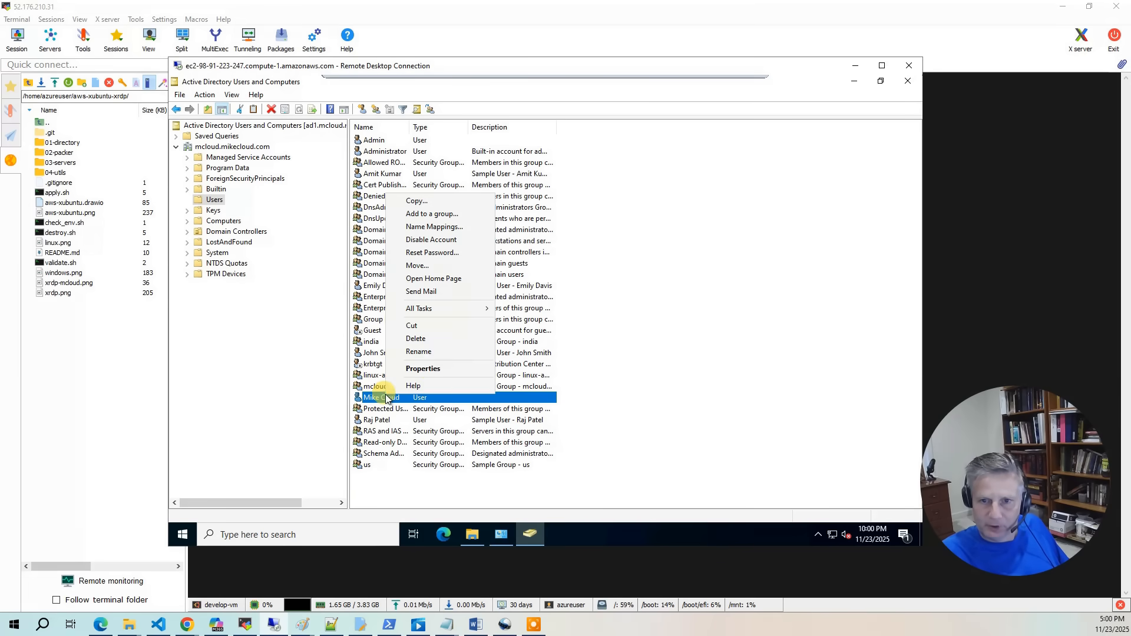
{"action": "left_click", "coordinate": [423, 368]}
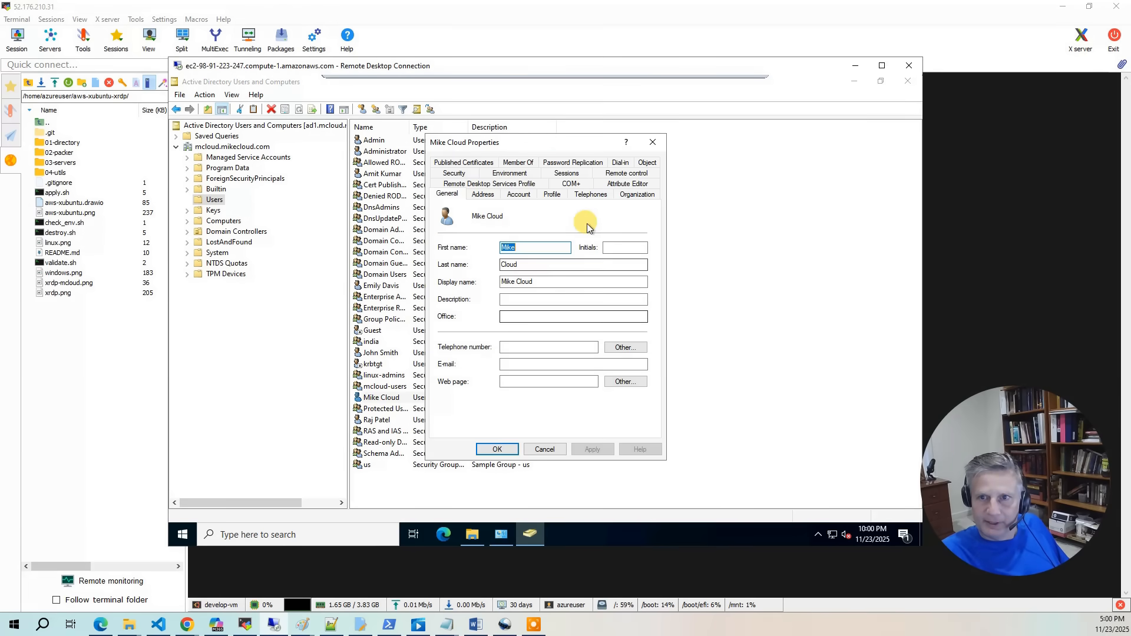
{"action": "left_click", "coordinate": [518, 194]}
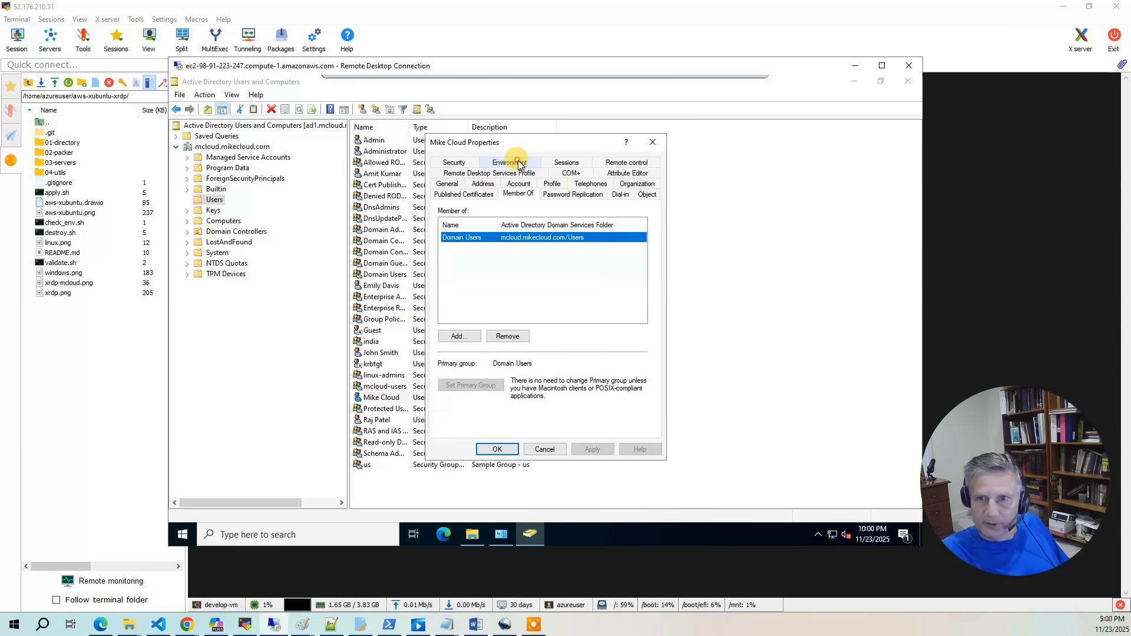
{"action": "left_click", "coordinate": [458, 335]}
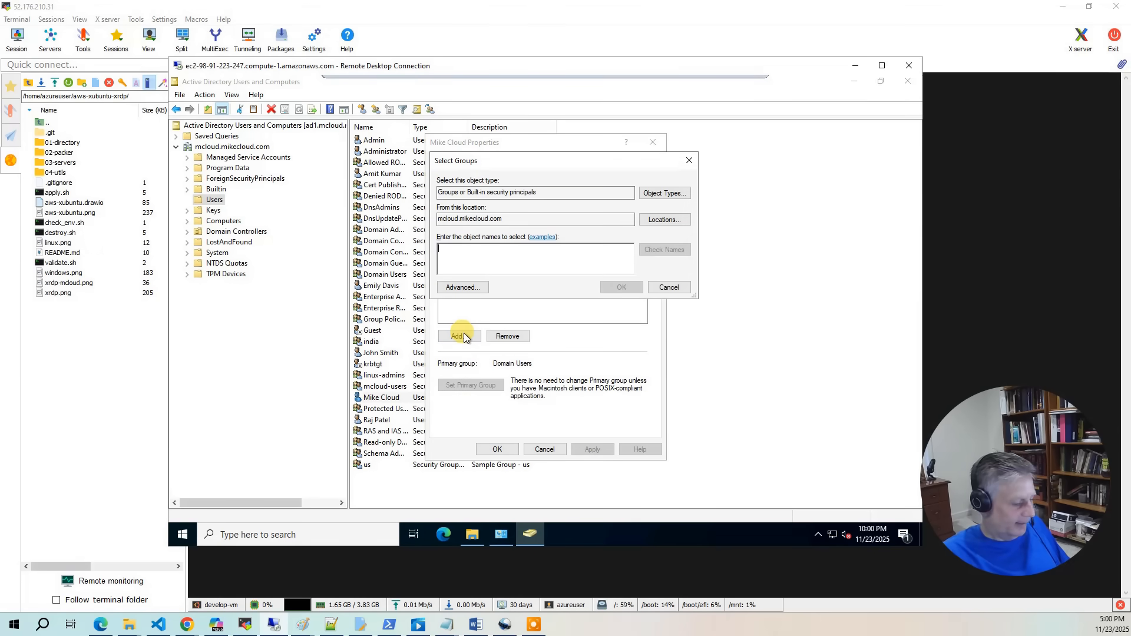
{"action": "type", "text": "mcloud"}
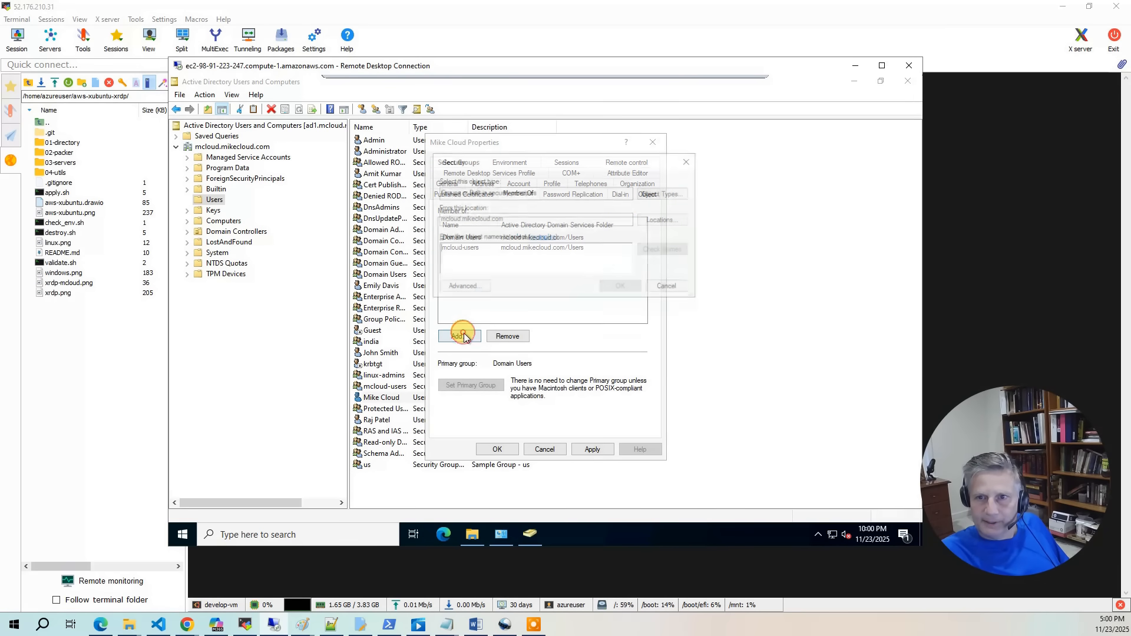
{"action": "left_click", "coordinate": [457, 335]}
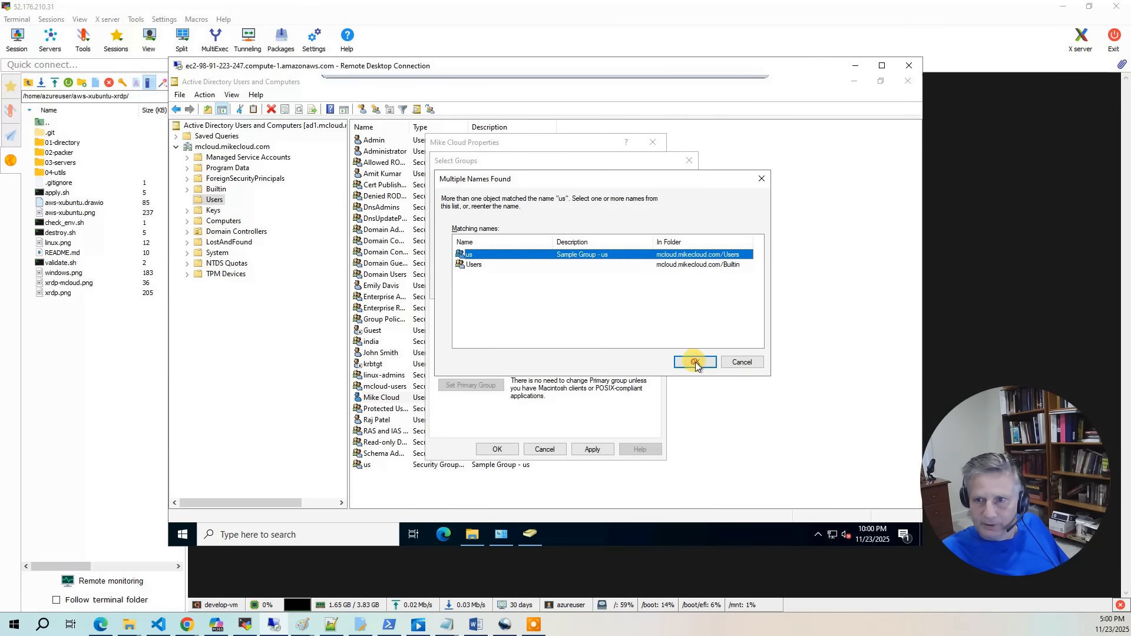
{"action": "left_click", "coordinate": [694, 361]}
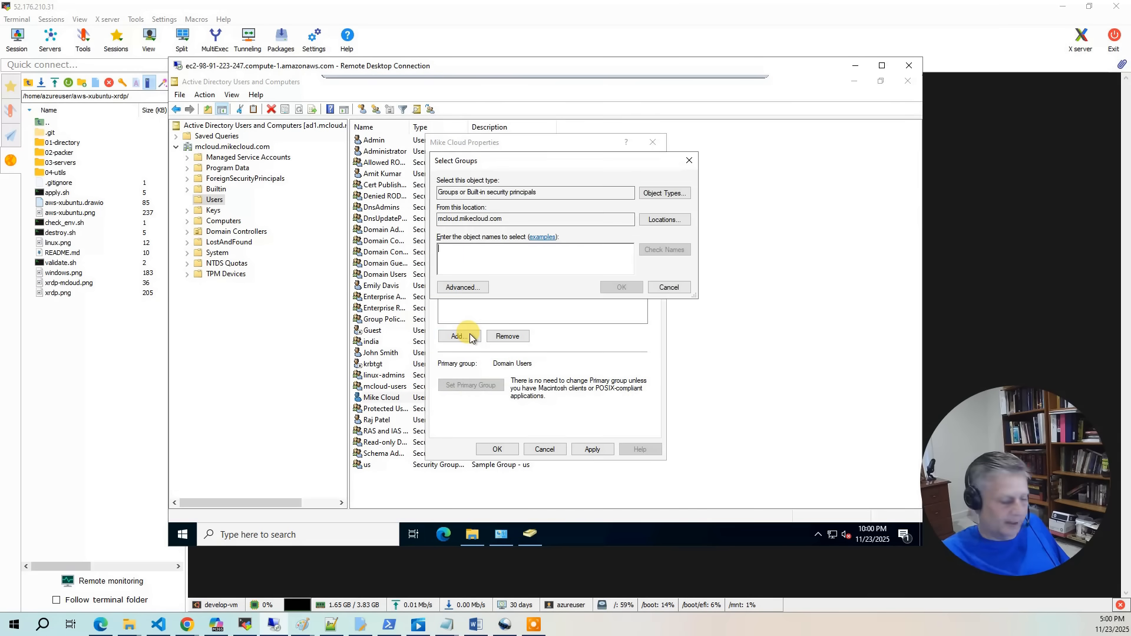
{"action": "type", "text": "linux-admins"}
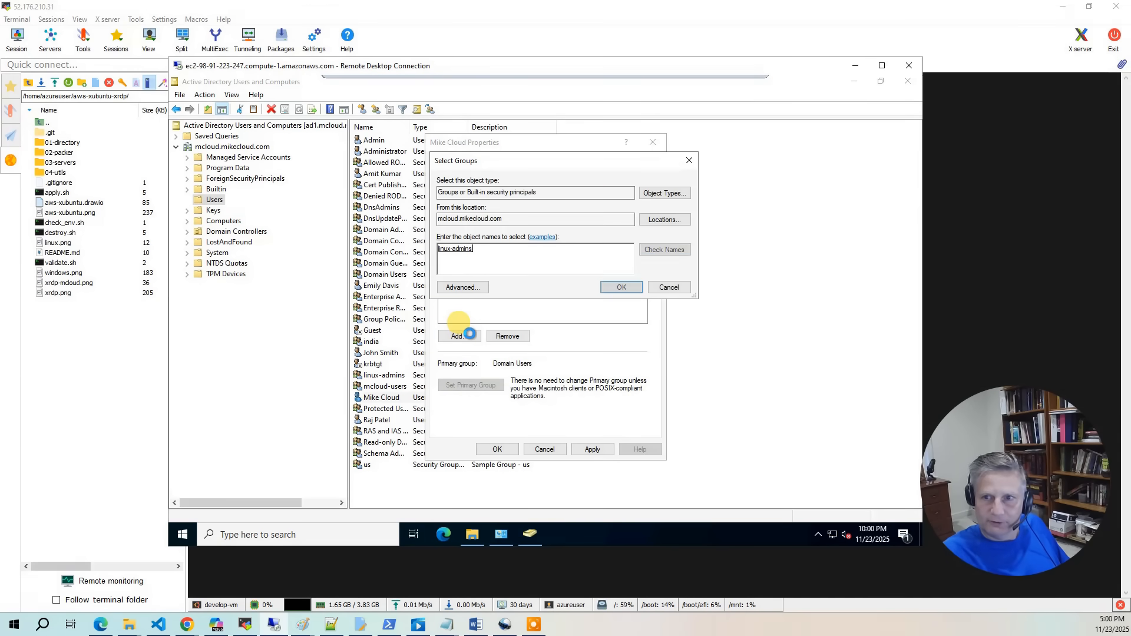
{"action": "left_click", "coordinate": [619, 287]}
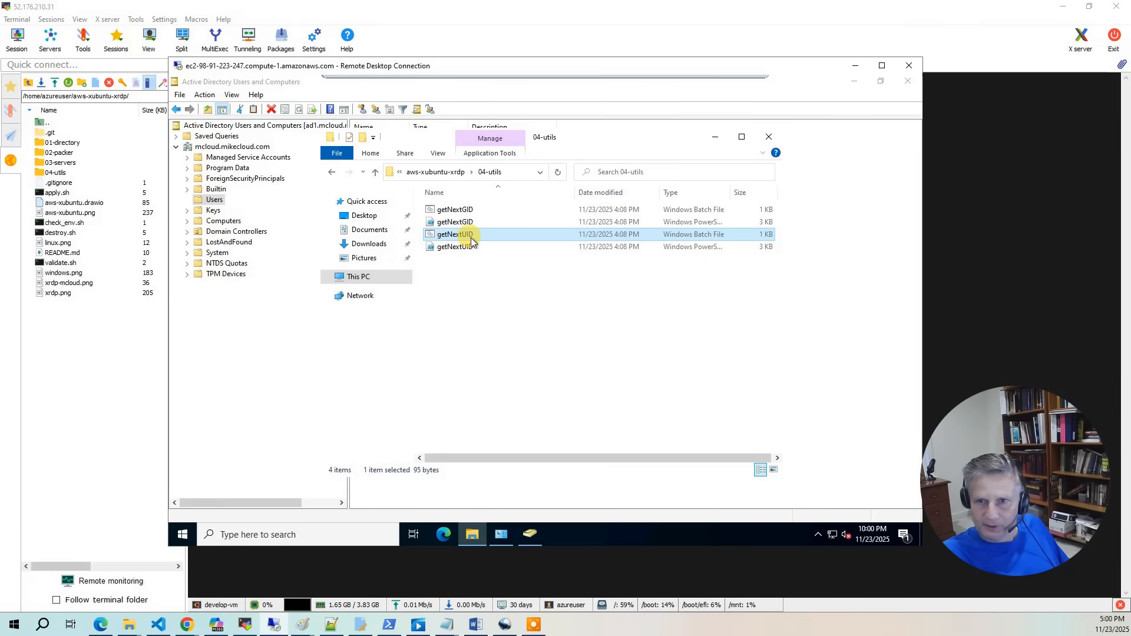
- Run getNextUID.bat from 04-utils, allowing it past the security warning
{"action": "double_click", "coordinate": [454, 234]}
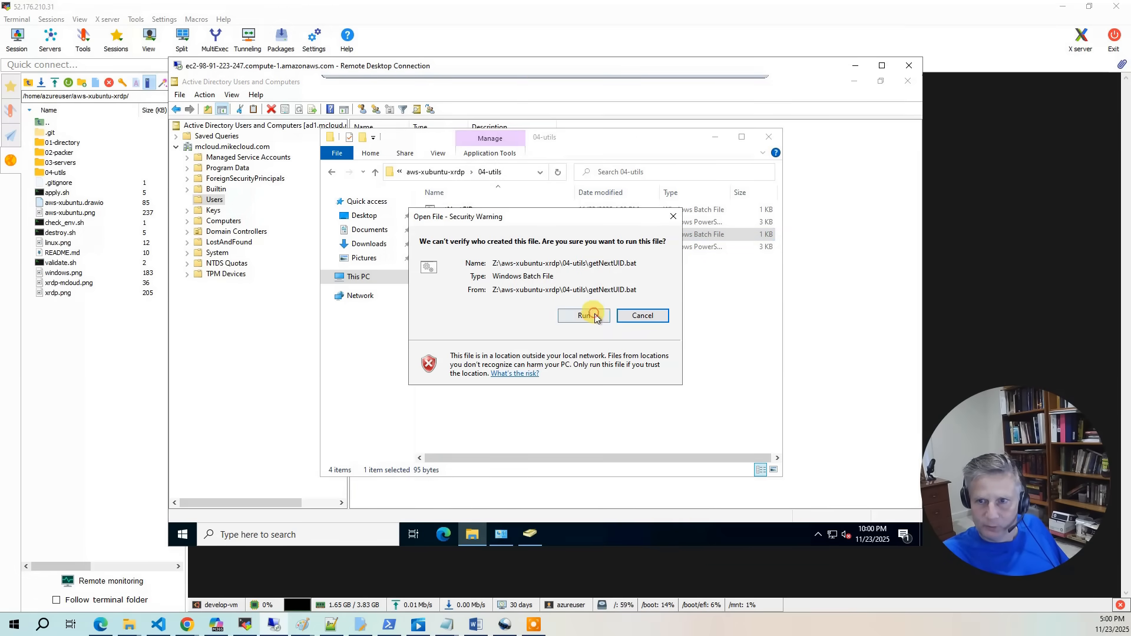
{"action": "left_click", "coordinate": [583, 315]}
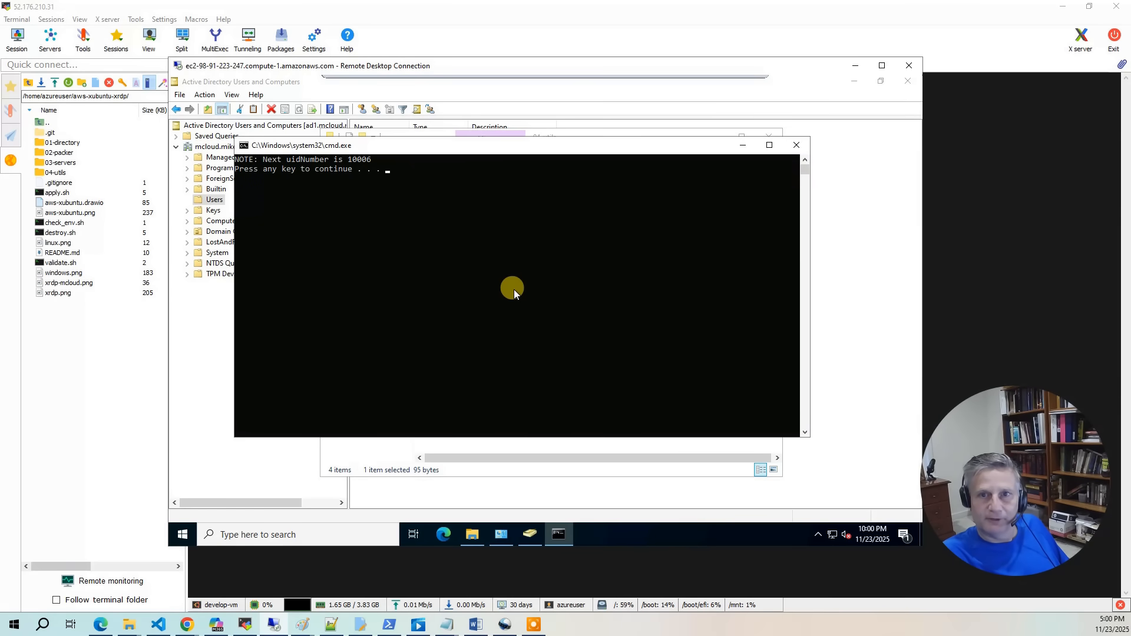
{"action": "mouse_move", "coordinate": [493, 245]}
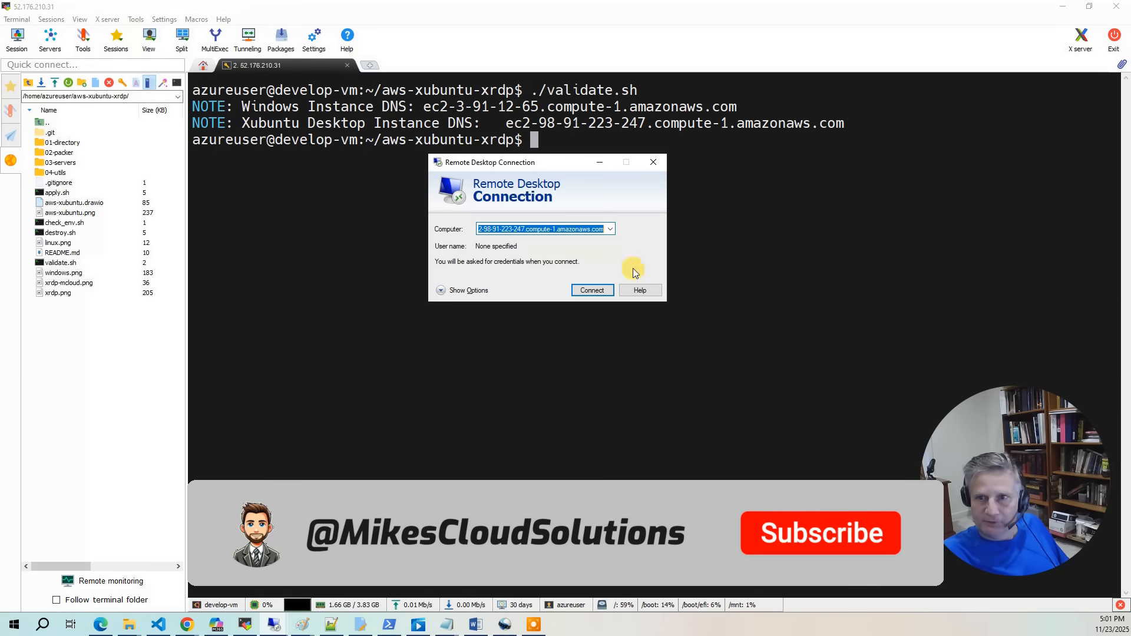
- Connect to the Xubuntu desktop and sign in at the xrdp login as mcloud
{"action": "left_click", "coordinate": [591, 290]}
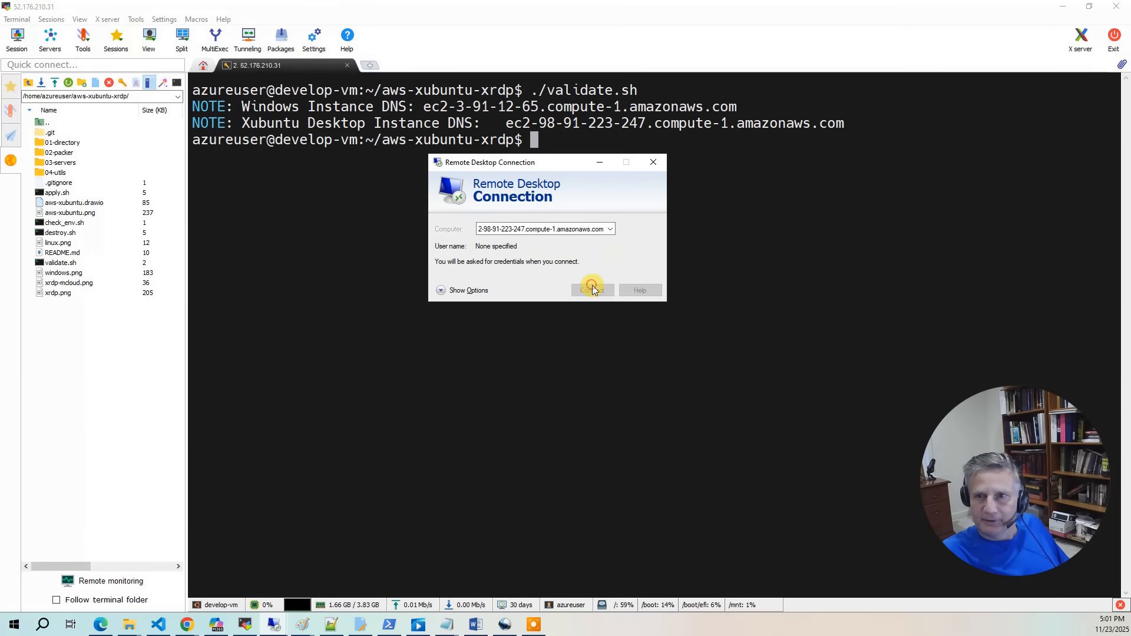
{"action": "left_click", "coordinate": [592, 290]}
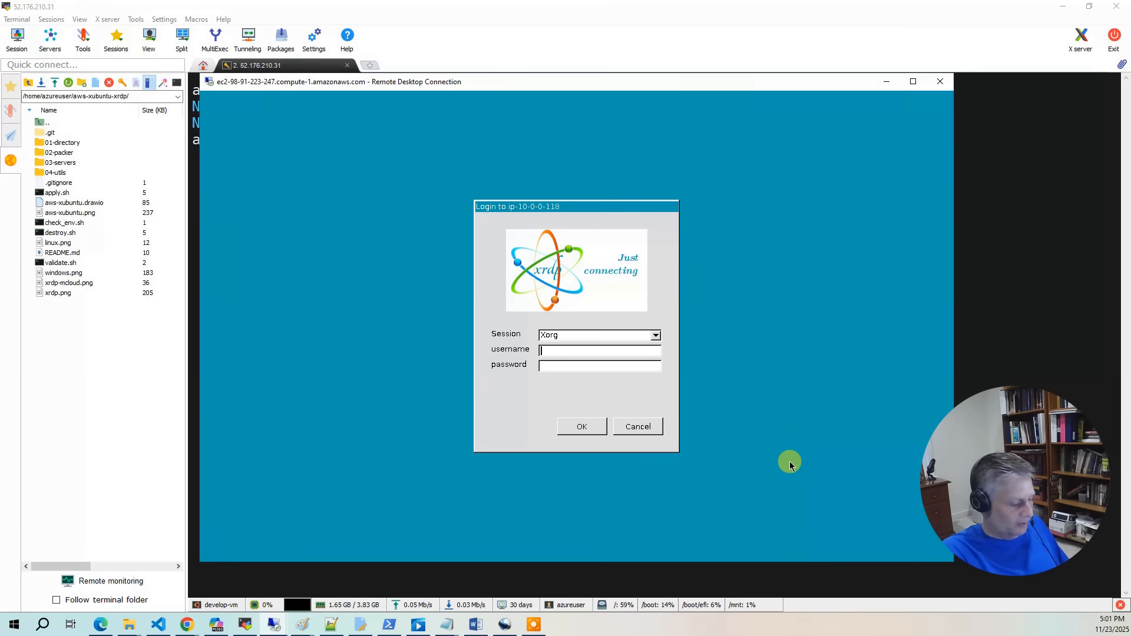
{"action": "type", "text": "mcloud"}
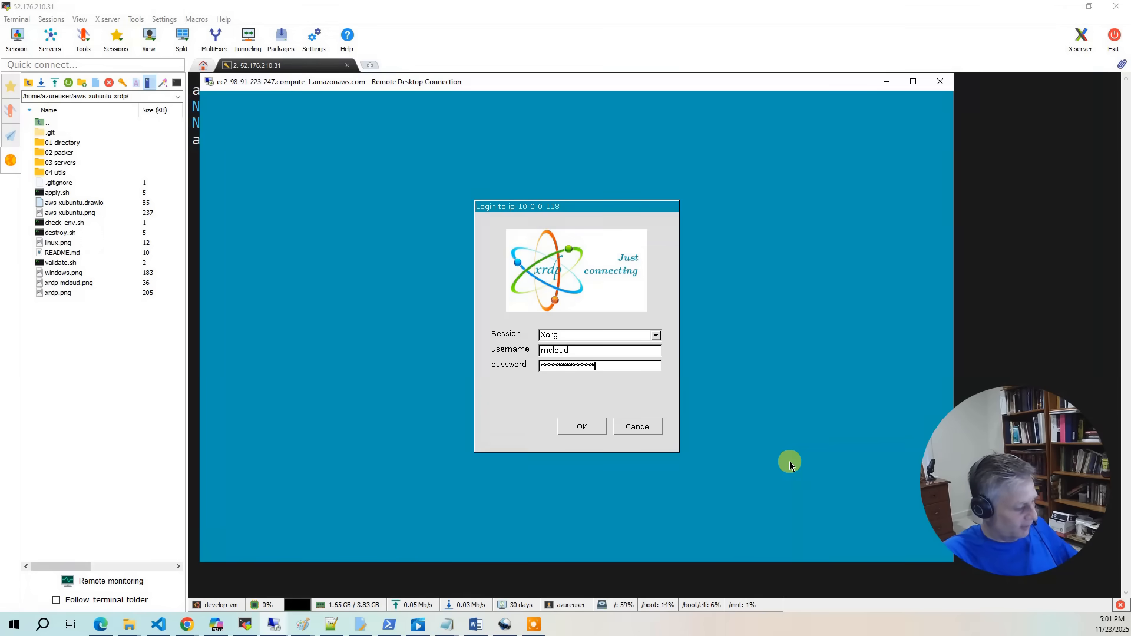
{"action": "left_click", "coordinate": [581, 427]}
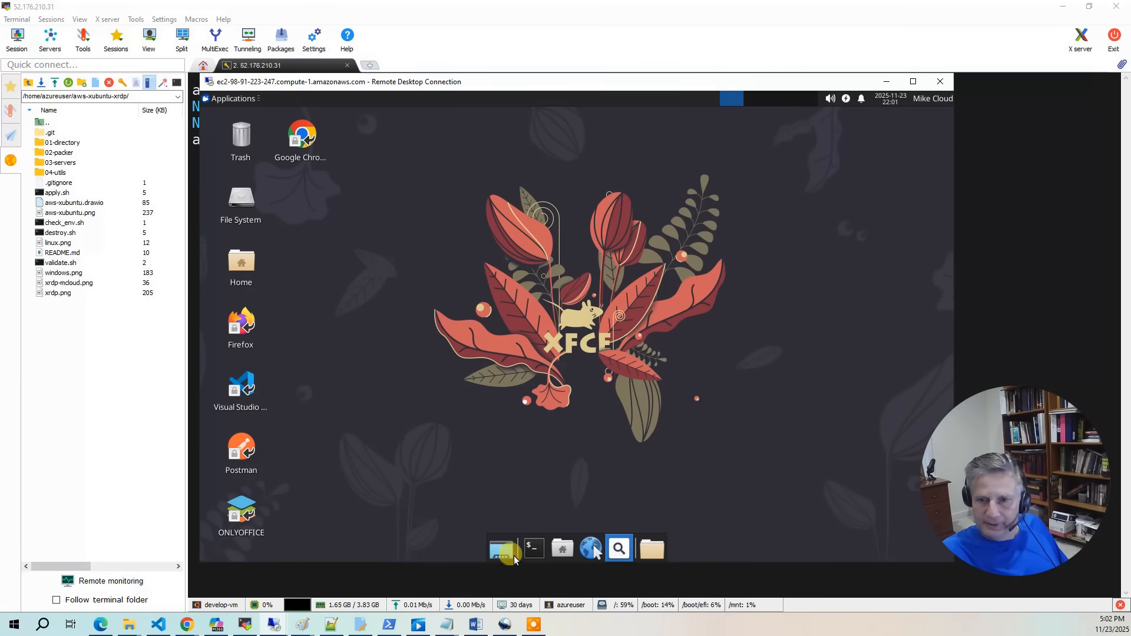
- In a terminal, become root with sudo bash and confirm with whoami
{"action": "left_click", "coordinate": [533, 548]}
{"action": "type", "text": "id"}
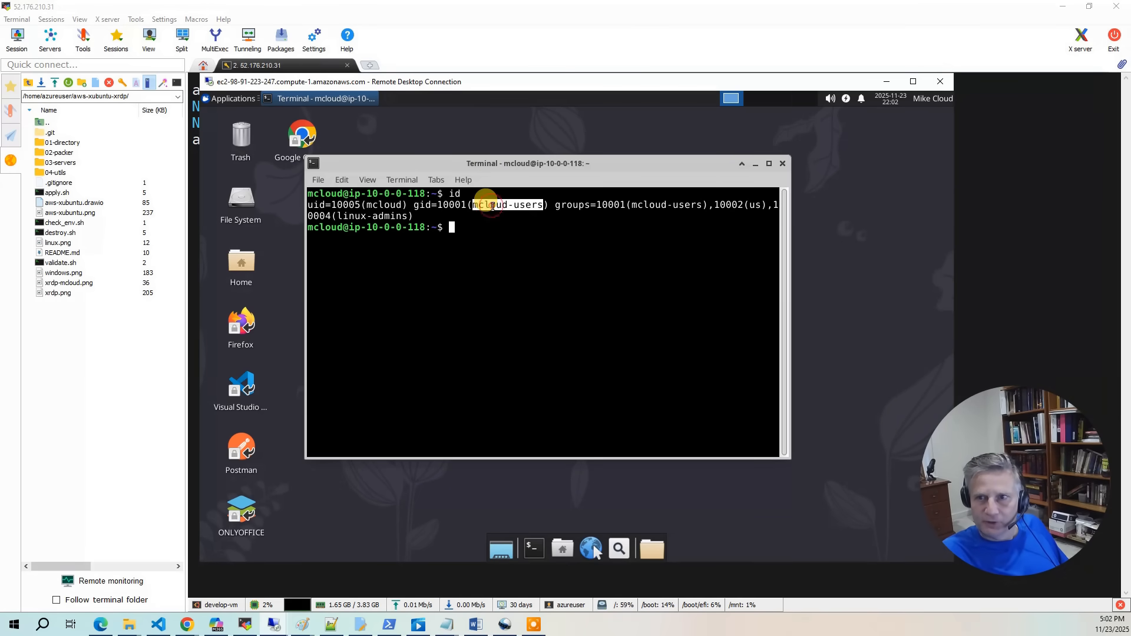
{"action": "mouse_move", "coordinate": [755, 214]}
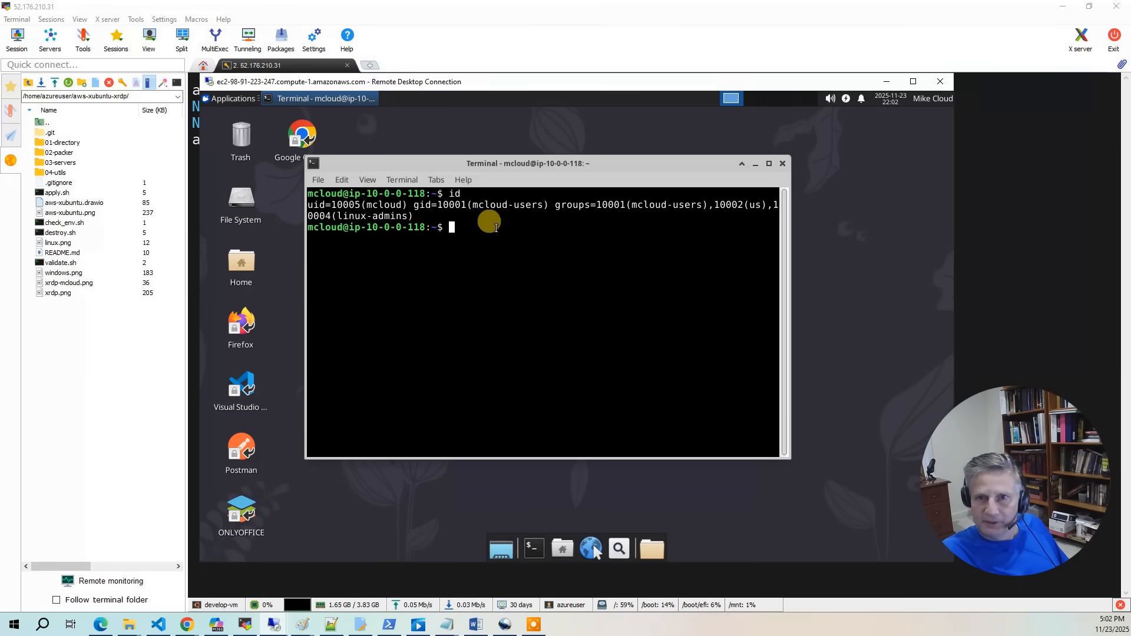
{"action": "type", "text": "sudo"}
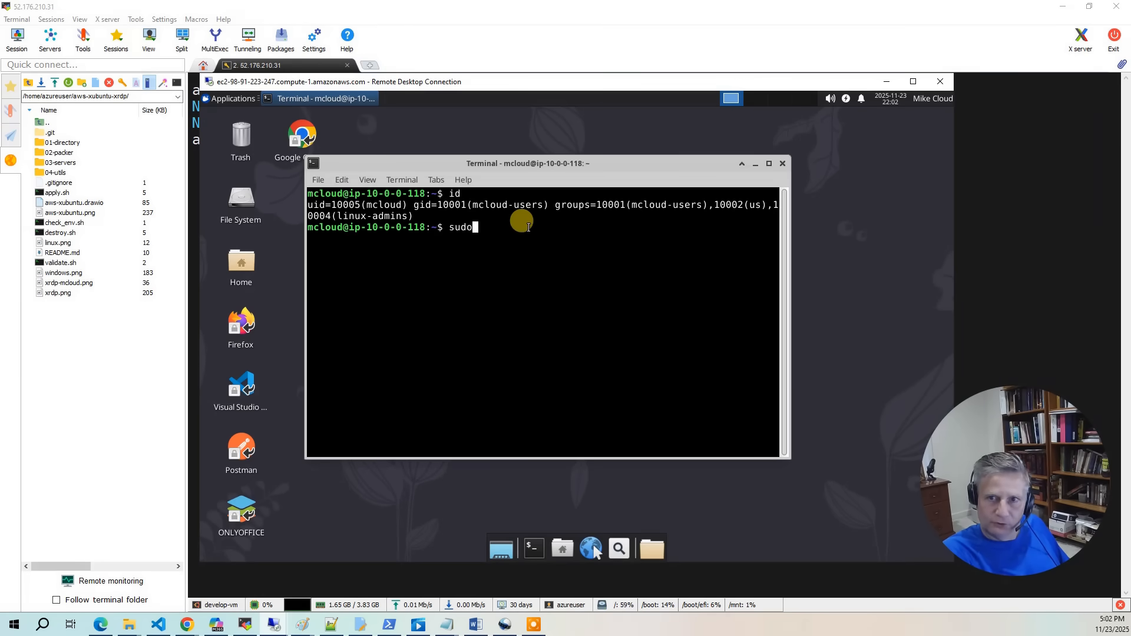
{"action": "type", "text": "bash"}
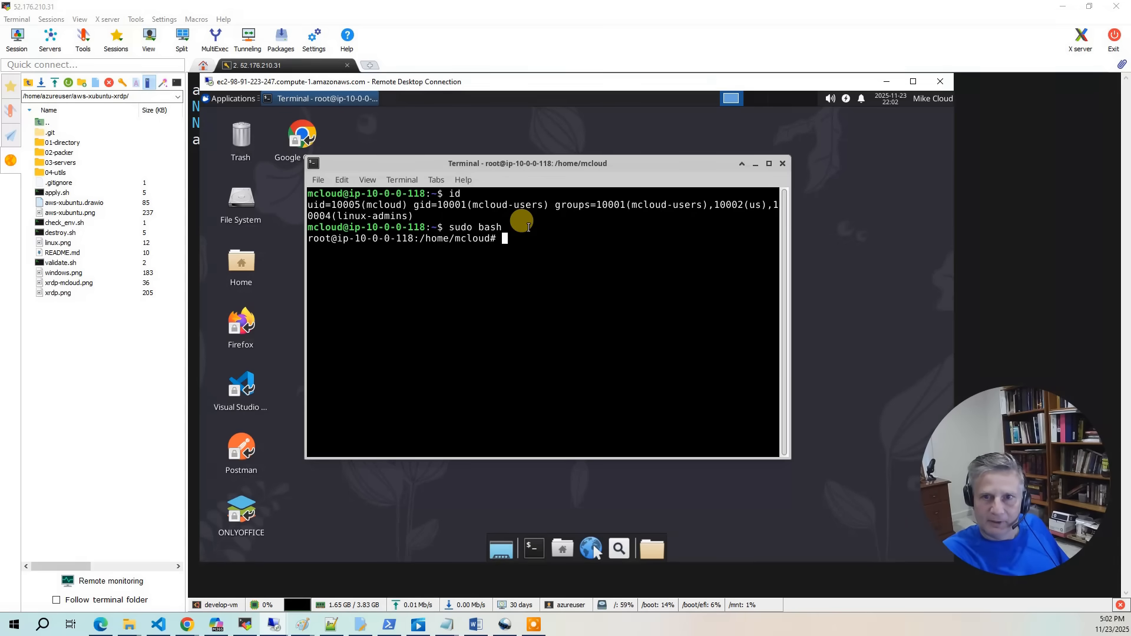
{"action": "type", "text": "whoami"}
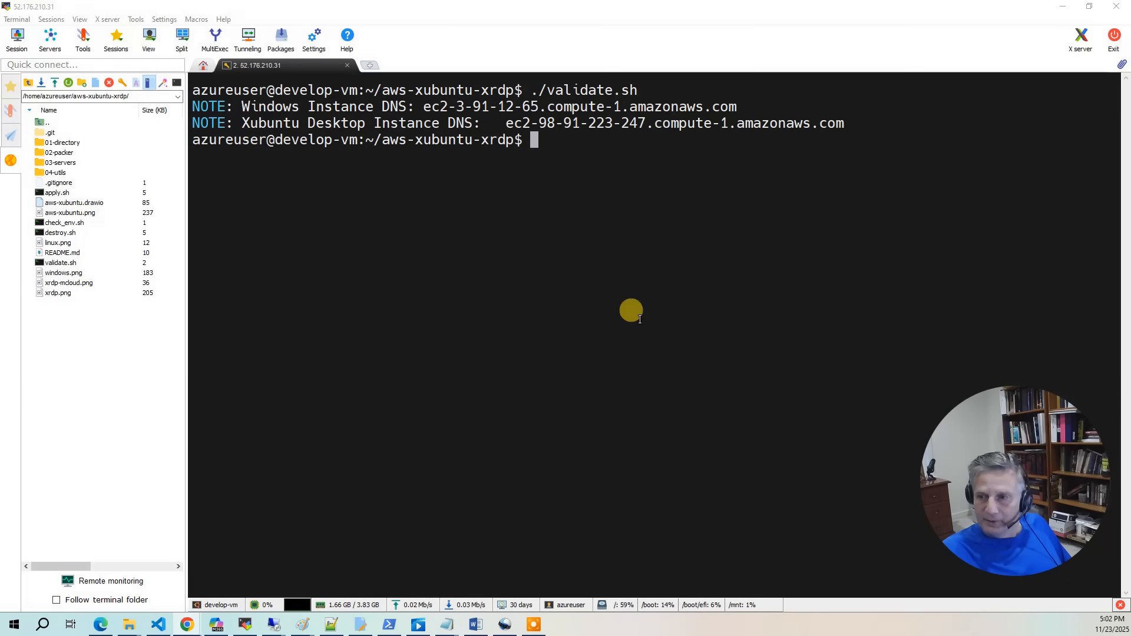
{"action": "mouse_move", "coordinate": [687, 146]}
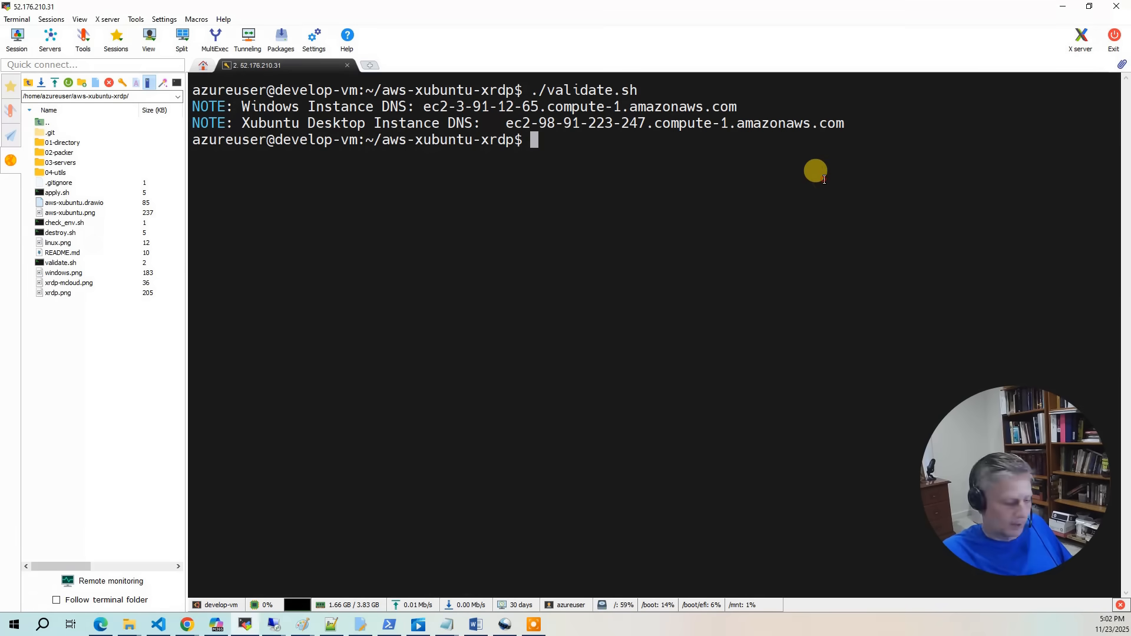
- Enter ./destroy.sh at the MobaXterm prompt to tear down the environment
{"action": "type", "text": "./destroy.sh"}
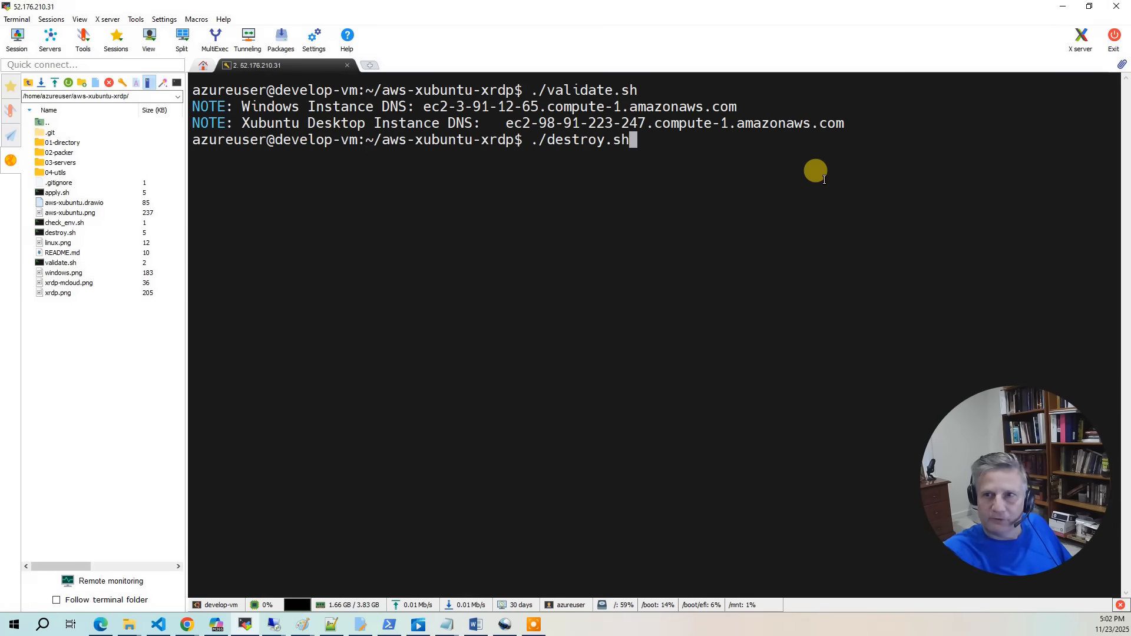